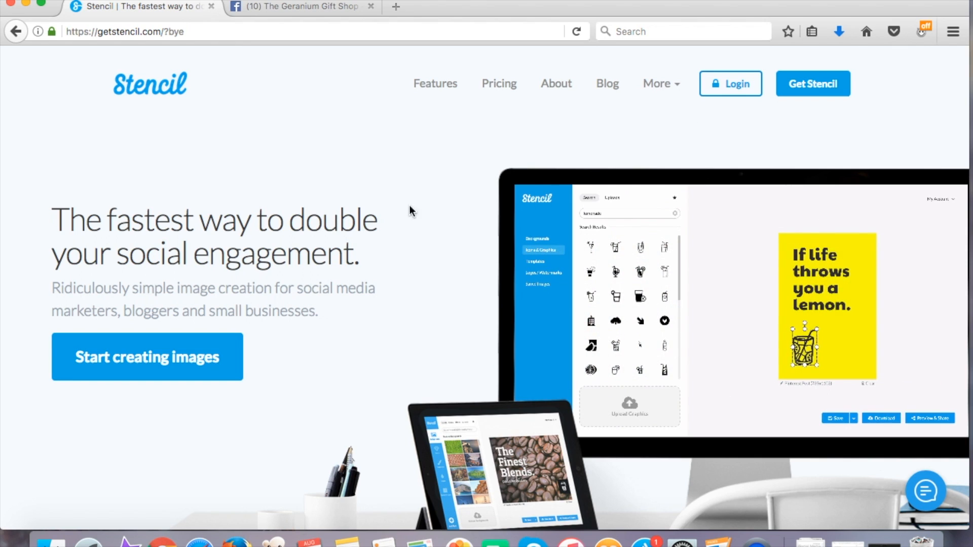
mouse_move(497, 95)
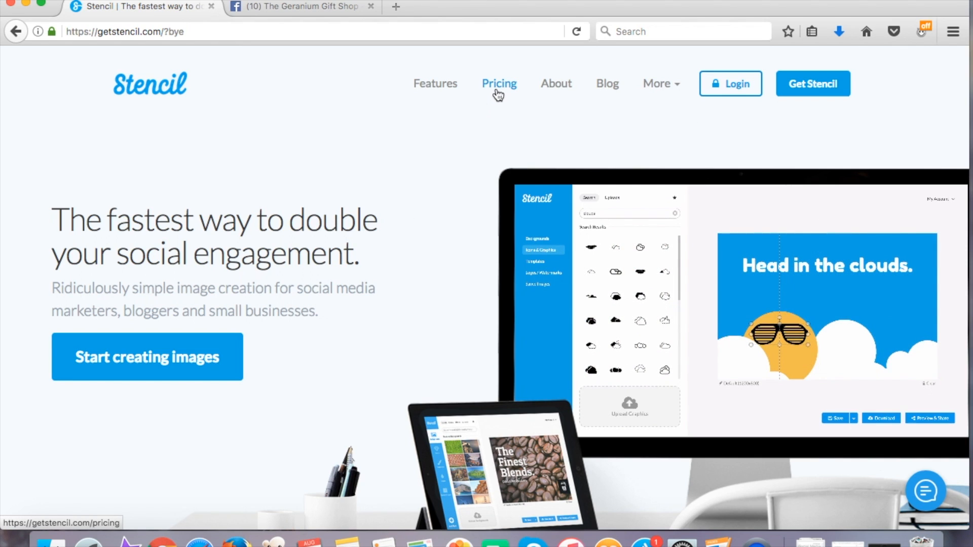
Review the Stencil pricing plans page before signing in
left_click(499, 83)
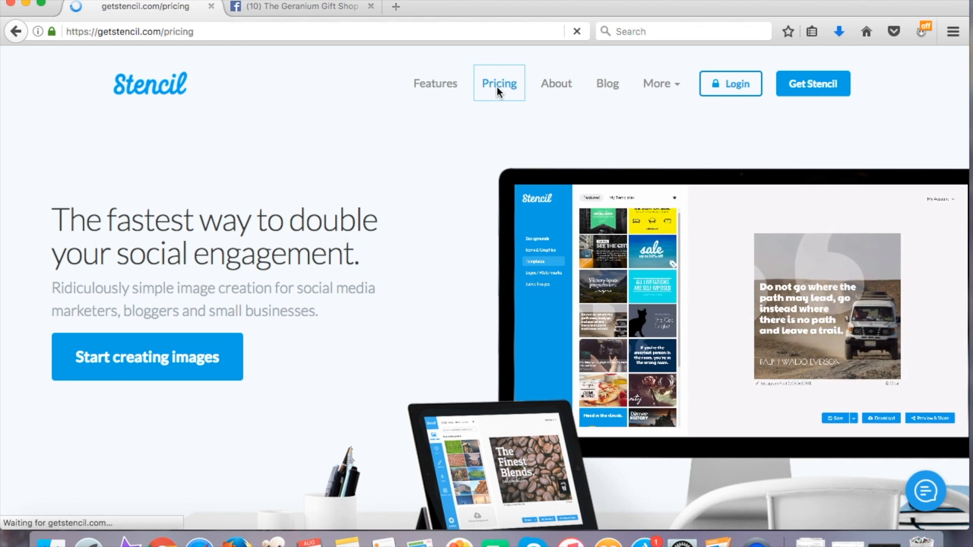
left_click(499, 83)
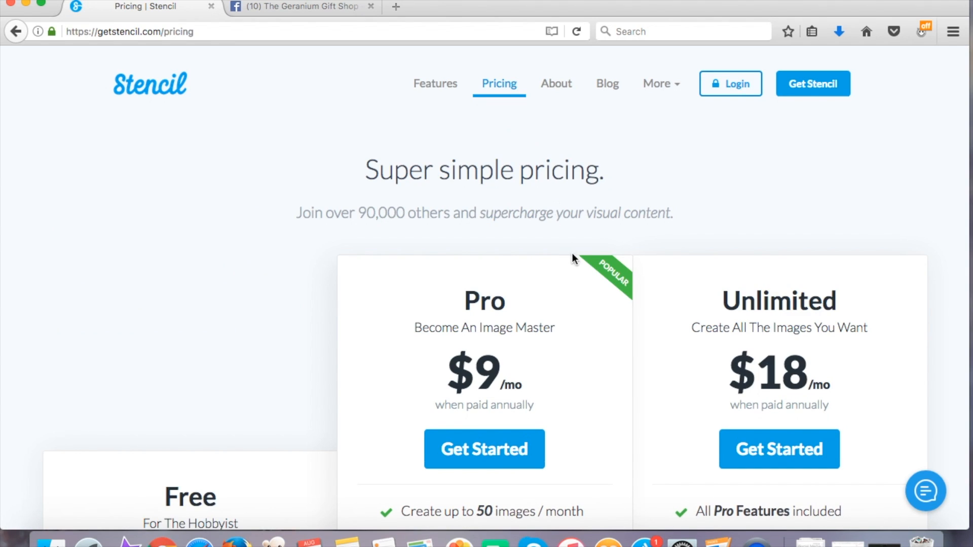
mouse_move(636, 276)
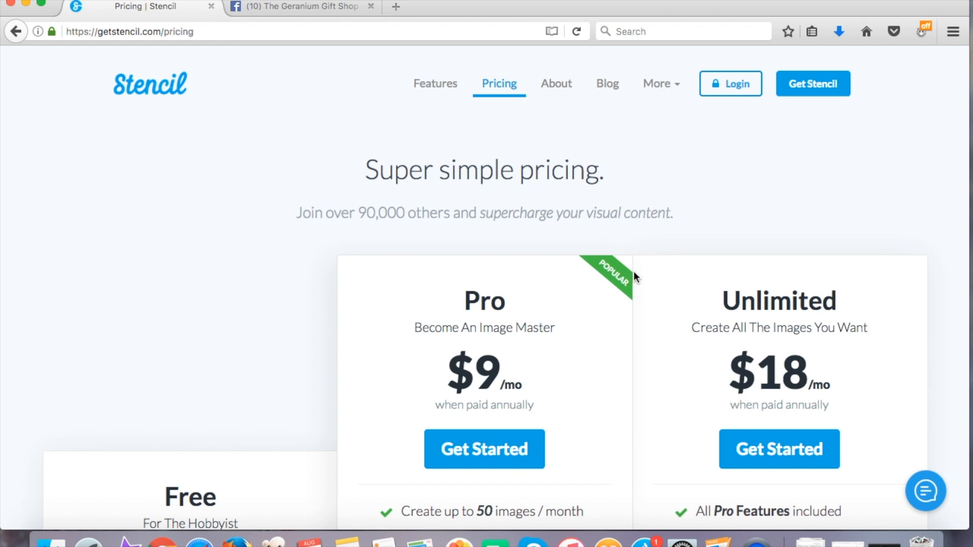
scroll("down", 3)
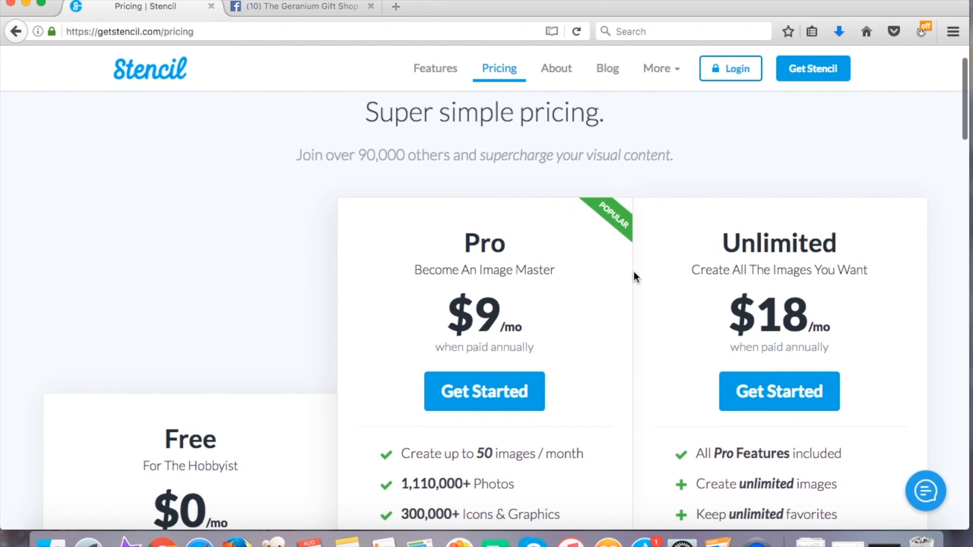
scroll("down", 3)
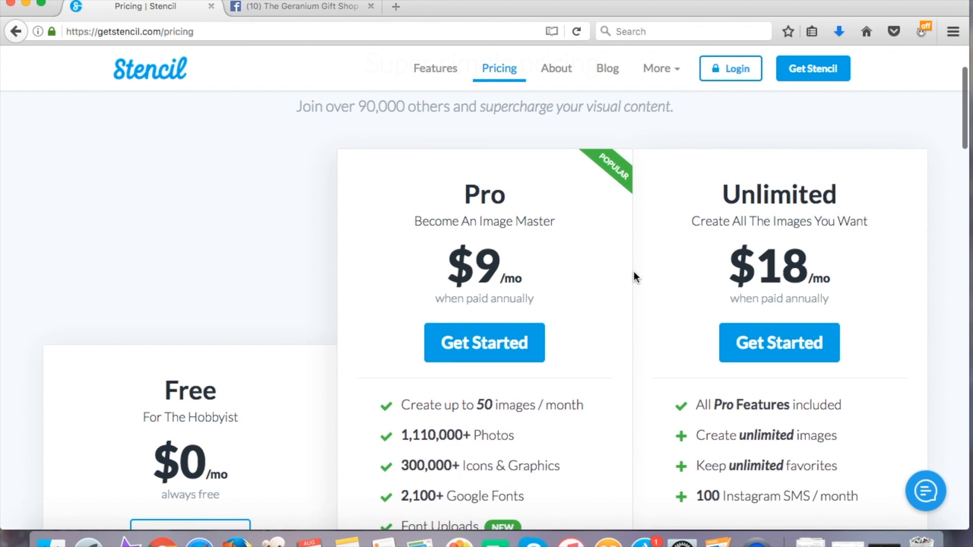
scroll("down", 3)
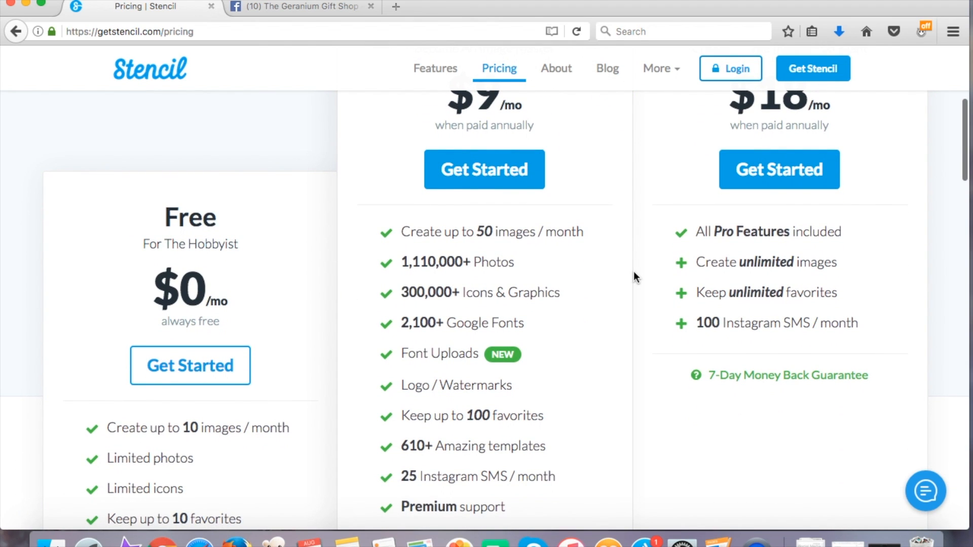
scroll("down", 3)
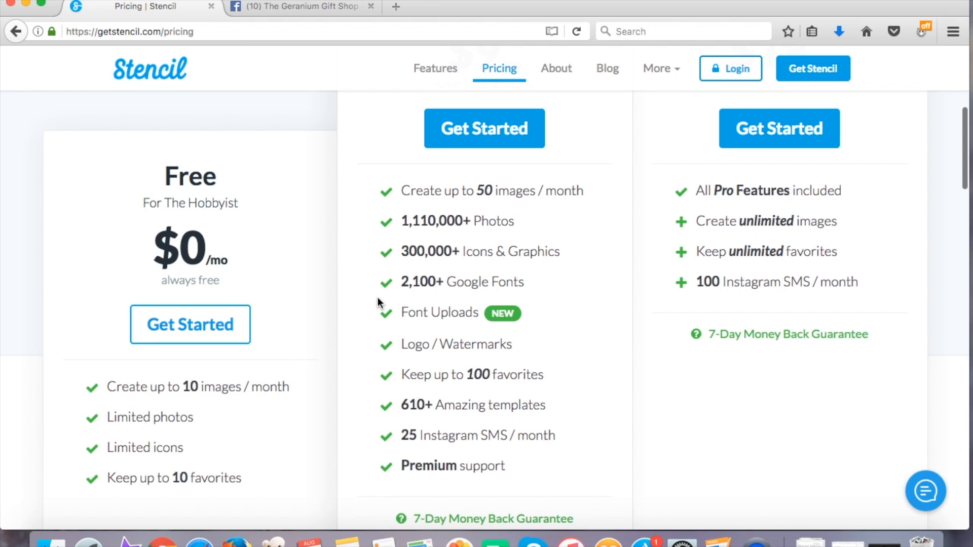
scroll("down", 3)
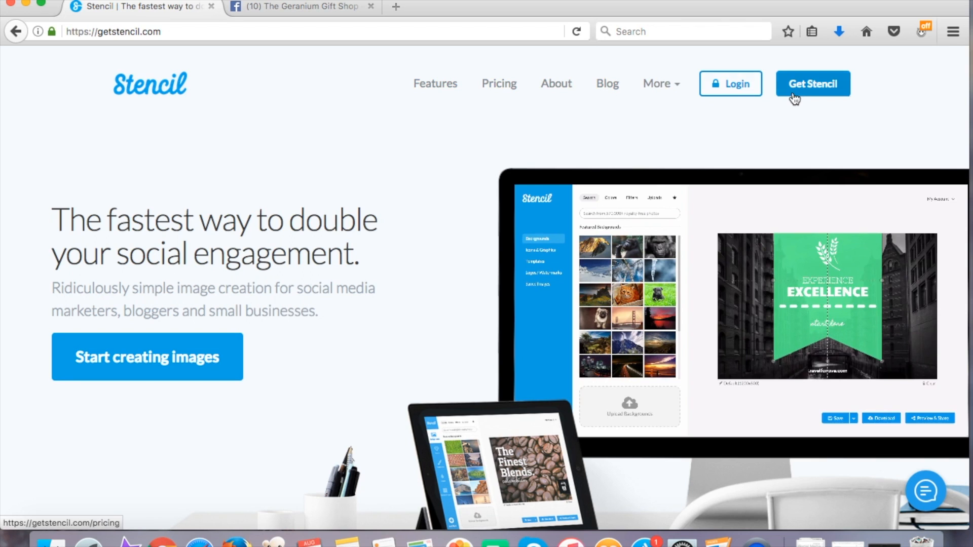
Sign in to the Stencil account with the saved credentials
left_click(731, 83)
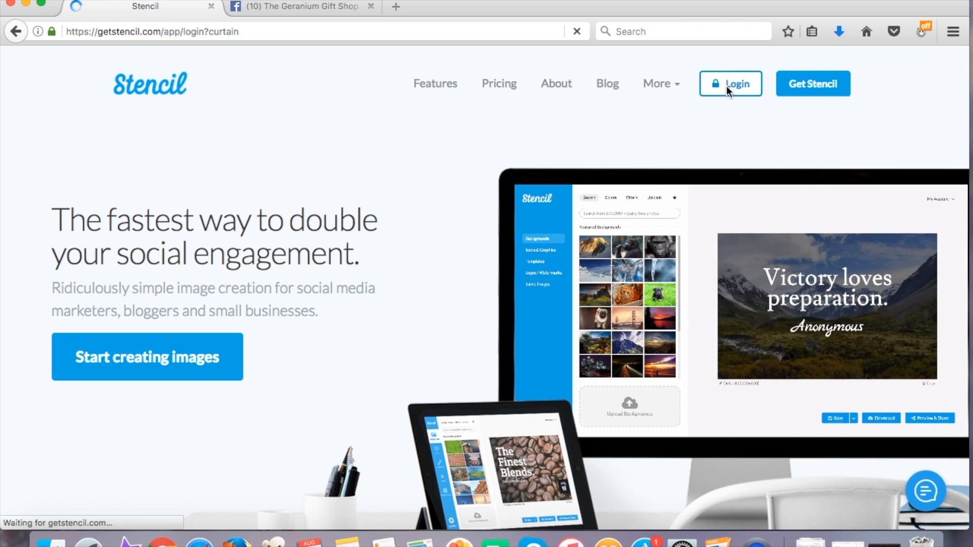
left_click(731, 83)
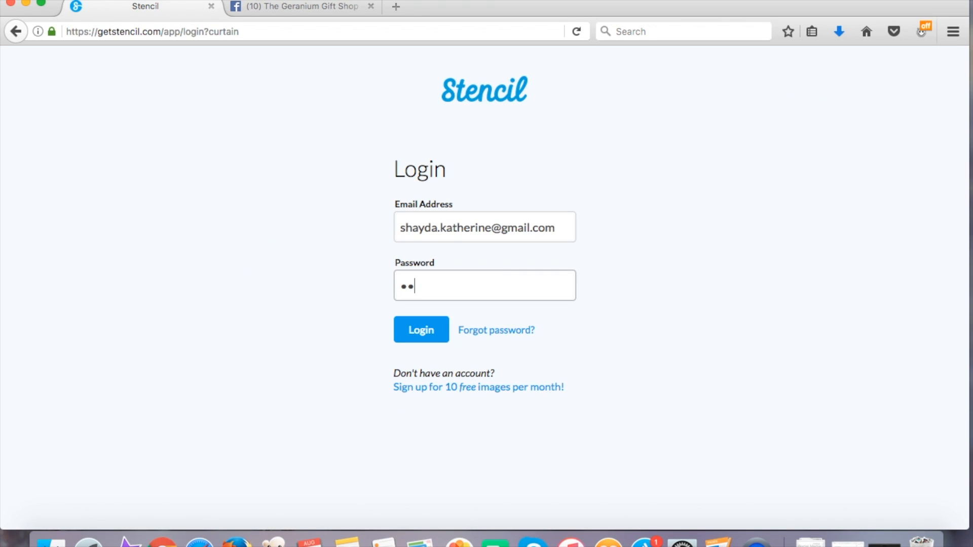
left_click(421, 330)
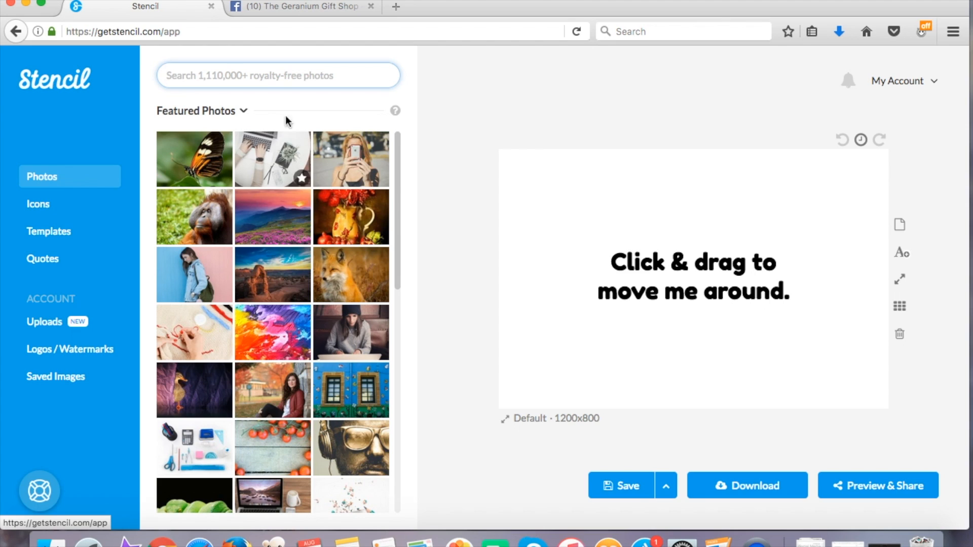
Browse the Icons library and then the ready-made Templates in the editor sidebar
left_click(38, 204)
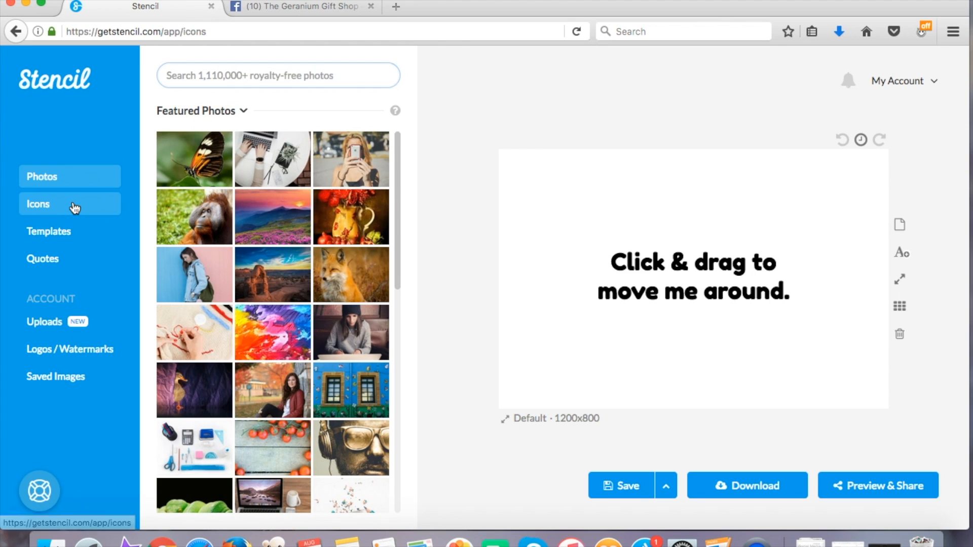
left_click(38, 204)
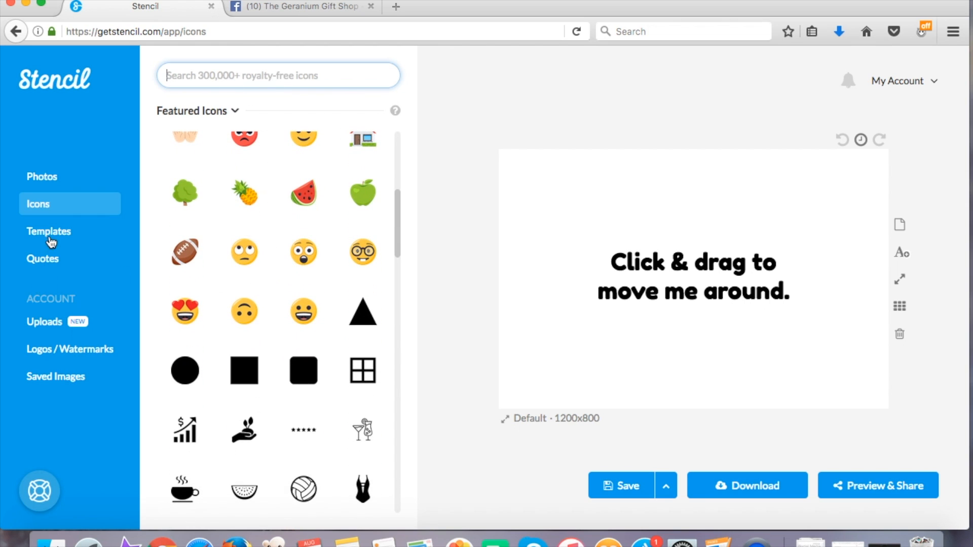
left_click(48, 231)
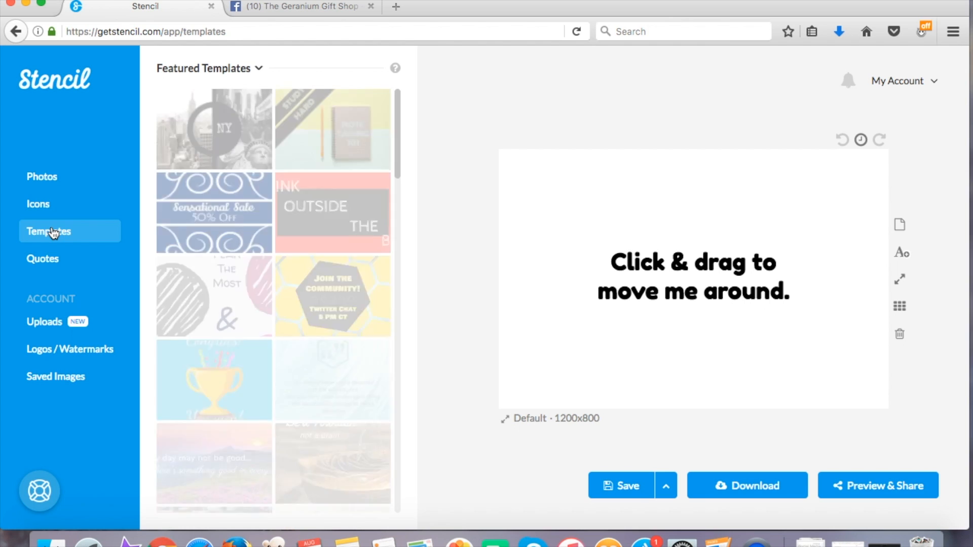
scroll("down", 3)
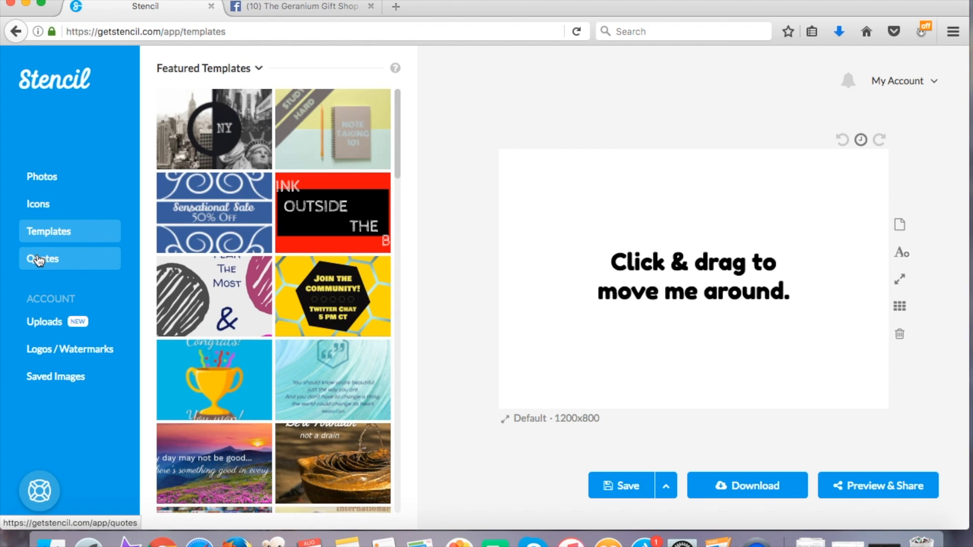
mouse_move(545, 411)
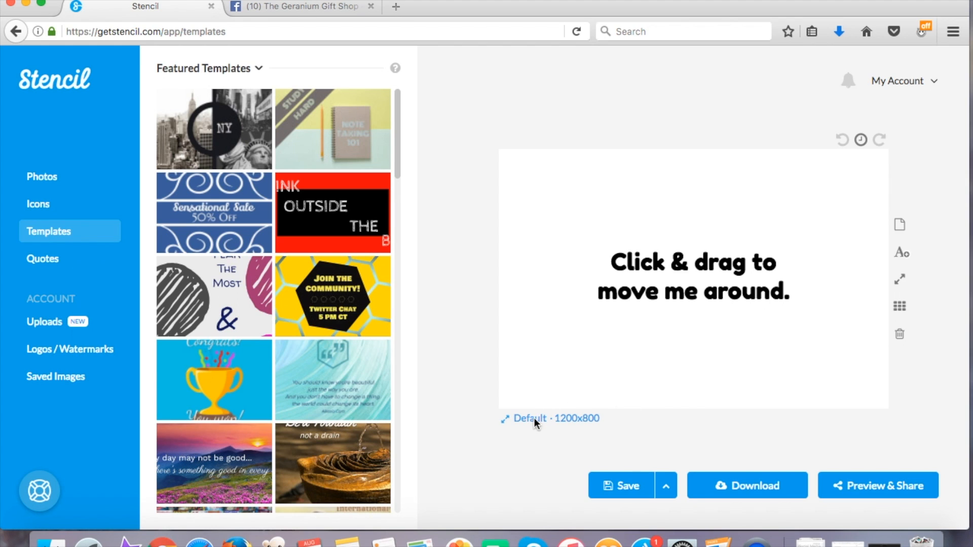
Show the Headers canvas-size presets, including Facebook Cover, from the Default 1200x800 size link
left_click(530, 419)
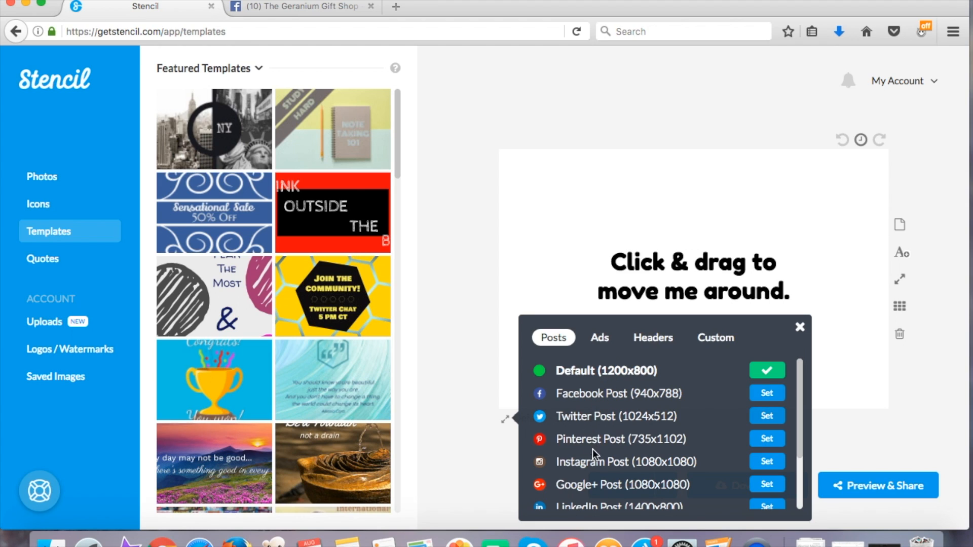
mouse_move(698, 389)
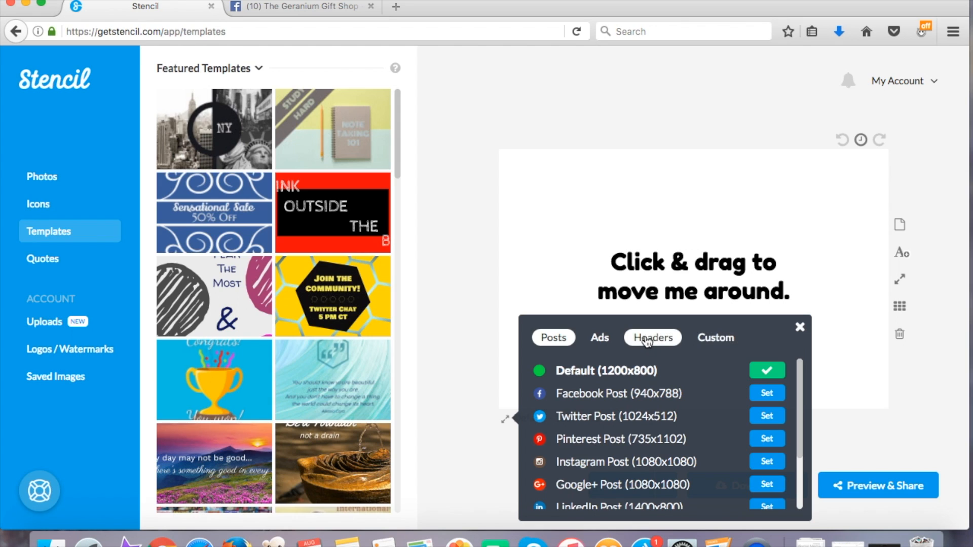
left_click(653, 337)
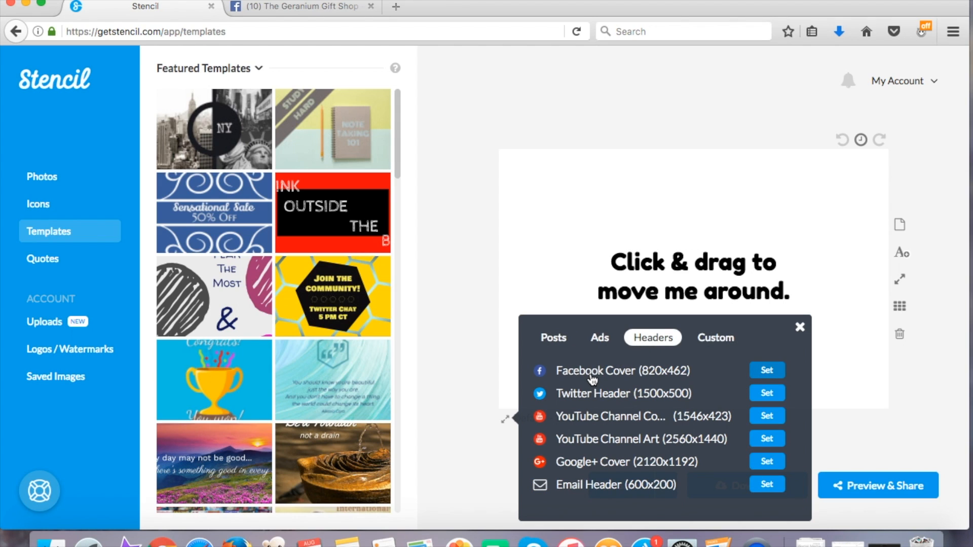
left_click(766, 370)
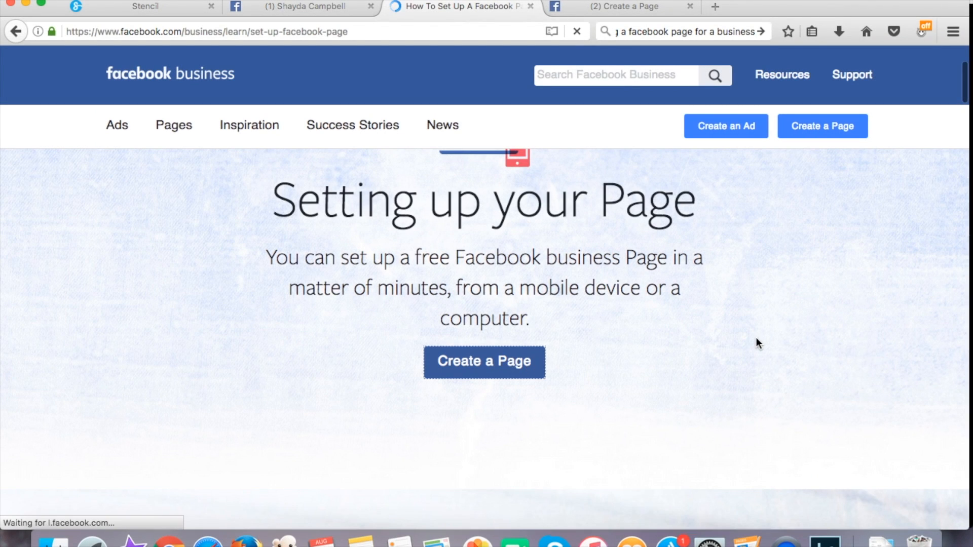
Create The Geranium Gift Shop Facebook Page as a local business and review its empty cover and profile
left_click(485, 362)
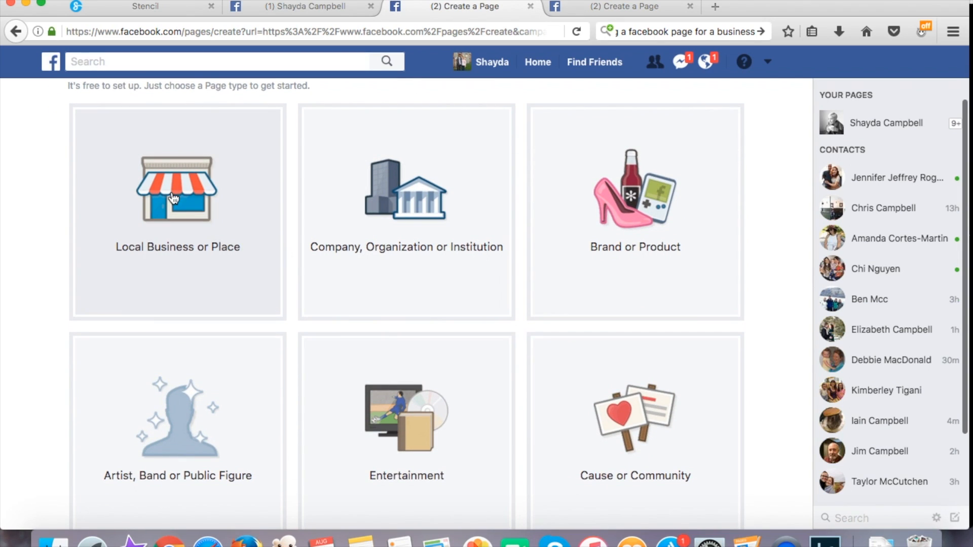
left_click(175, 196)
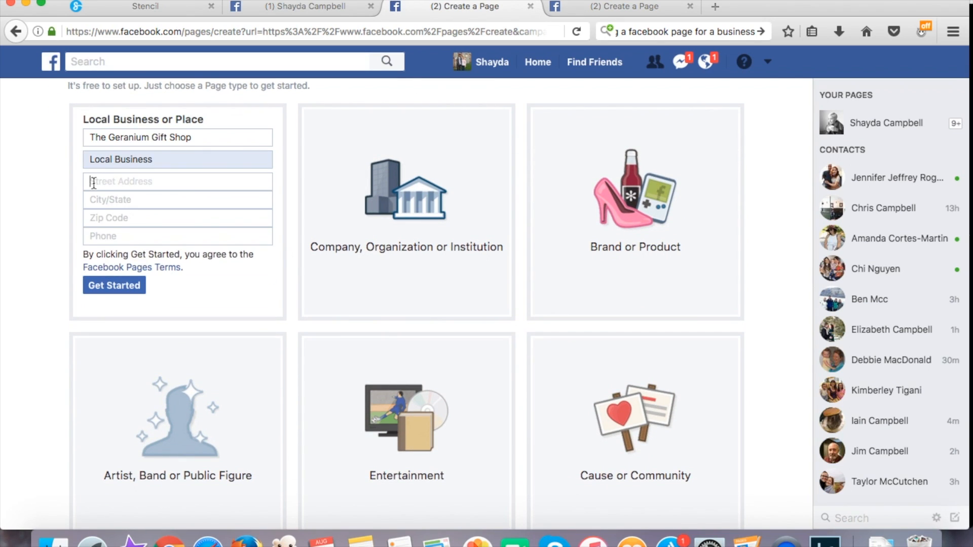
left_click(113, 286)
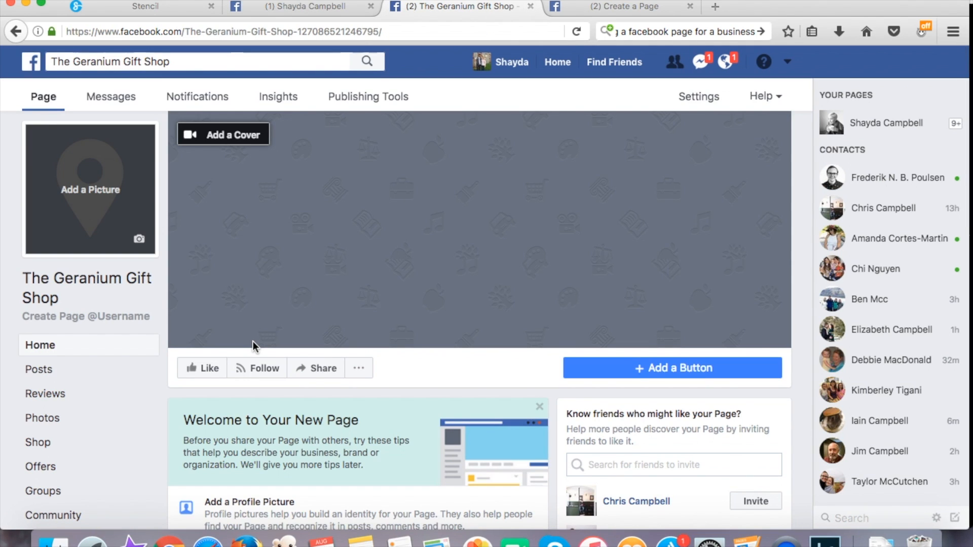
scroll("down", 3)
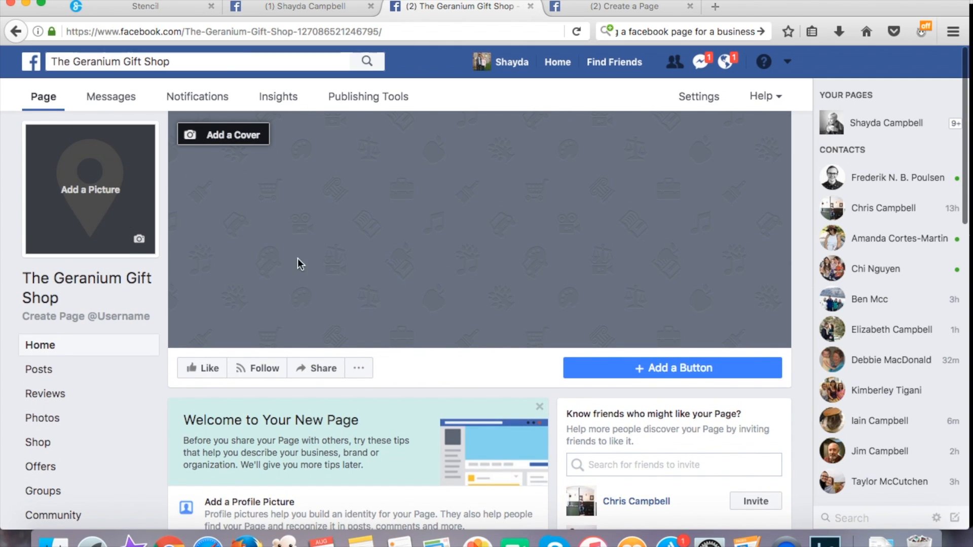
scroll("down", 3)
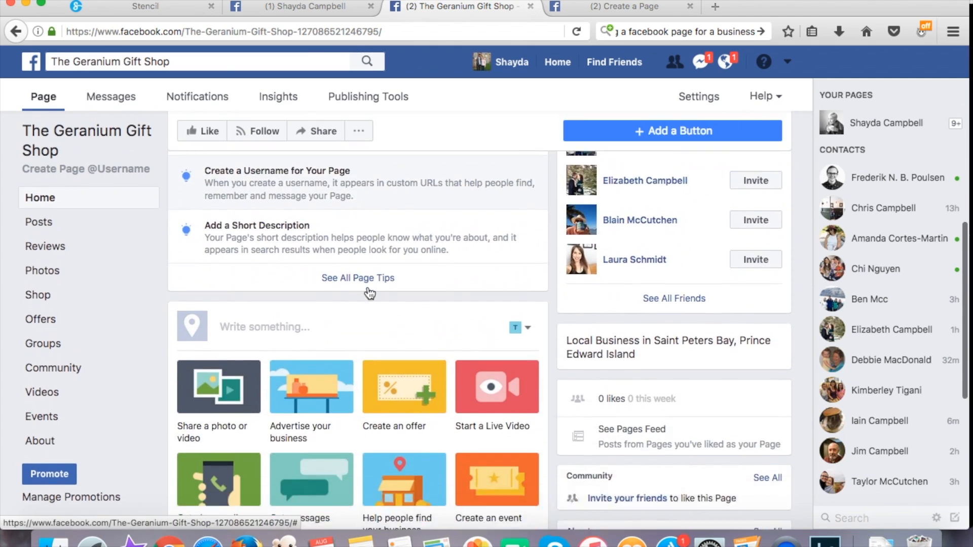
scroll("down", 3)
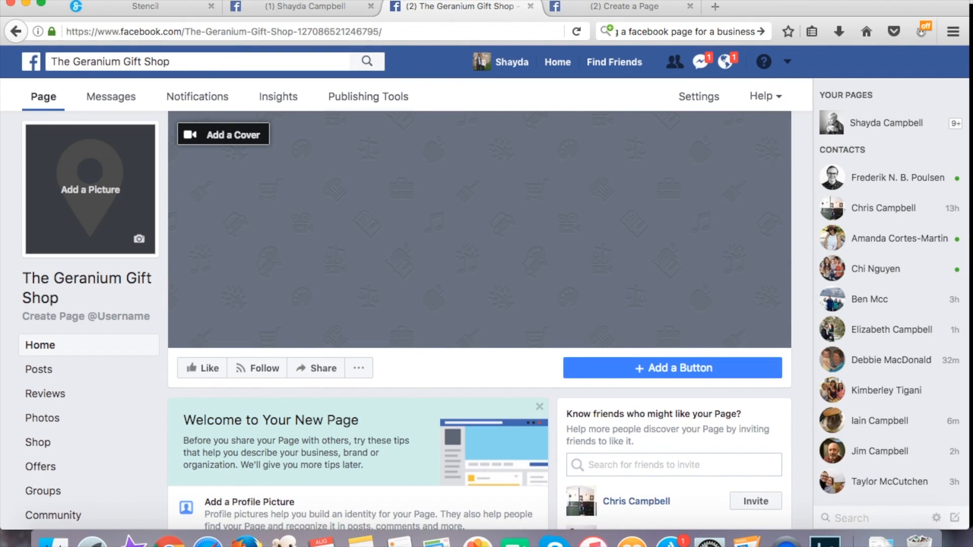
mouse_move(147, 7)
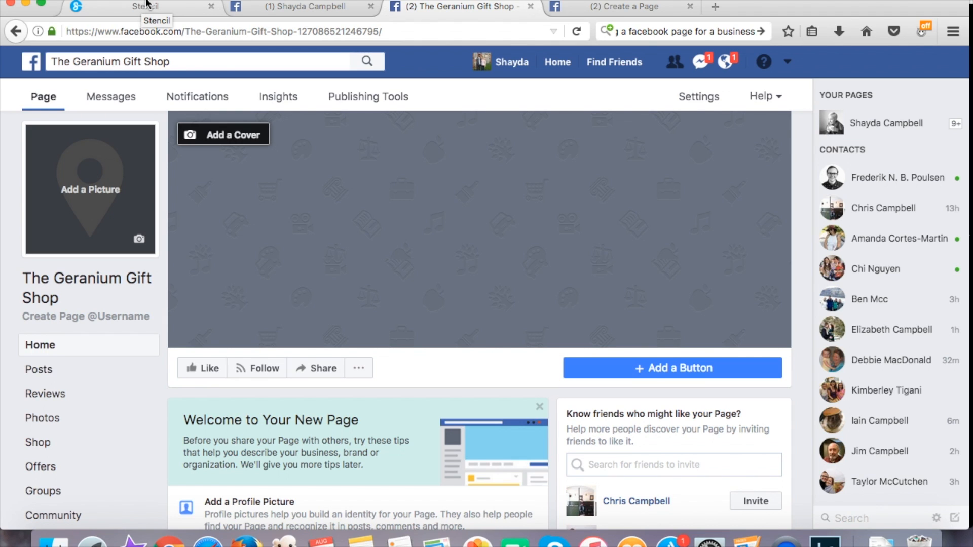
Search Stencil photos for 'flowers' and set the pink roses image as the canvas background
left_click(146, 6)
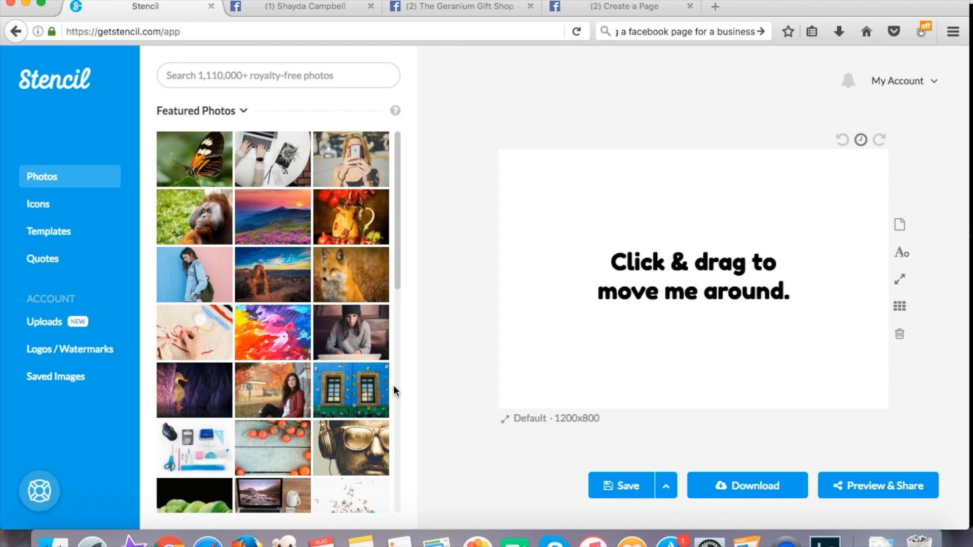
left_click(278, 75)
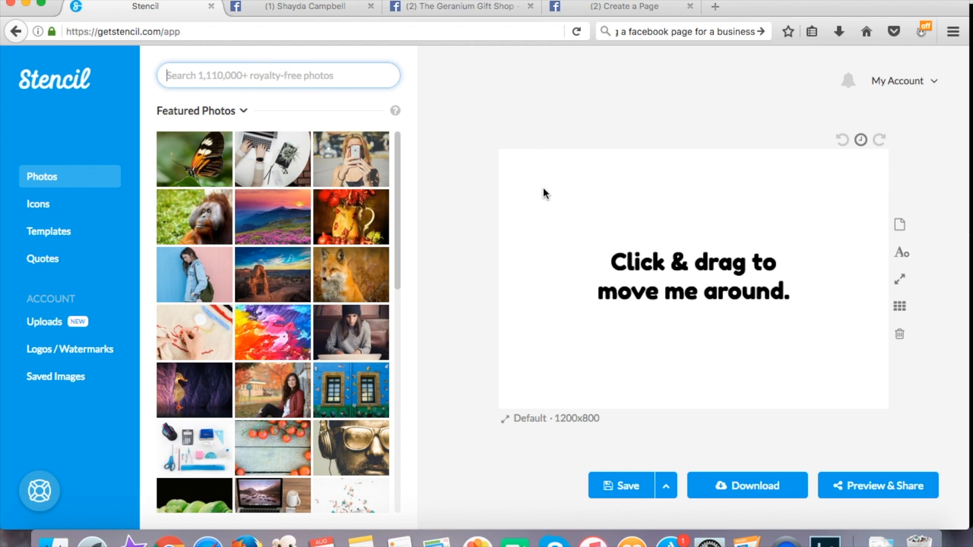
type("flowers")
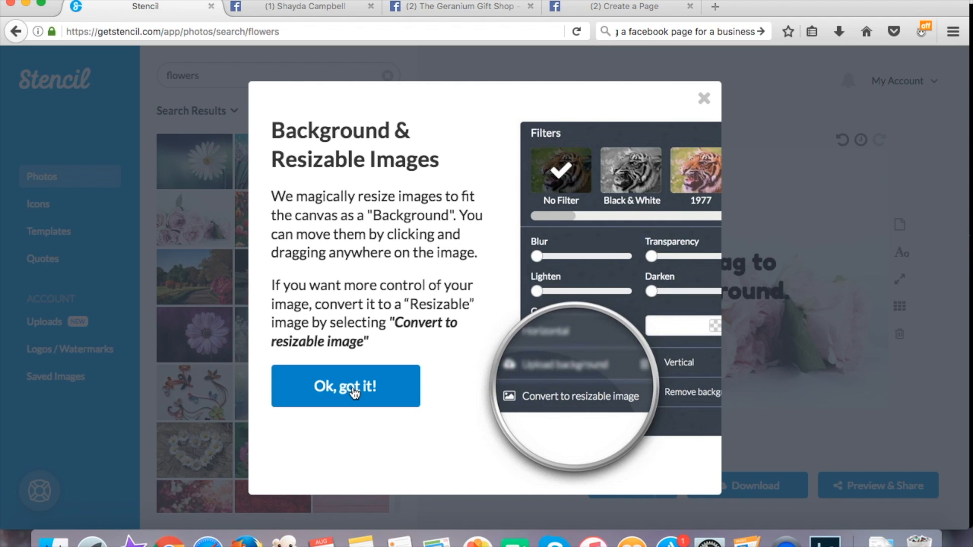
left_click(346, 385)
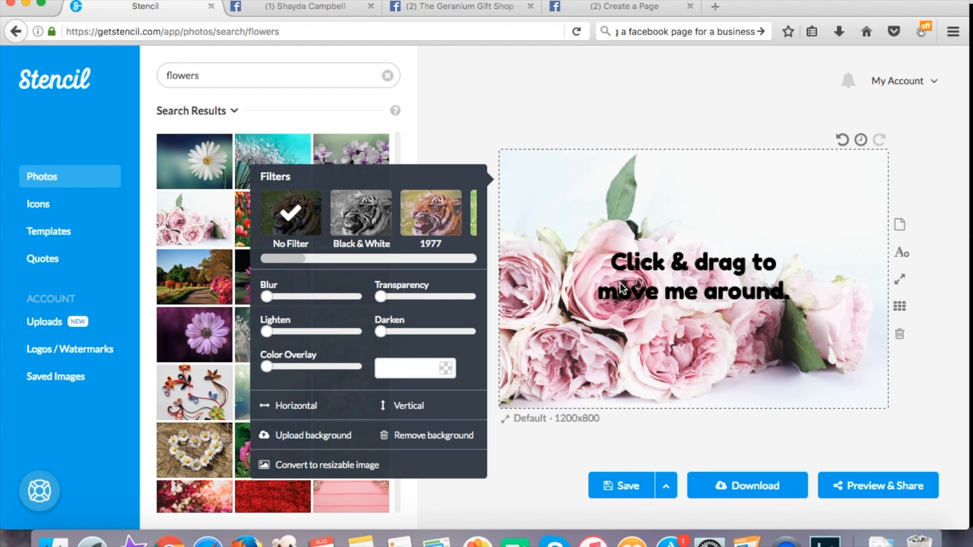
mouse_move(531, 266)
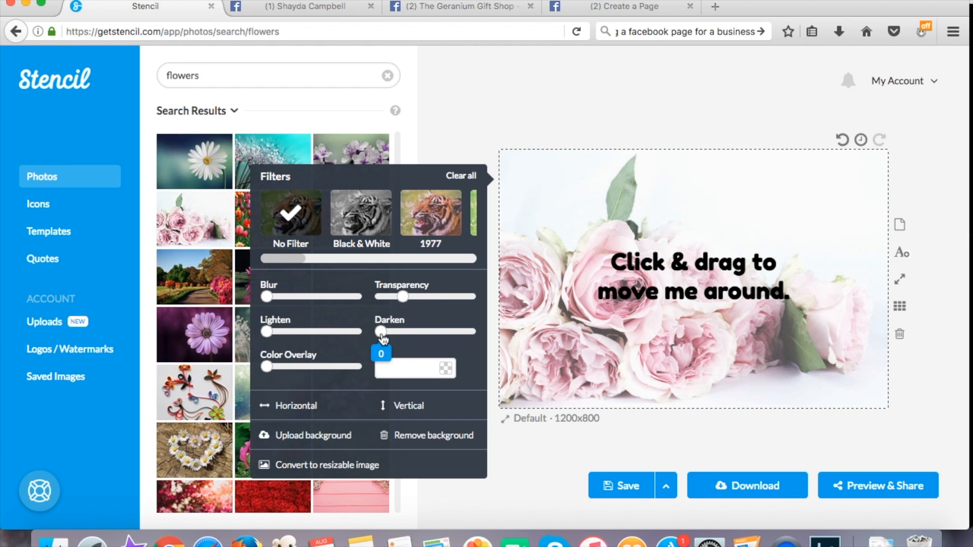
Fade the roses background lighter with the Transparency, Darken and Lighten sliders
left_click_drag(376, 332, 401, 331)
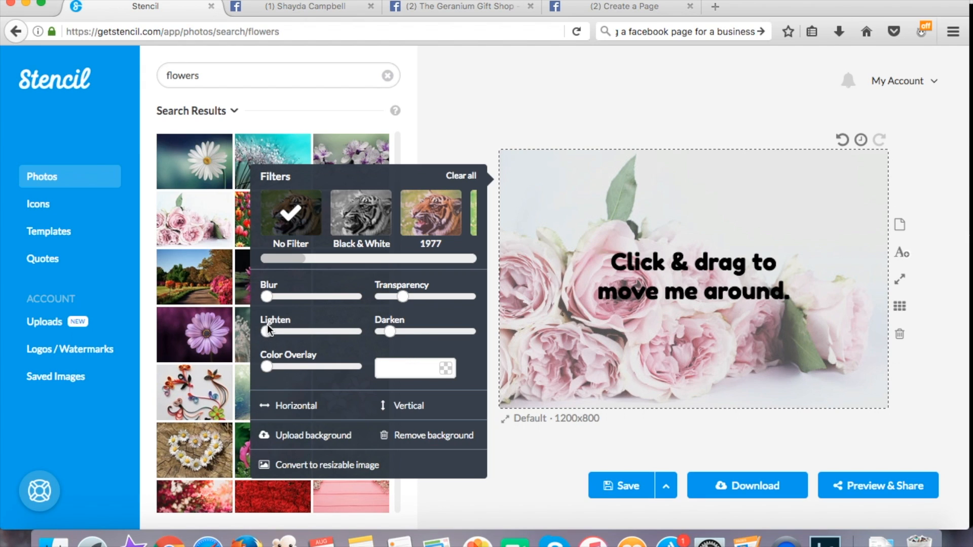
left_click_drag(267, 331, 276, 331)
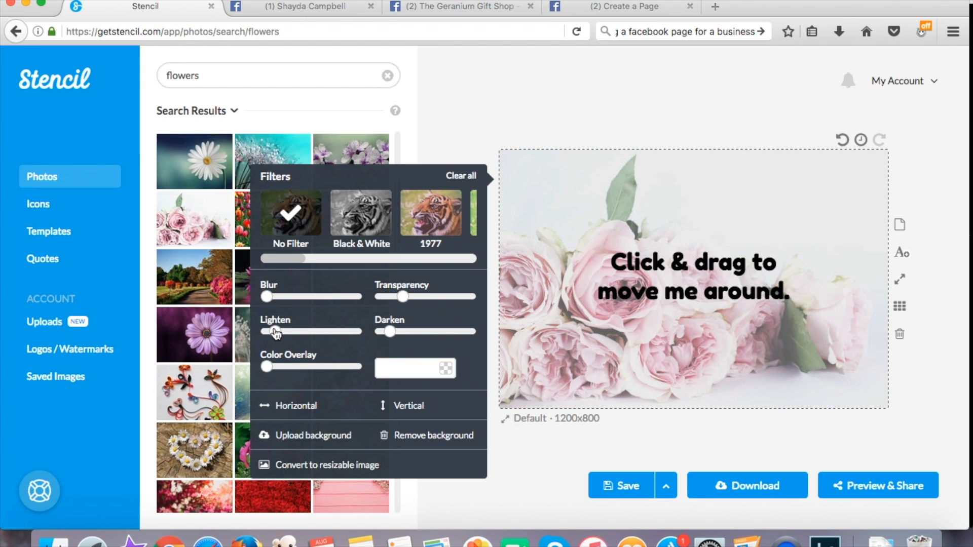
left_click_drag(389, 331, 403, 331)
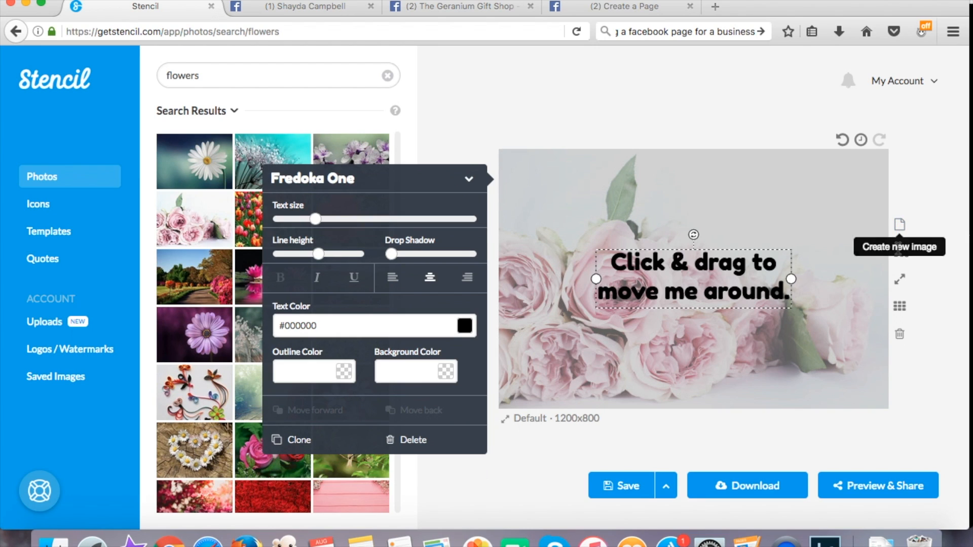
Resize the canvas to the Facebook Cover preset, 820x462, from the Headers size list
left_click(902, 286)
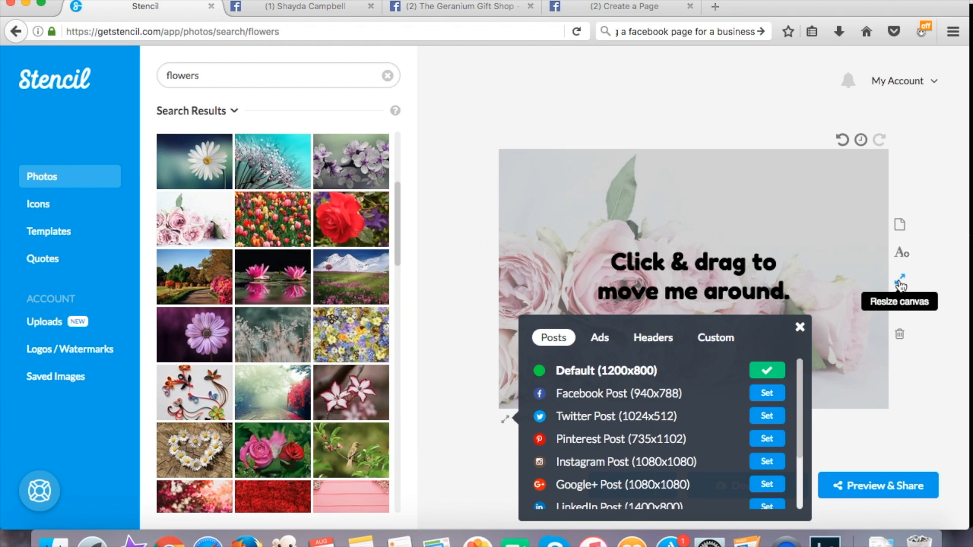
mouse_move(669, 391)
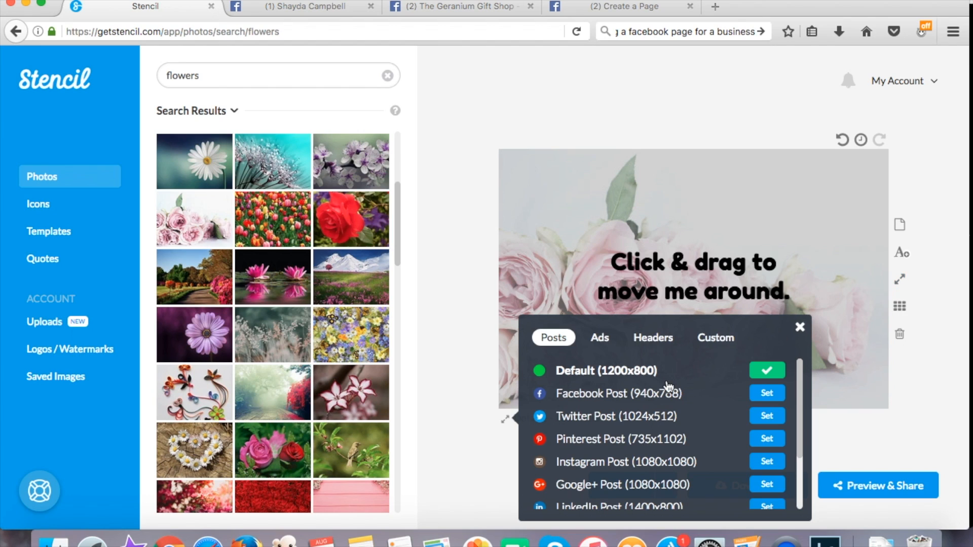
scroll("down", 3)
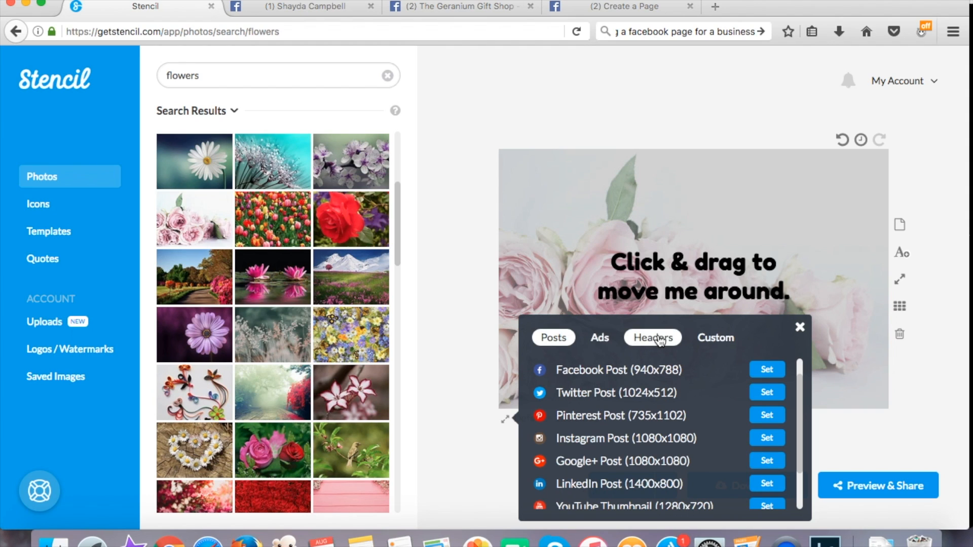
left_click(653, 337)
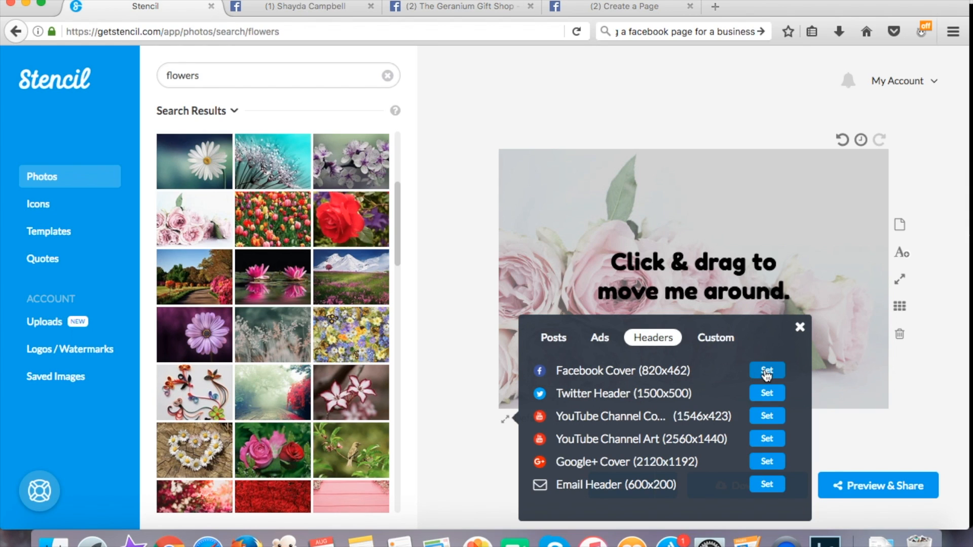
left_click(767, 370)
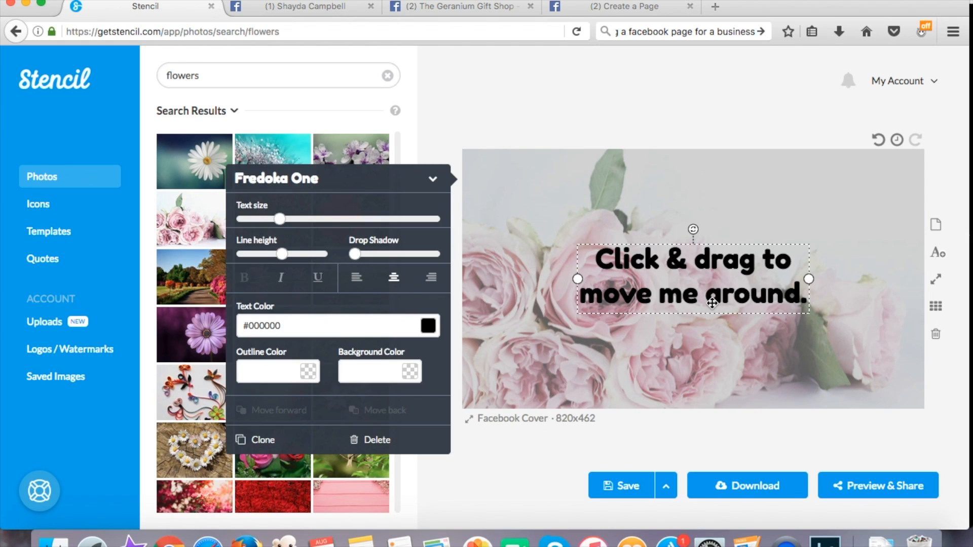
Replace the placeholder text with 'The Geranium Gift Shop'
triple_click(691, 284)
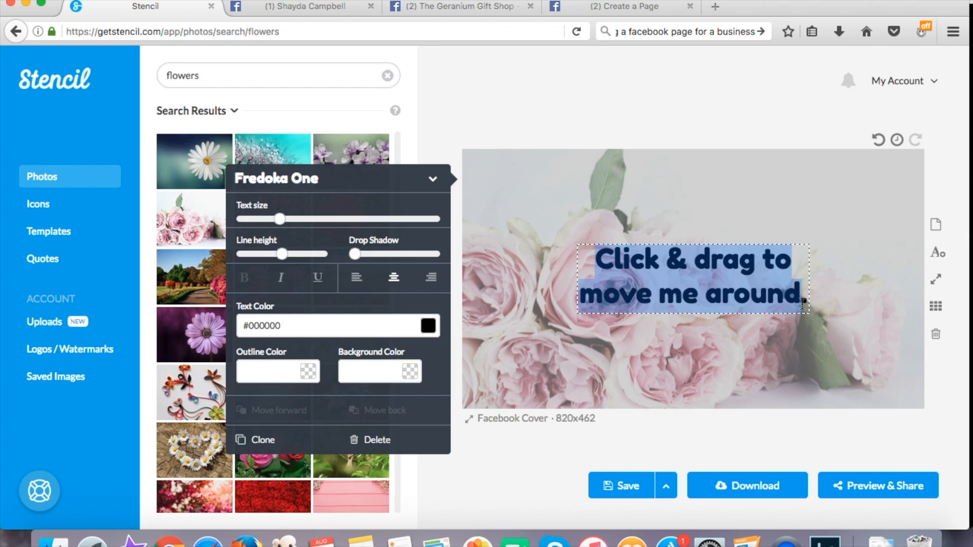
type("The")
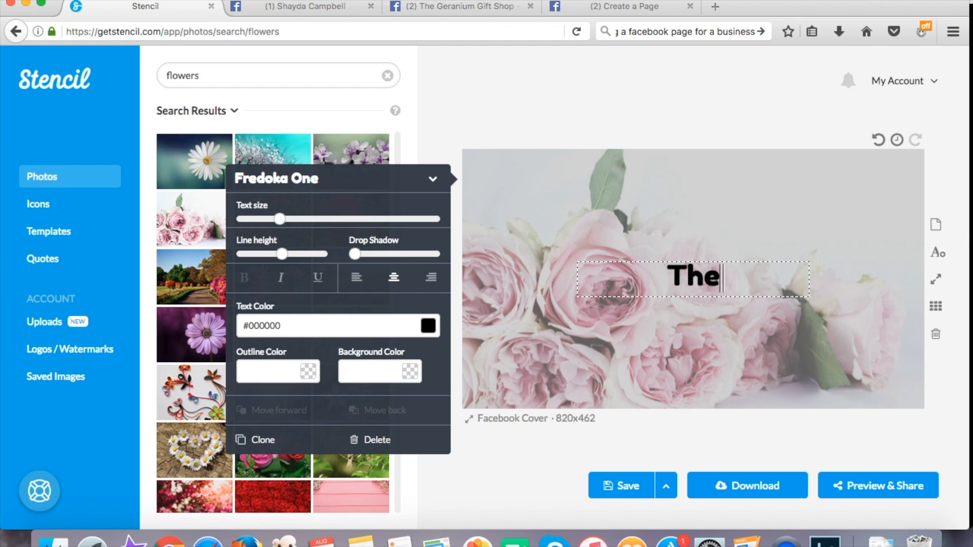
type("Geranium")
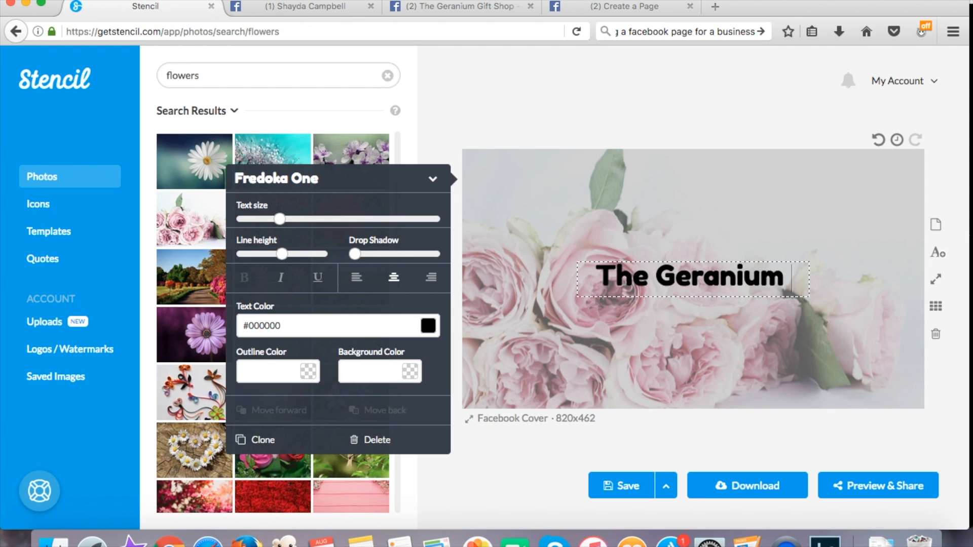
type("Gift Shop")
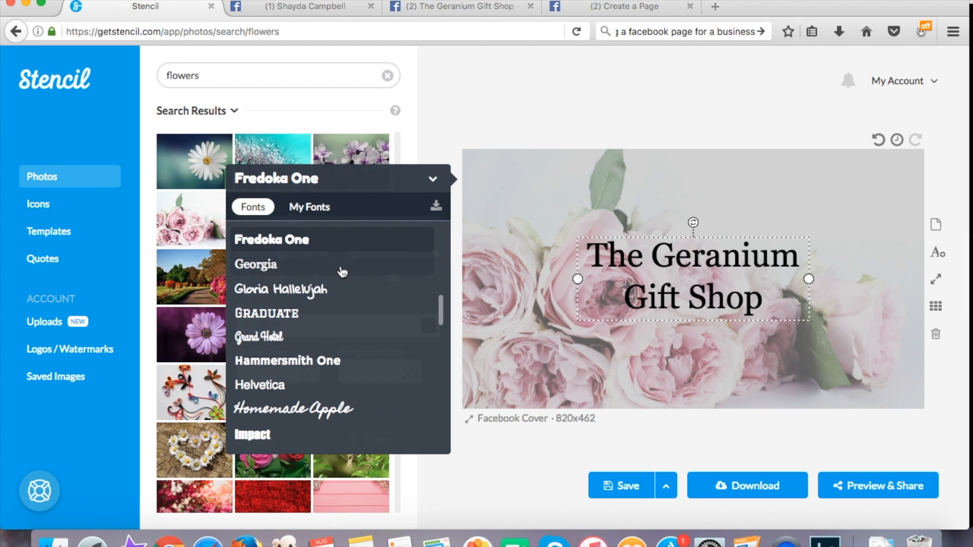
Set the shop name in Georgia, checking the uploaded-fonts list along the way
left_click(256, 264)
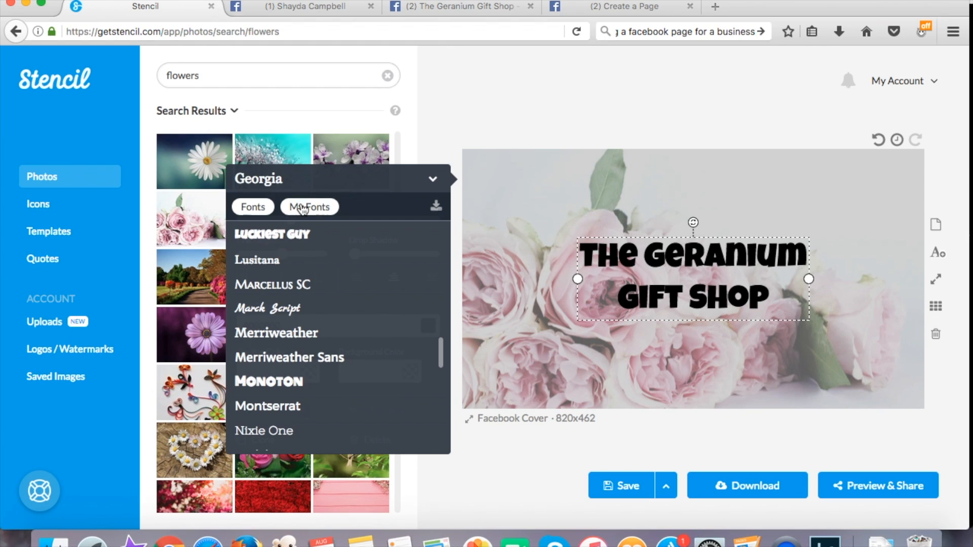
left_click(309, 206)
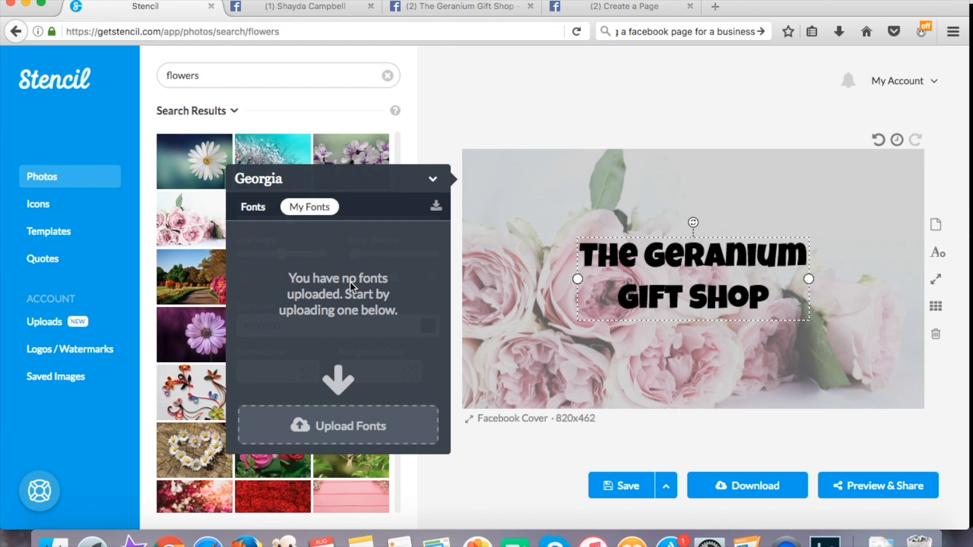
mouse_move(379, 384)
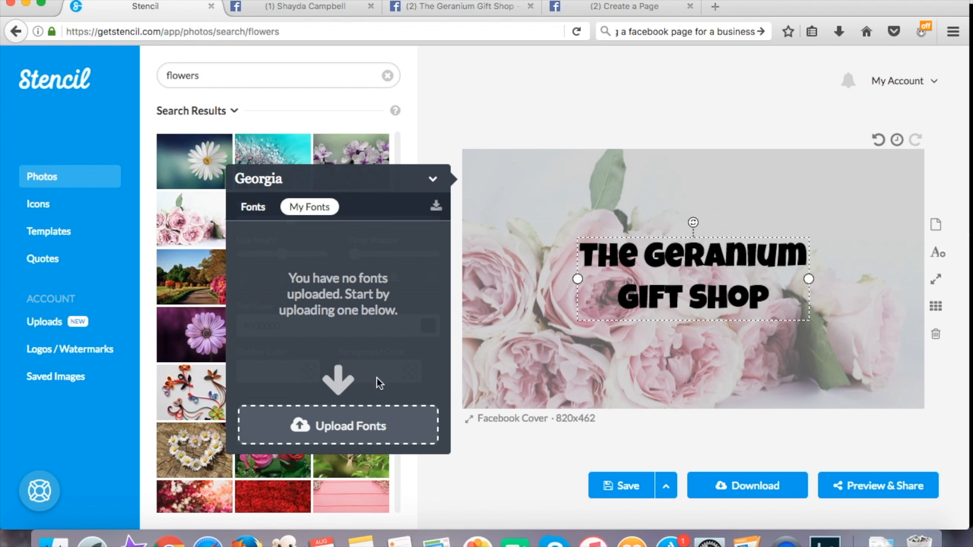
left_click(253, 206)
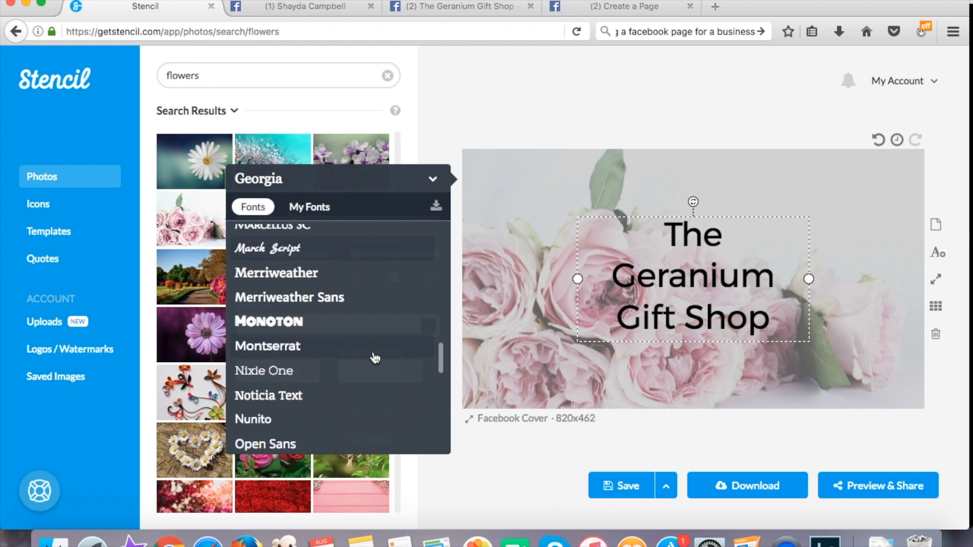
Recolour the shop-name text dark grey (#454545) and place it in the upper right of the cover
left_click(263, 371)
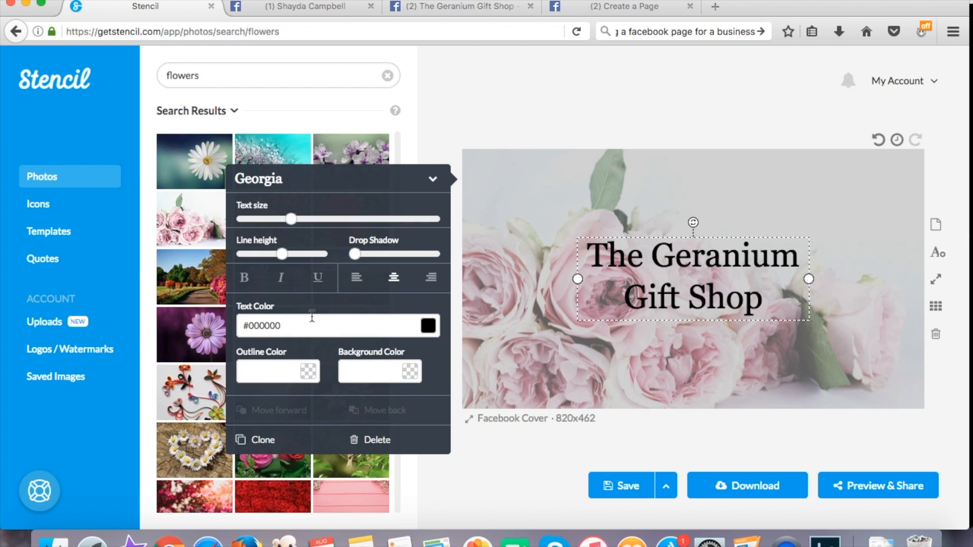
left_click(427, 325)
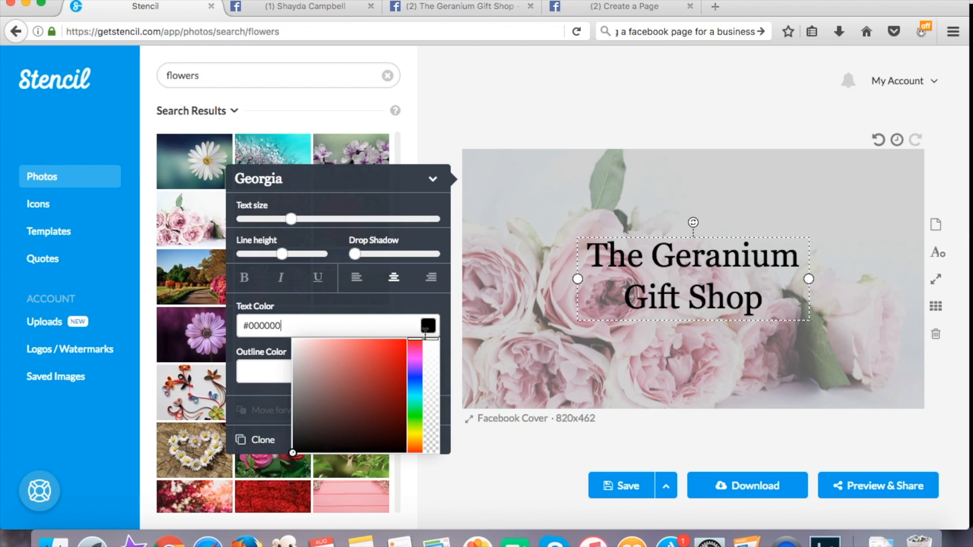
left_click(294, 433)
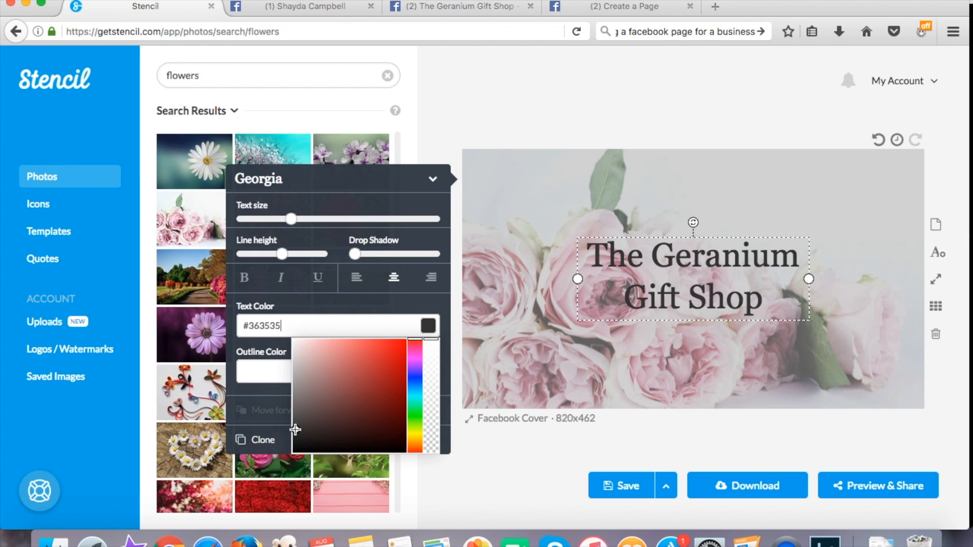
left_click(296, 438)
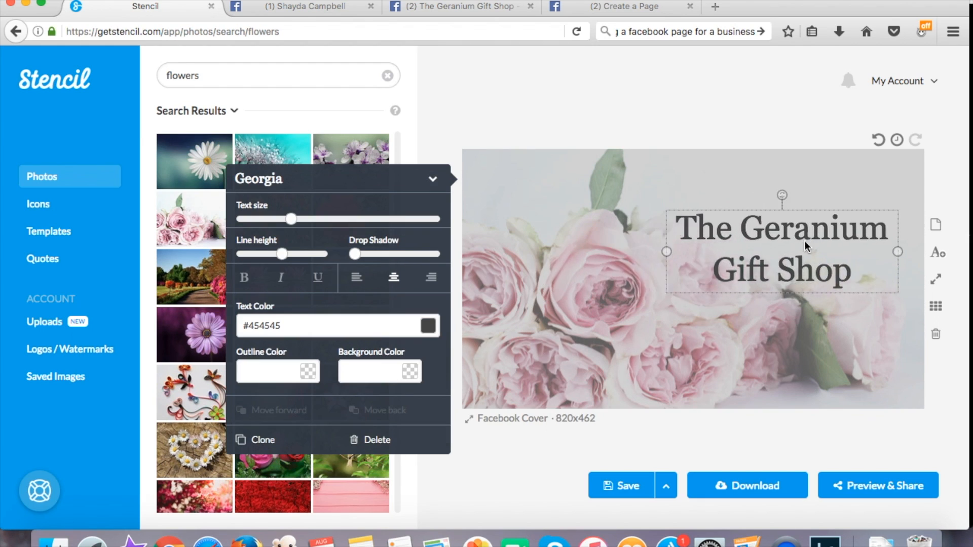
left_click(739, 108)
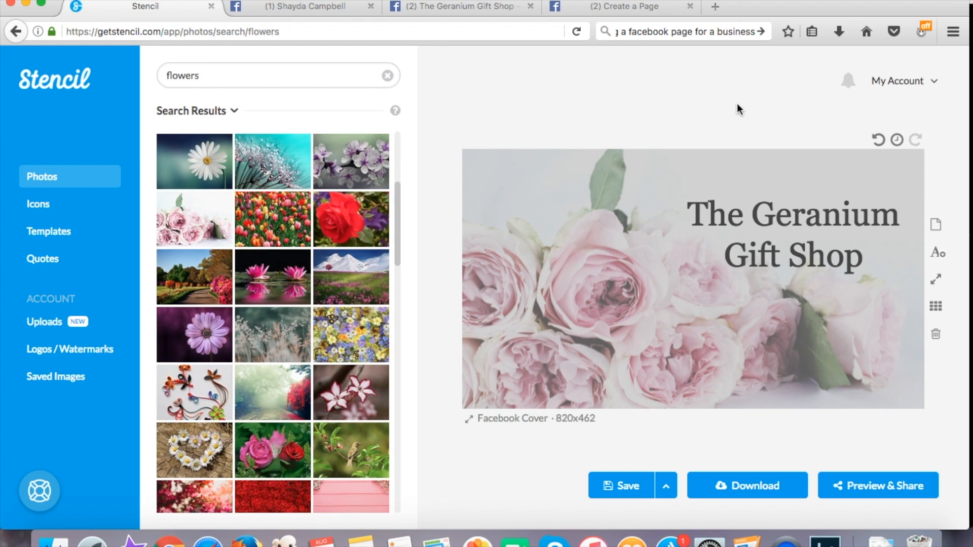
mouse_move(941, 359)
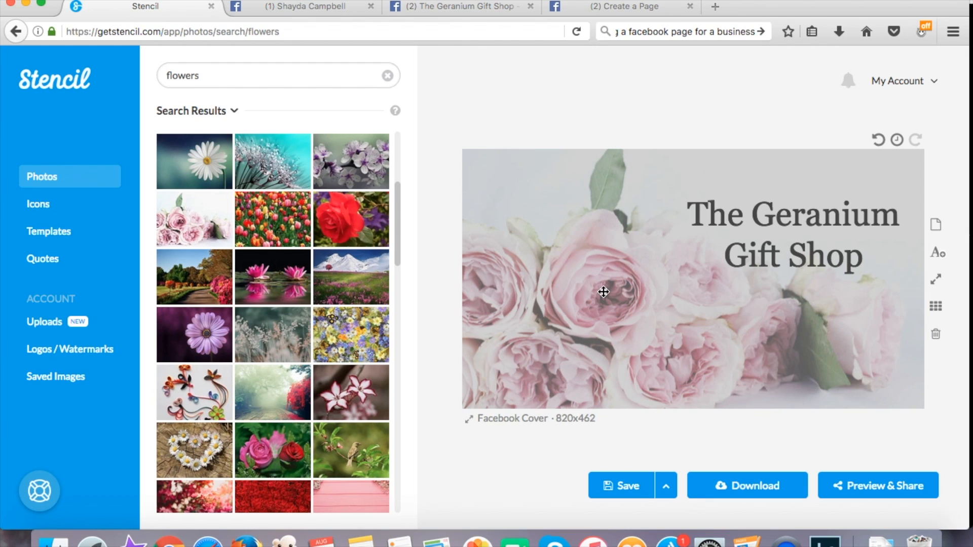
Download the roses cover as a JPG at 820x462 and save the file to the computer
left_click(54, 376)
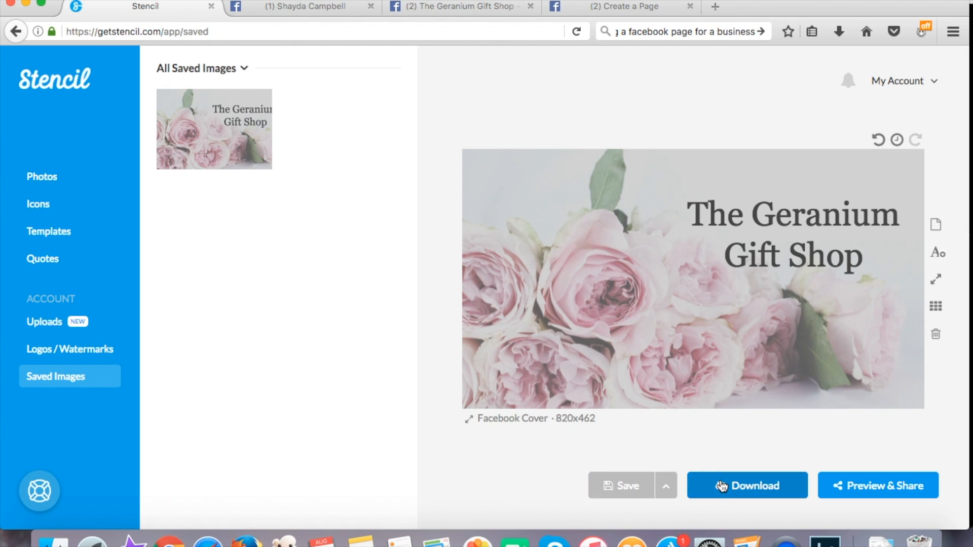
left_click(747, 485)
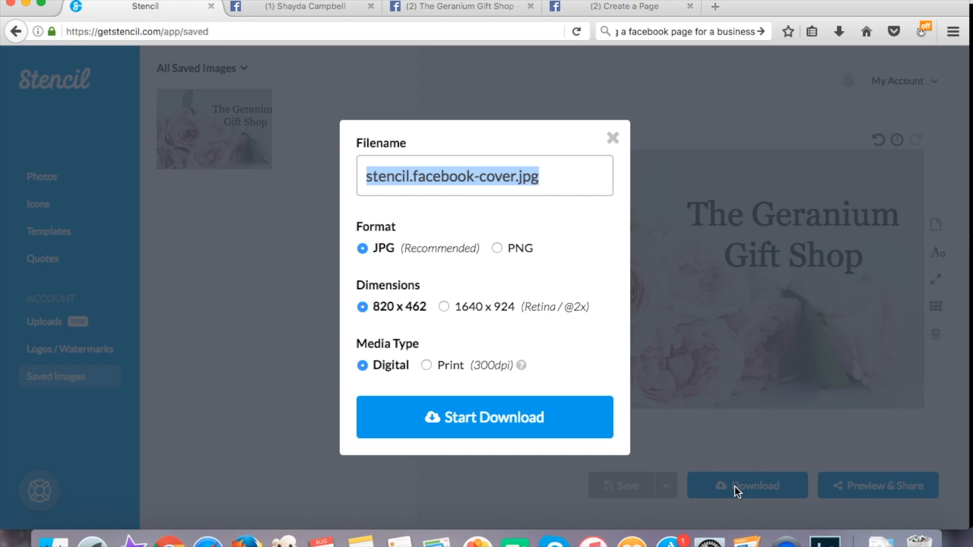
mouse_move(645, 415)
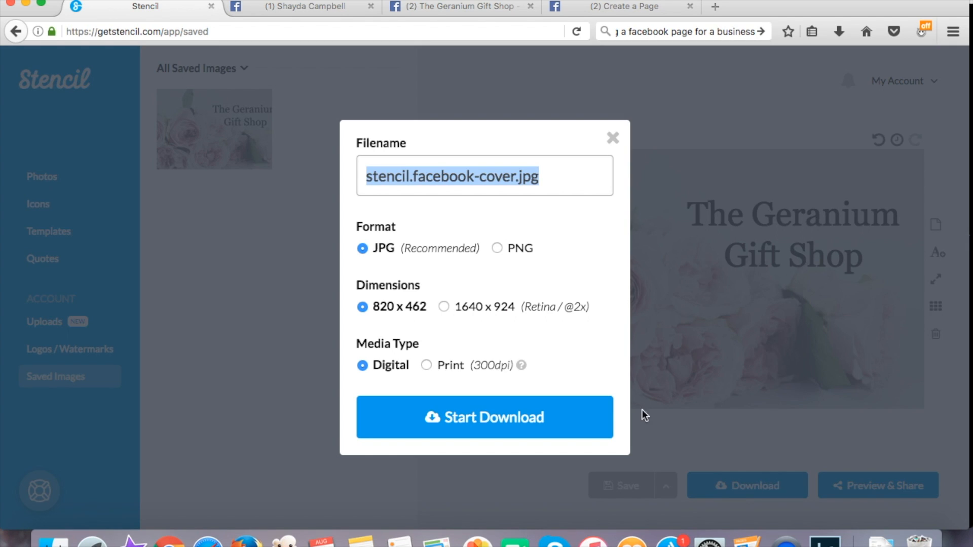
left_click(485, 418)
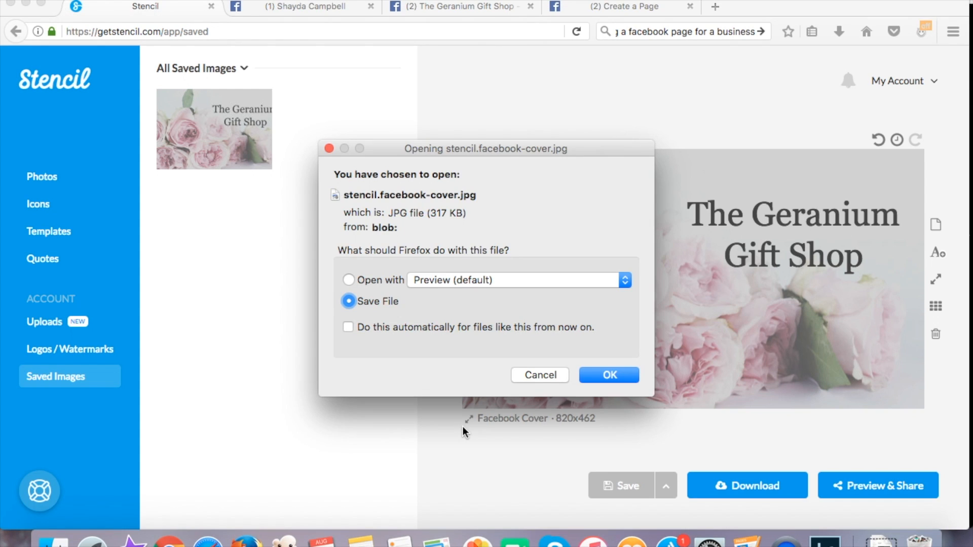
left_click(610, 375)
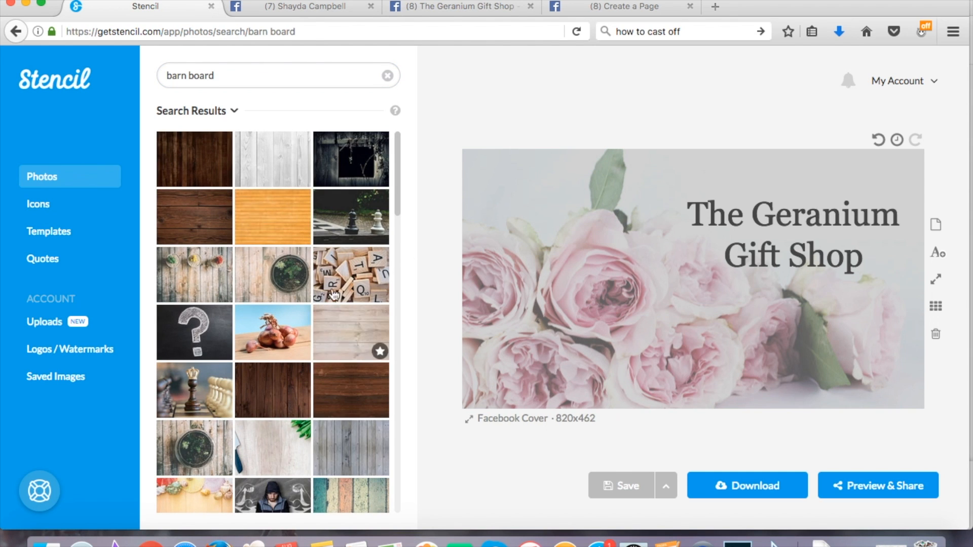
Replace the floral background with a grey weathered barn-board photo
scroll("down", 3)
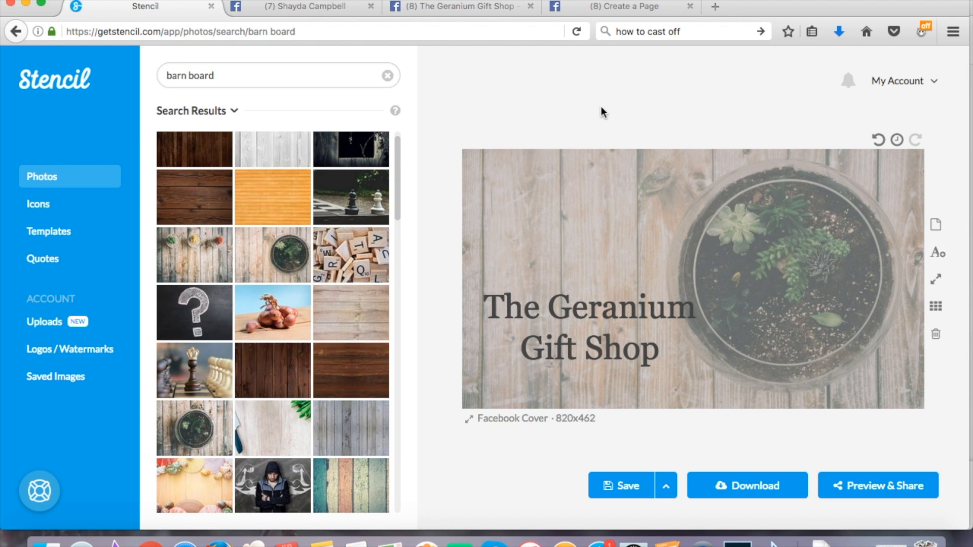
mouse_move(342, 417)
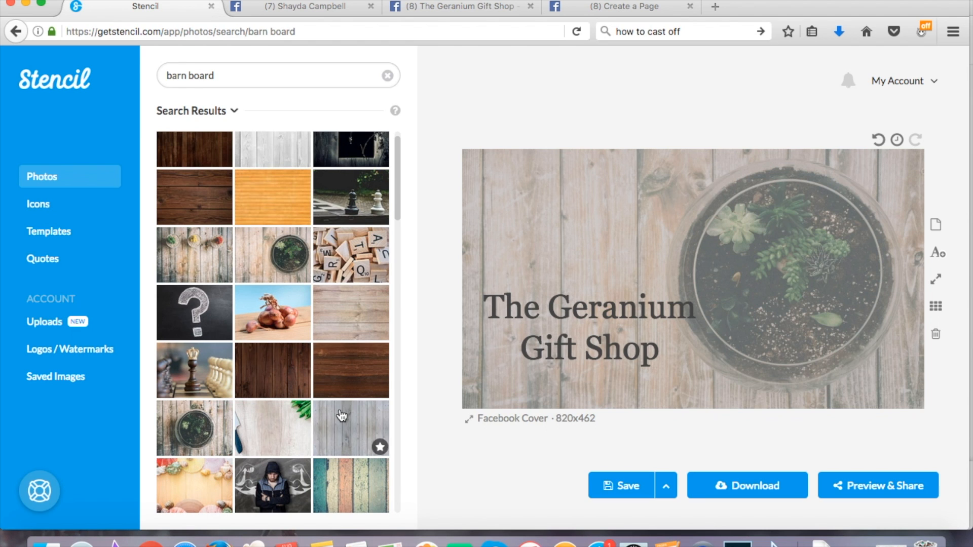
scroll("down", 3)
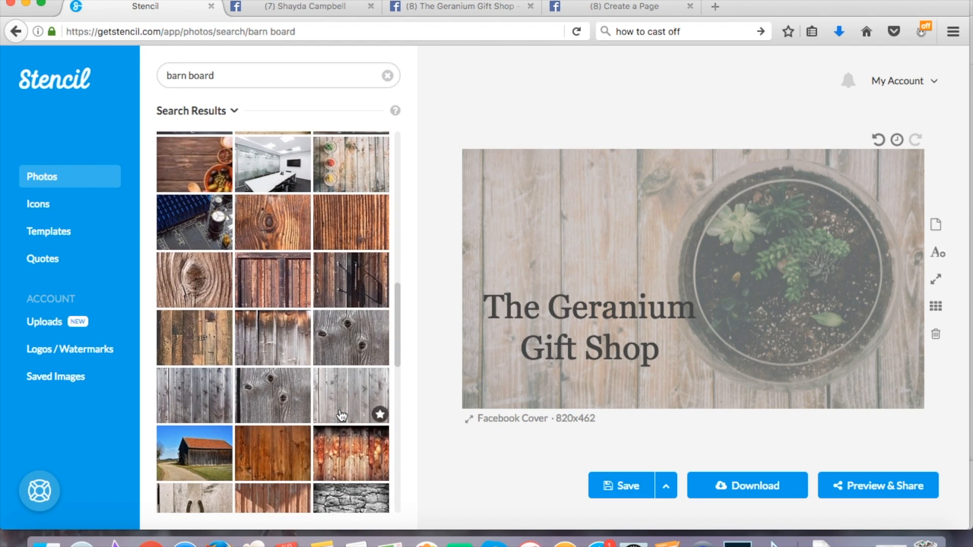
scroll("down", 3)
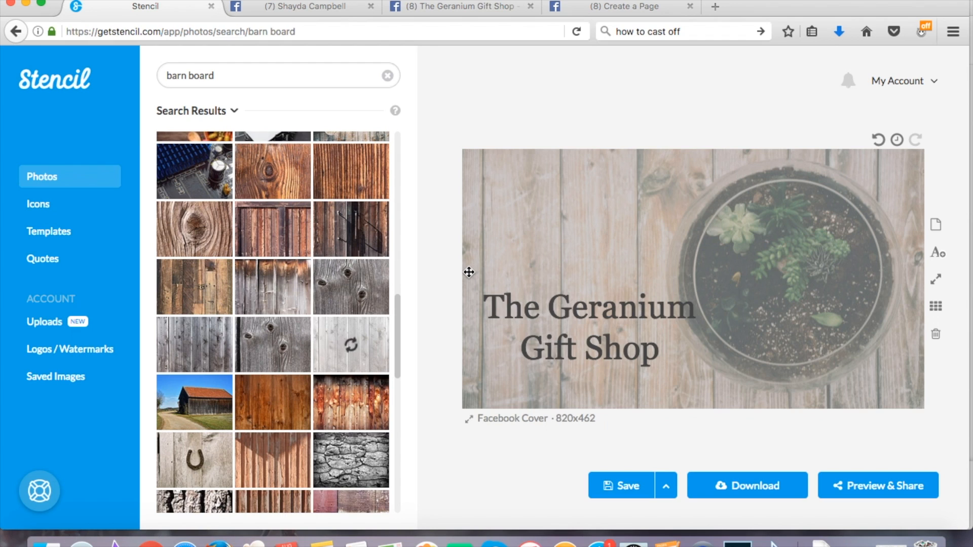
left_click(351, 344)
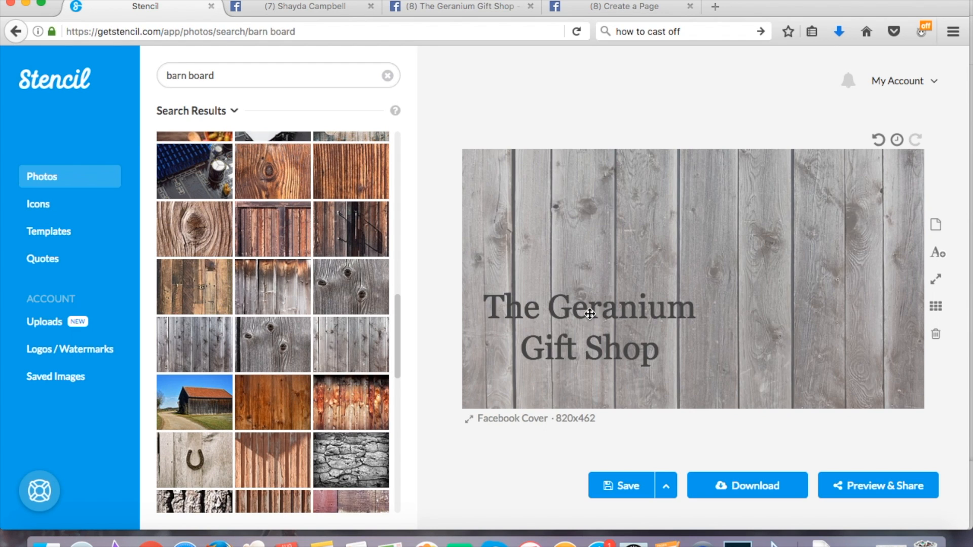
Enlarge the shop-name text and widen its box so it stays on two lines
left_click(590, 313)
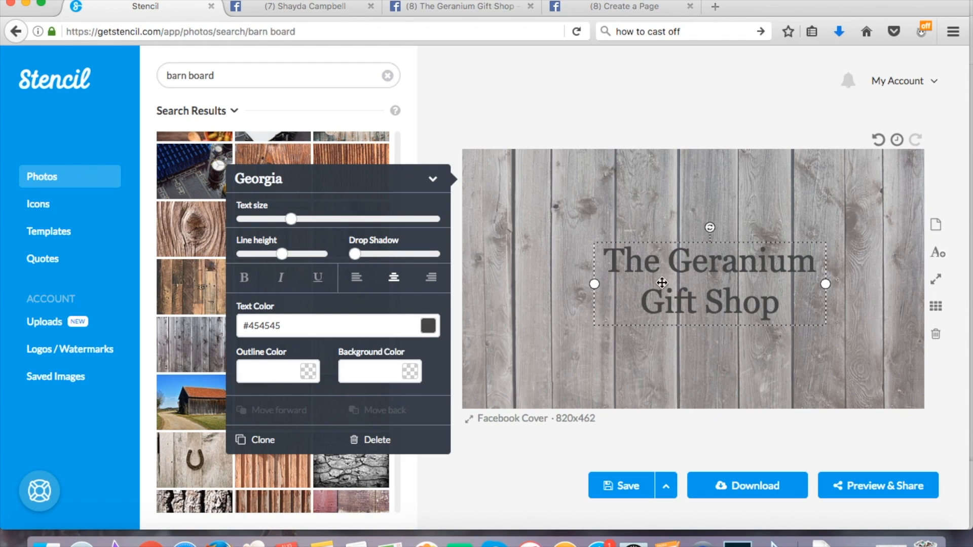
left_click_drag(292, 219, 311, 219)
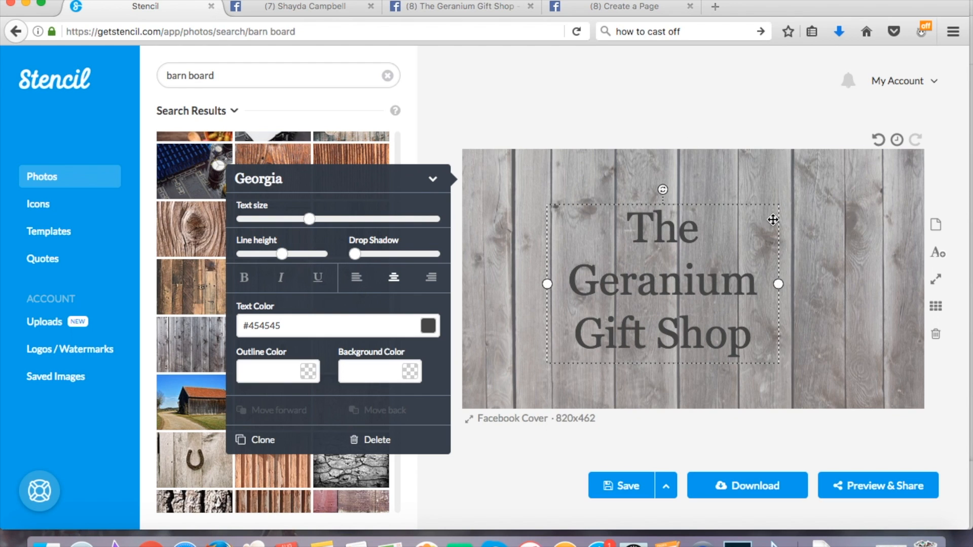
left_click_drag(779, 284, 862, 283)
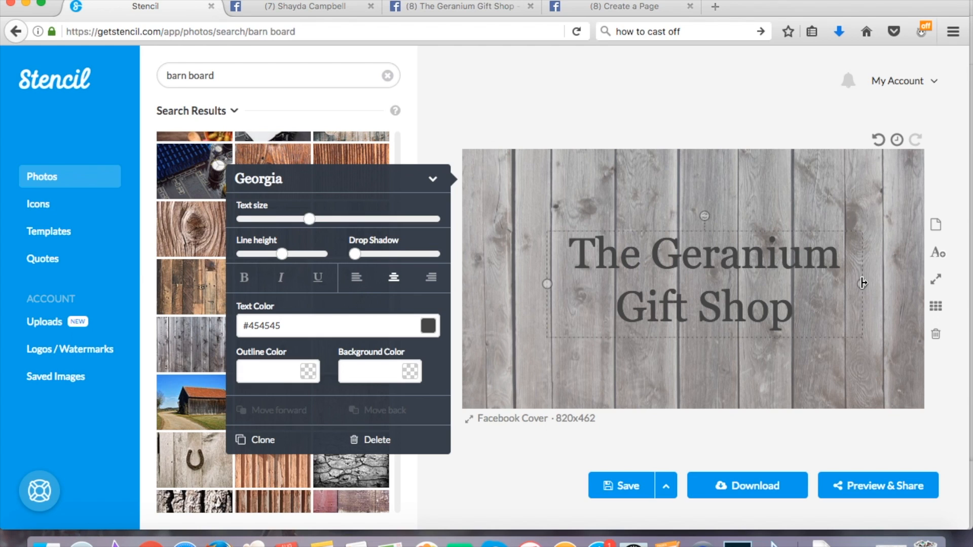
Turn the shop name white (#ffffff) and darken the barn-board background slightly with the Darken slider
left_click(651, 268)
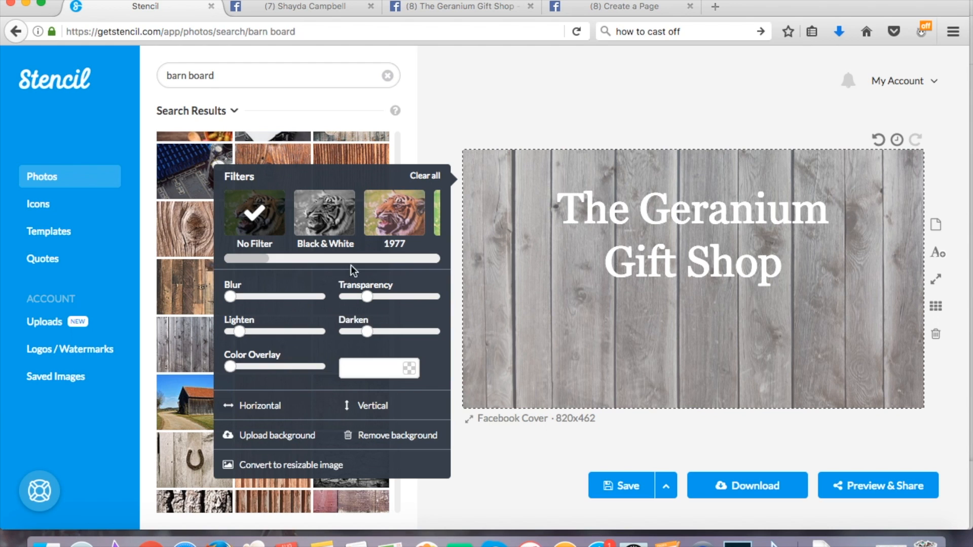
left_click_drag(368, 296, 368, 296)
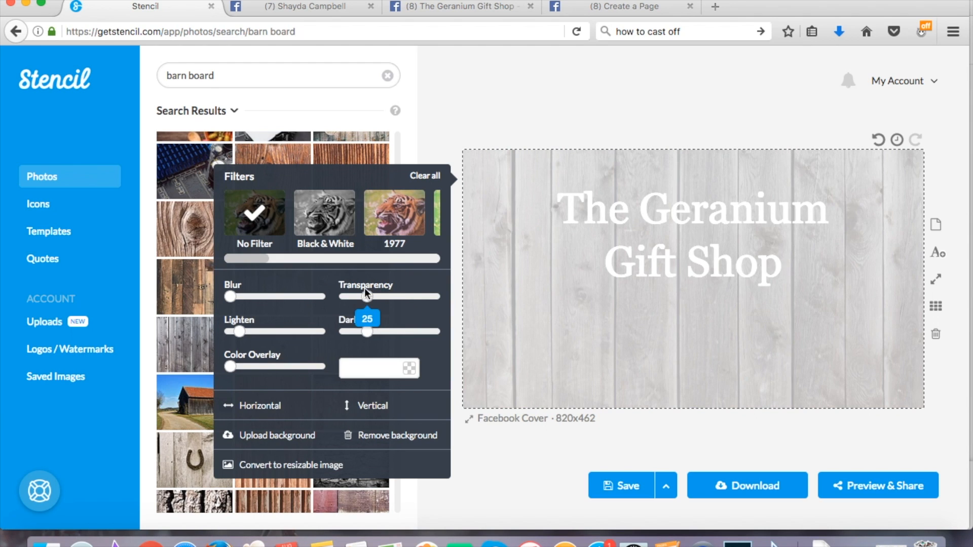
left_click_drag(367, 296, 340, 296)
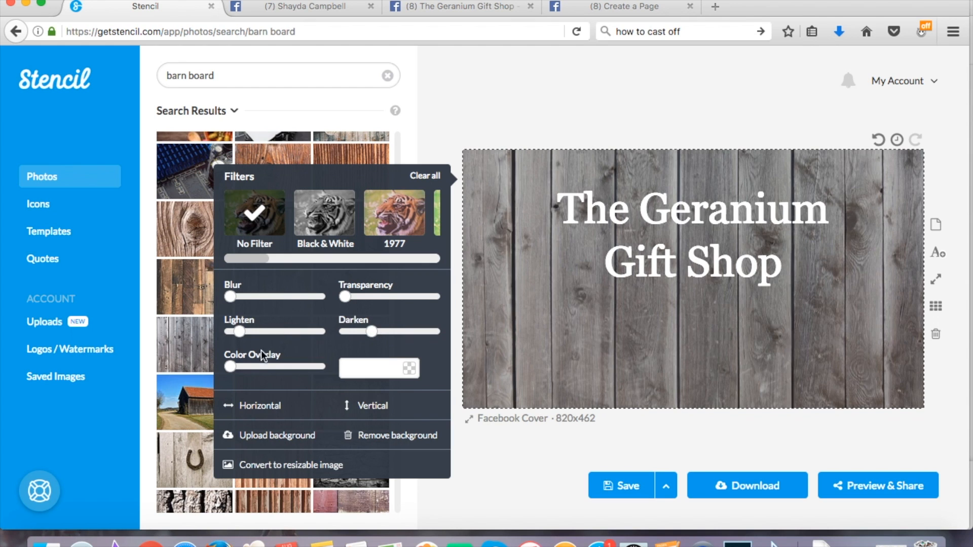
left_click_drag(344, 296, 359, 296)
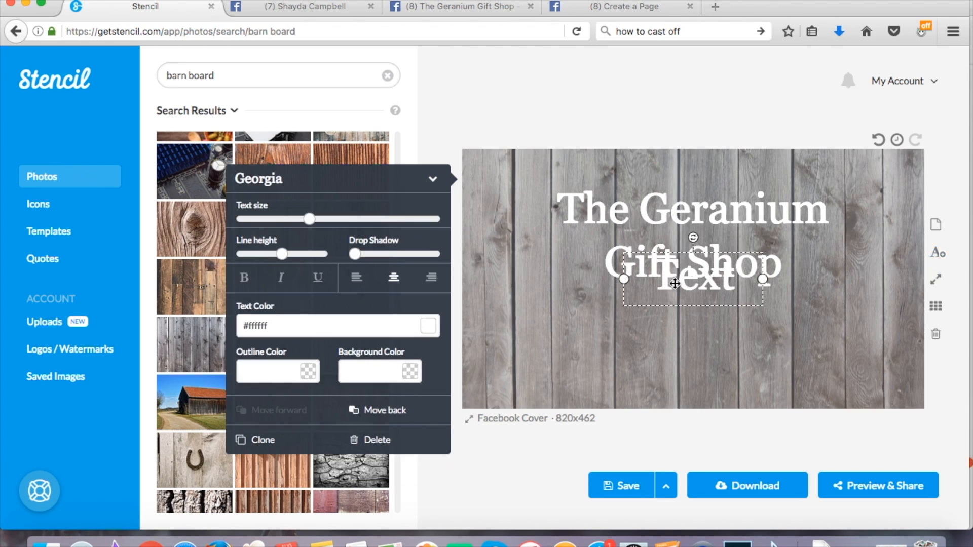
Place the address 5599 Rte 2 Saint Peter's Bay in a text box below the shop name
left_click_drag(675, 283, 692, 329)
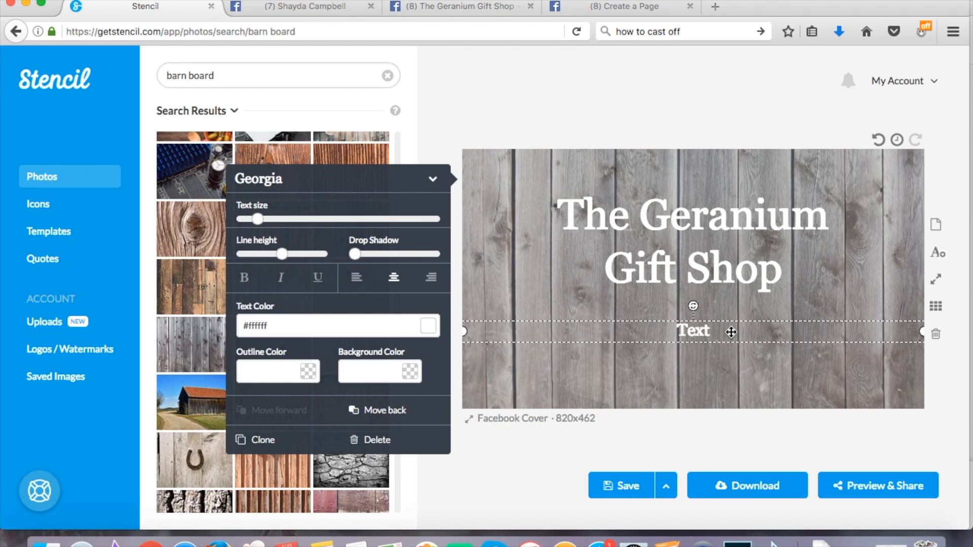
type("5599 Rte 2 Saint Peter's Bay")
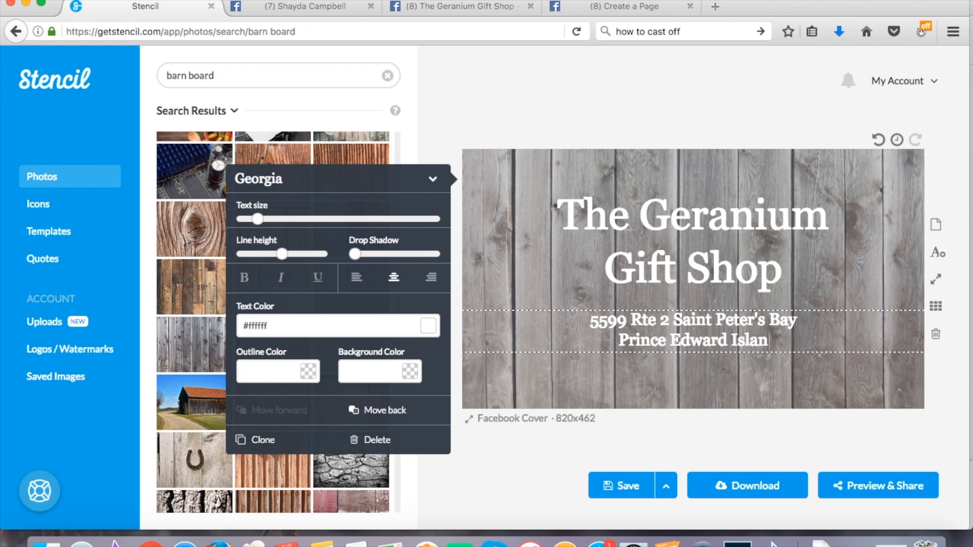
left_click(645, 107)
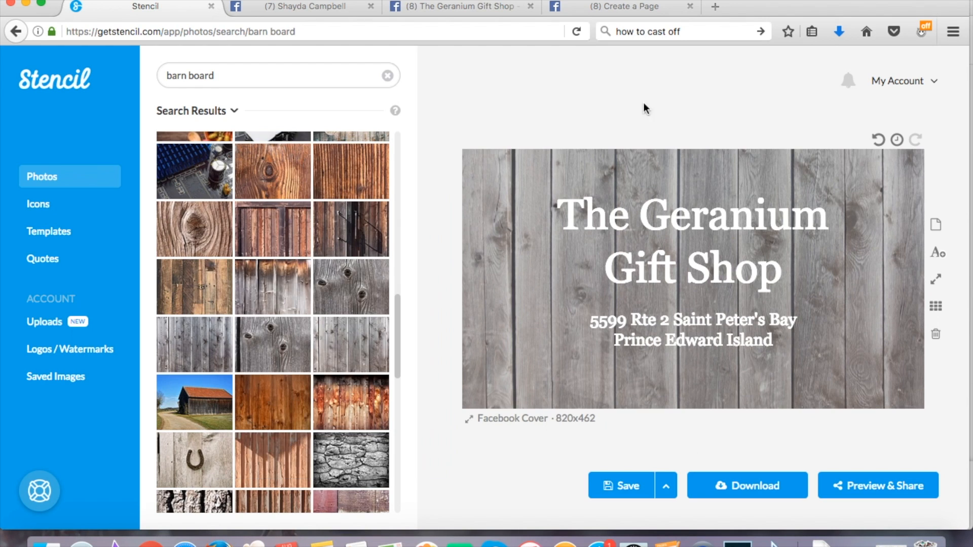
Download the barn-board cover with the address as a JPG
left_click(747, 485)
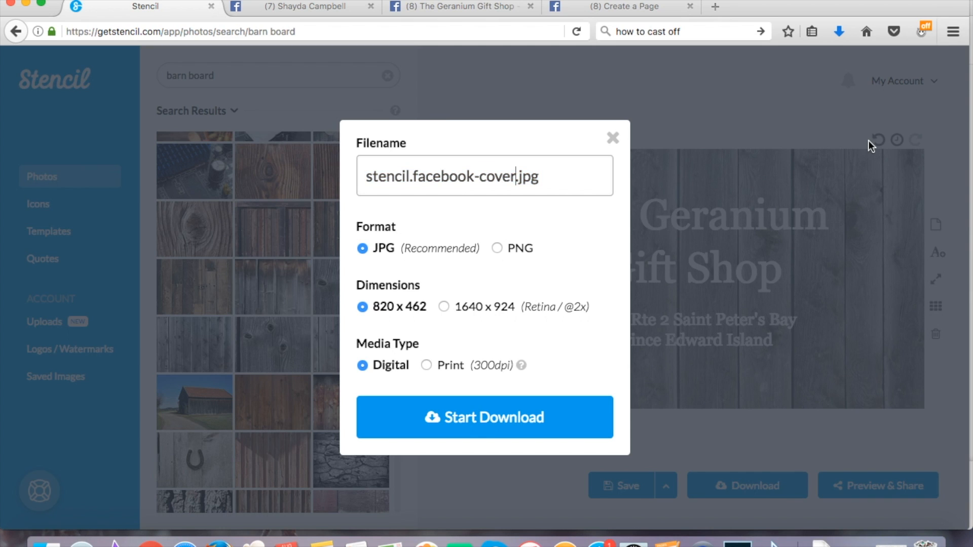
left_click(484, 417)
type("seashore")
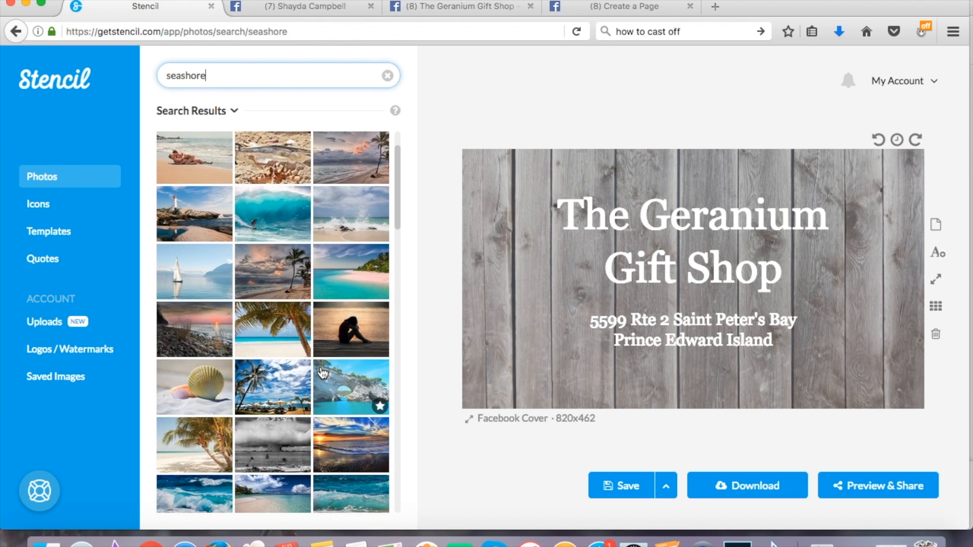
Scroll through the seashore photo results and font list while trying alternatives
scroll("down", 3)
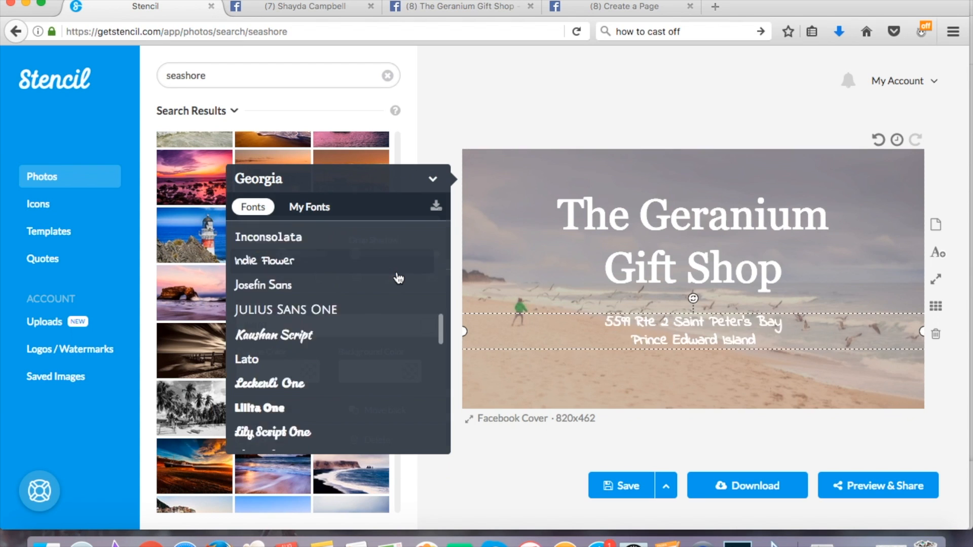
scroll("down", 3)
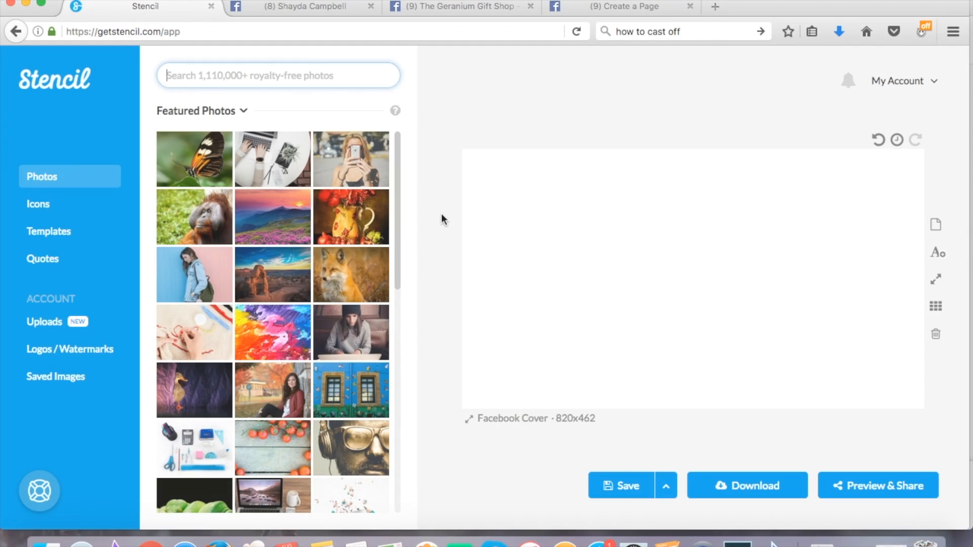
Search 'fl' photos, set a flower-basket background and raise its transparency
type("flower basket")
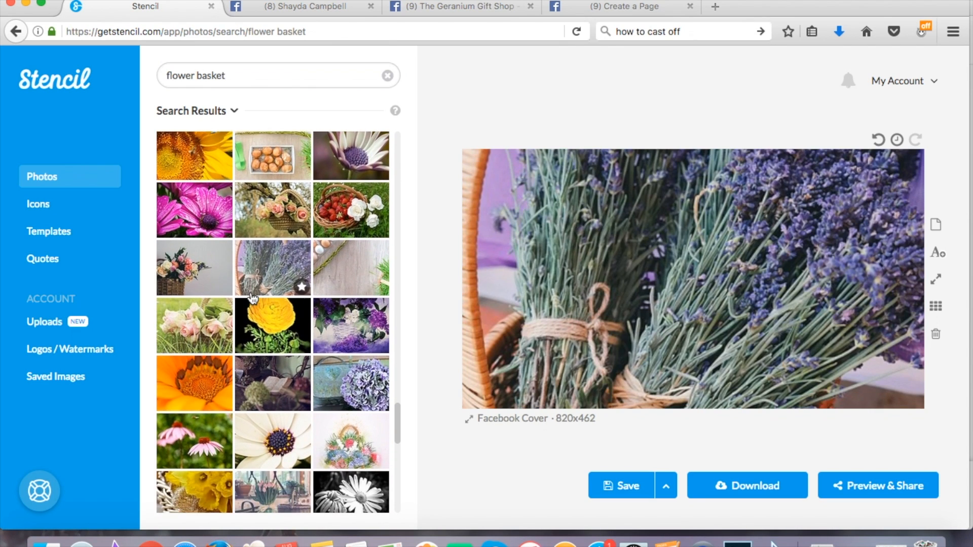
scroll("down", 3)
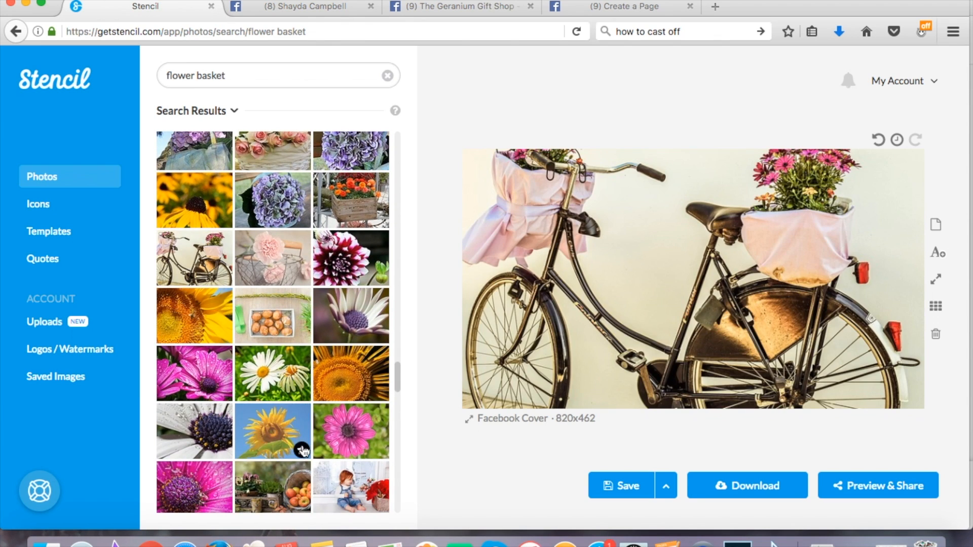
scroll("down", 3)
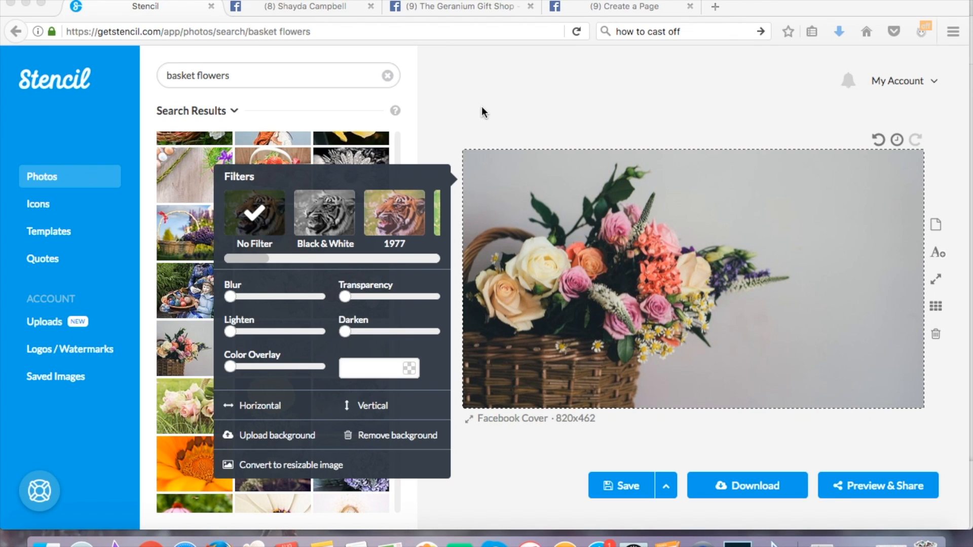
mouse_move(378, 300)
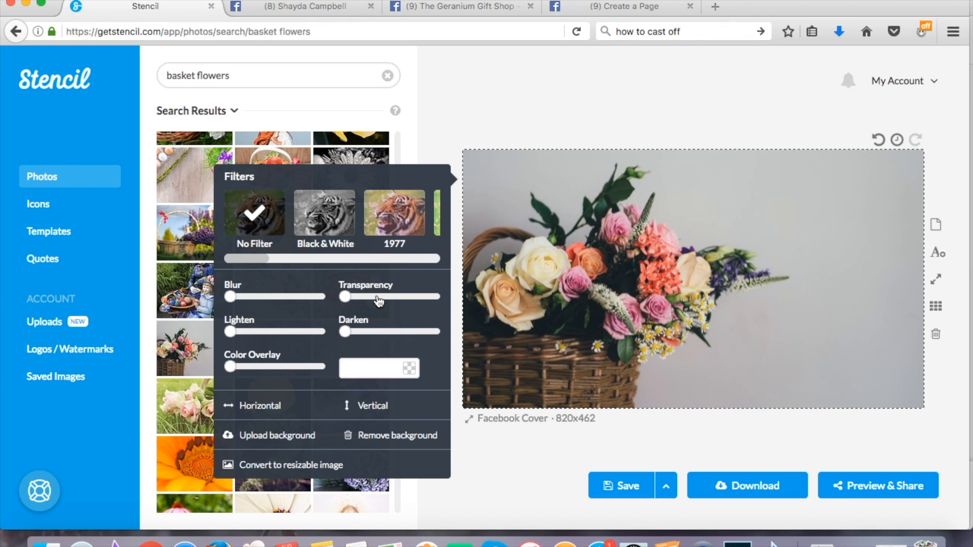
left_click_drag(345, 297, 360, 297)
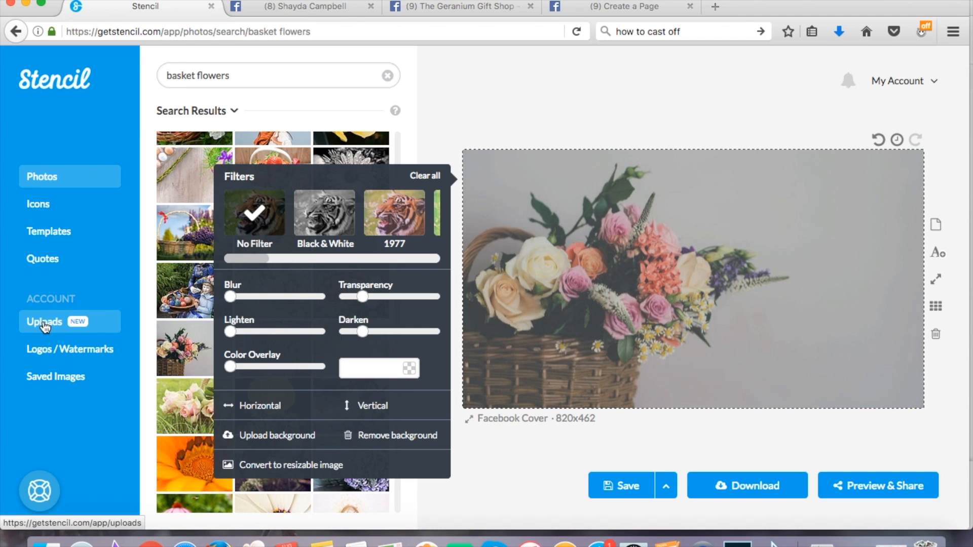
Upload geranium.png from Uploads and place the logo enlarged in the lower right corner
left_click(43, 322)
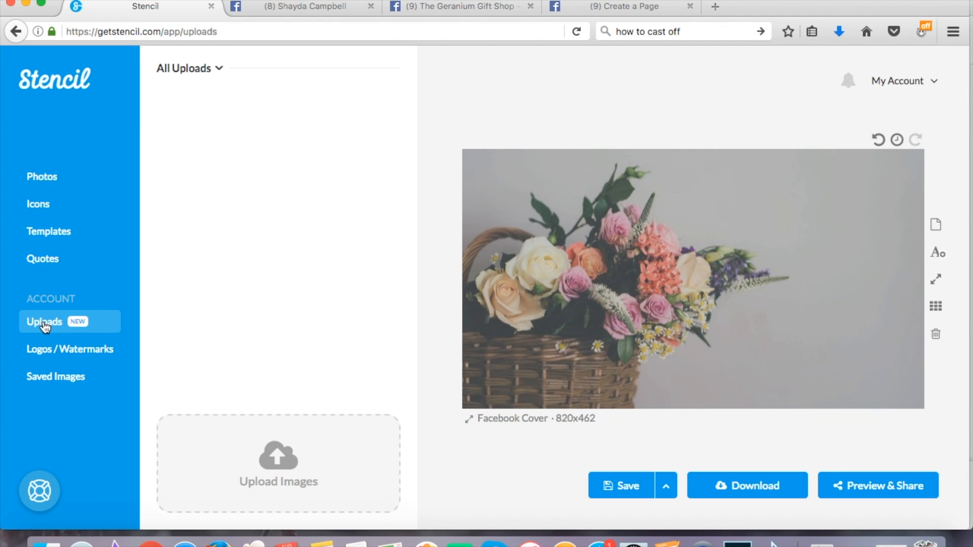
mouse_move(274, 458)
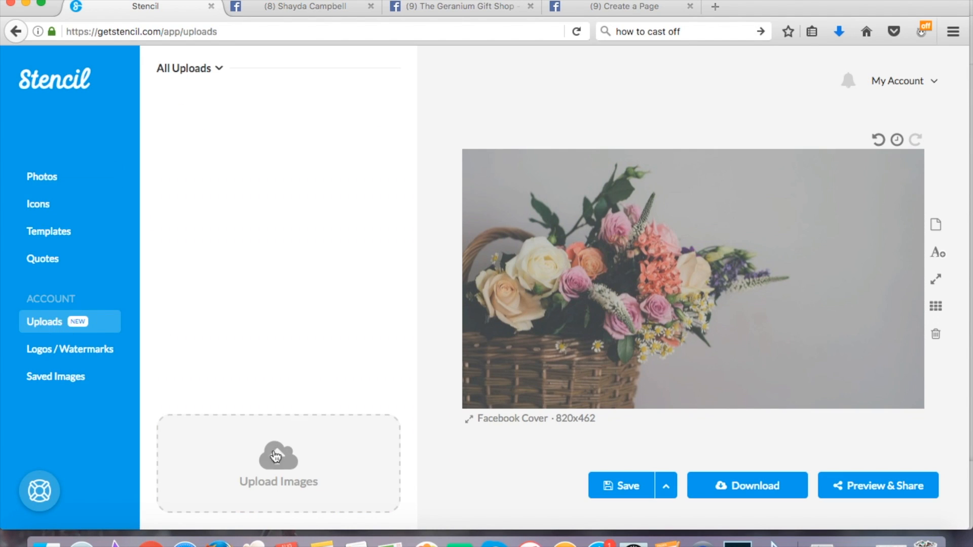
left_click(277, 459)
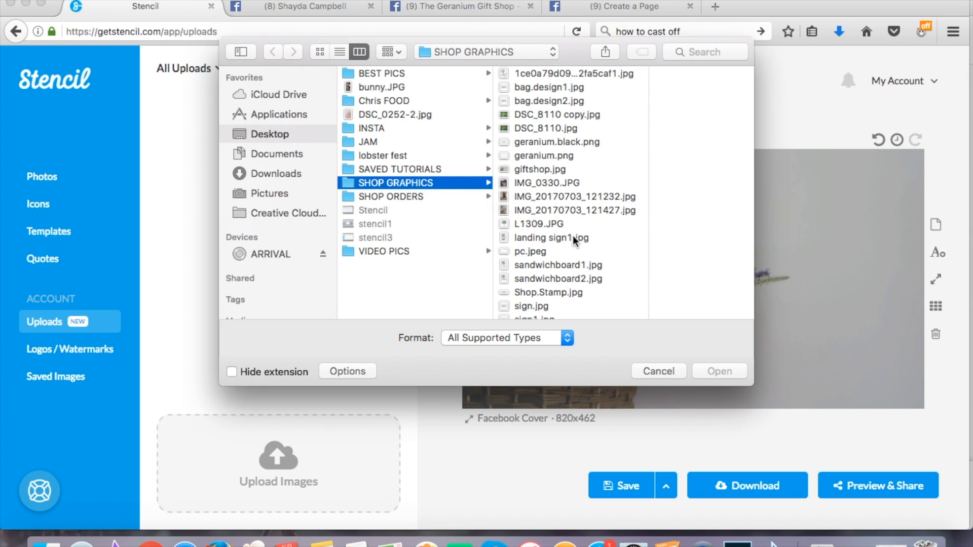
mouse_move(554, 159)
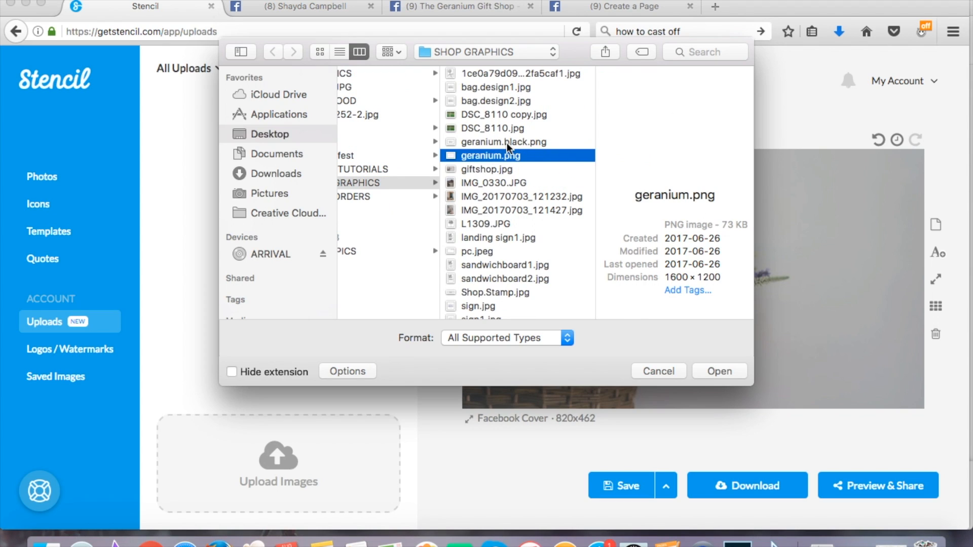
mouse_move(641, 223)
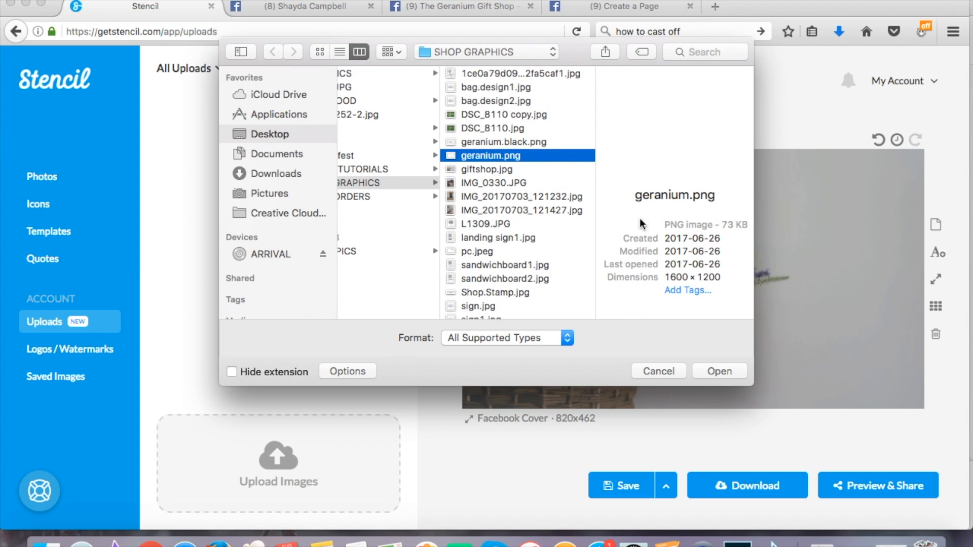
left_click(719, 371)
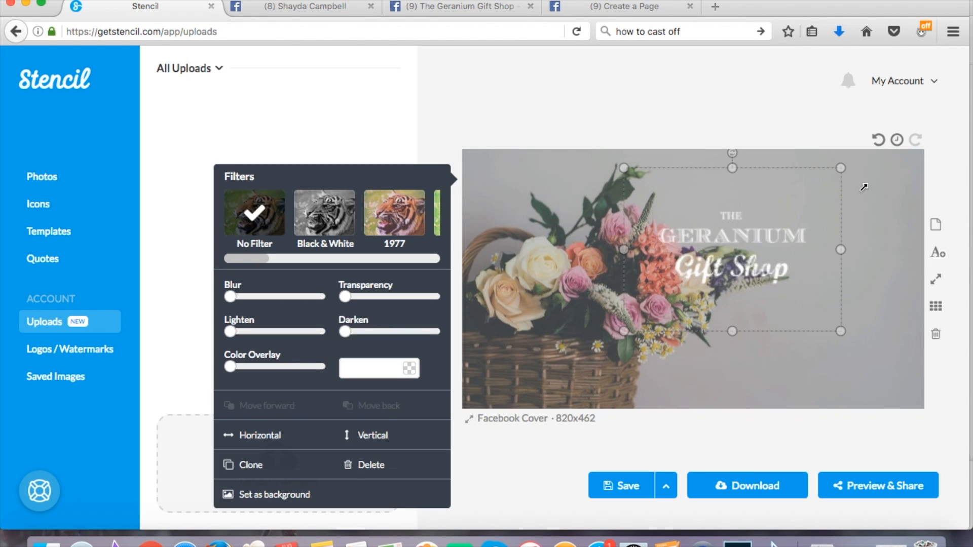
left_click_drag(732, 248, 800, 330)
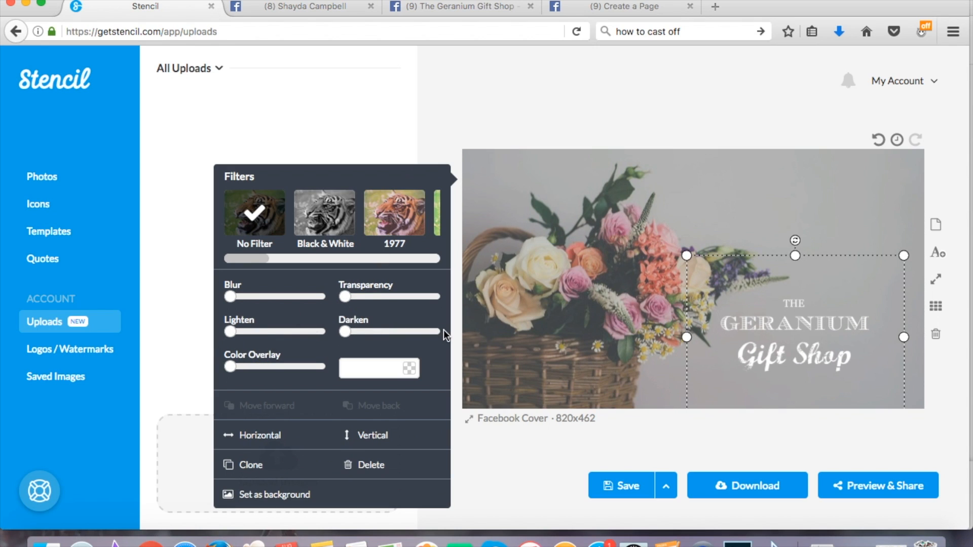
left_click_drag(686, 256, 659, 225)
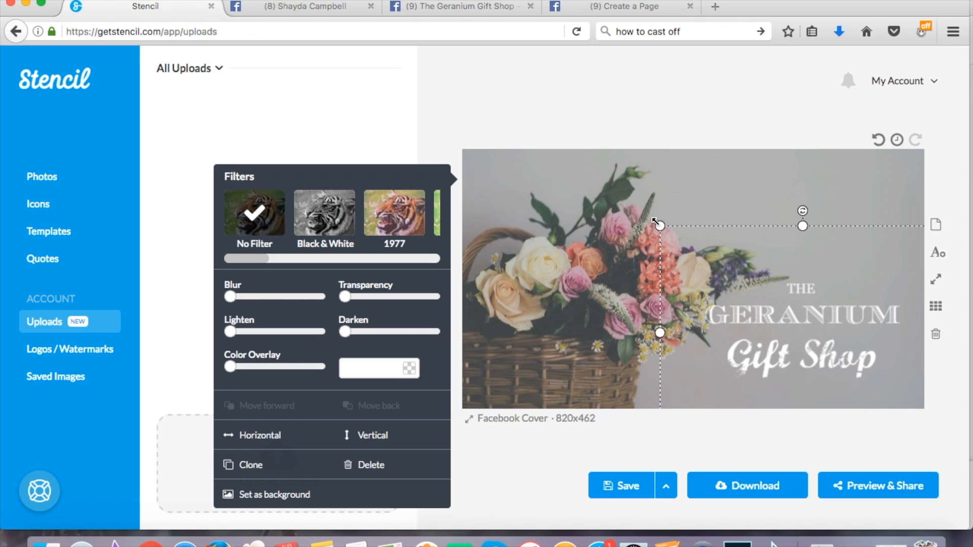
Download the flower-basket logo cover from Stencil as a JPG
left_click(747, 486)
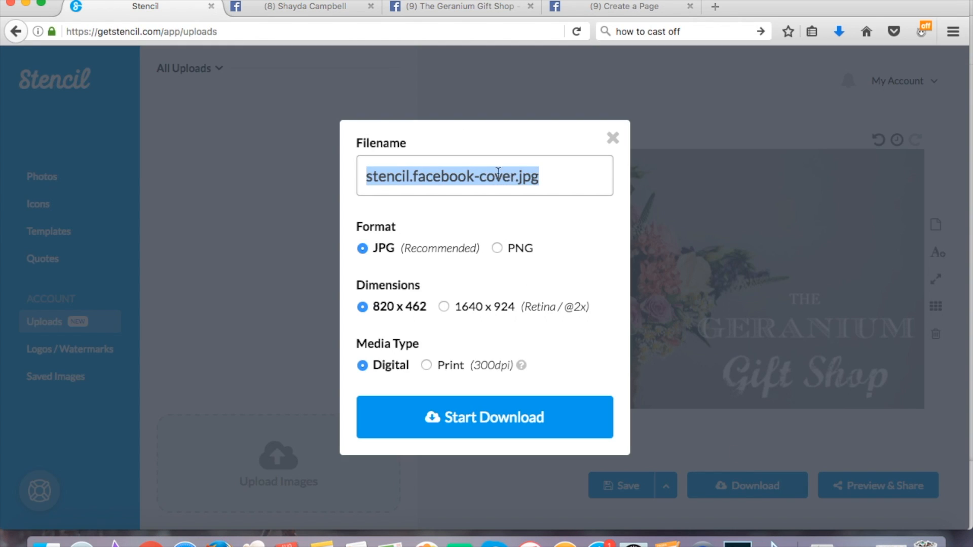
left_click(486, 418)
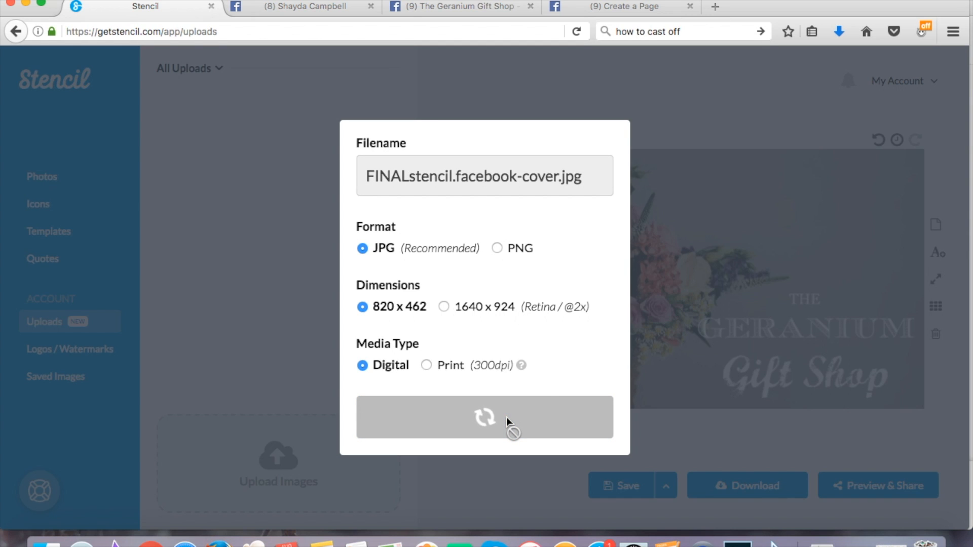
mouse_move(786, 261)
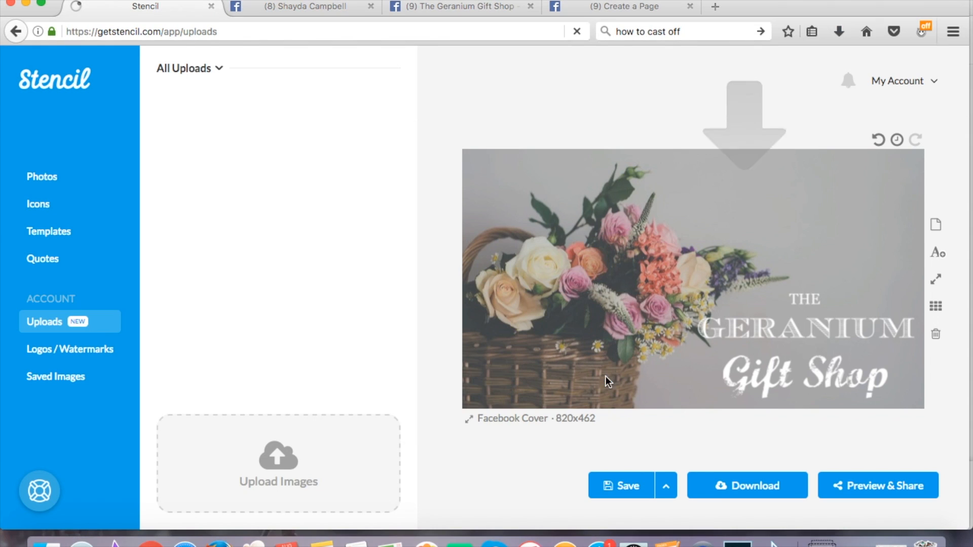
On the Facebook page, add the saved JPG from the shop graphics folder as the cover photo
left_click(466, 6)
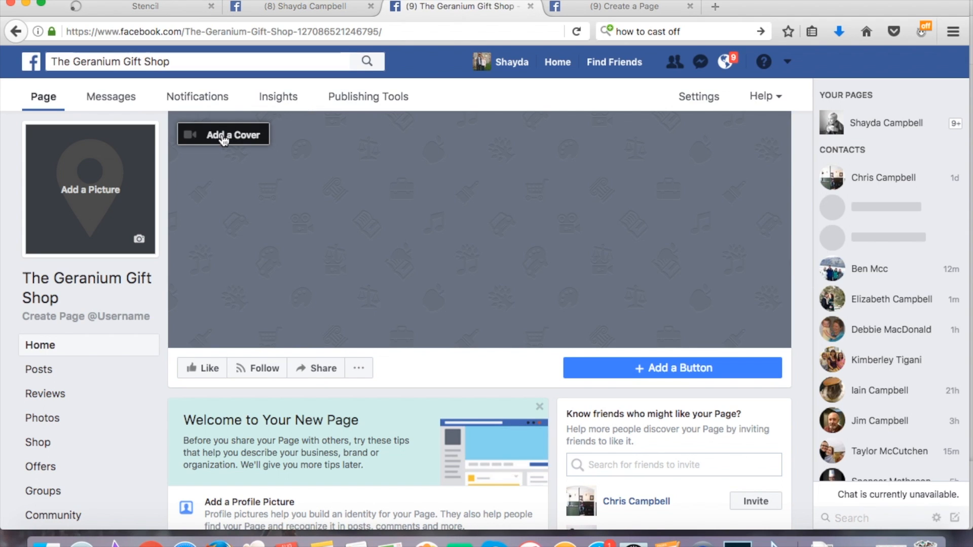
left_click(223, 133)
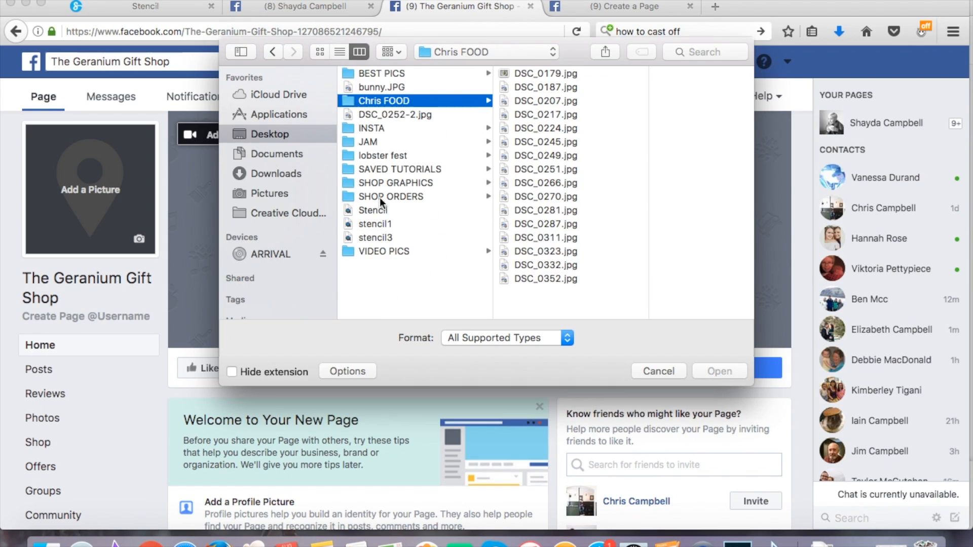
left_click(659, 371)
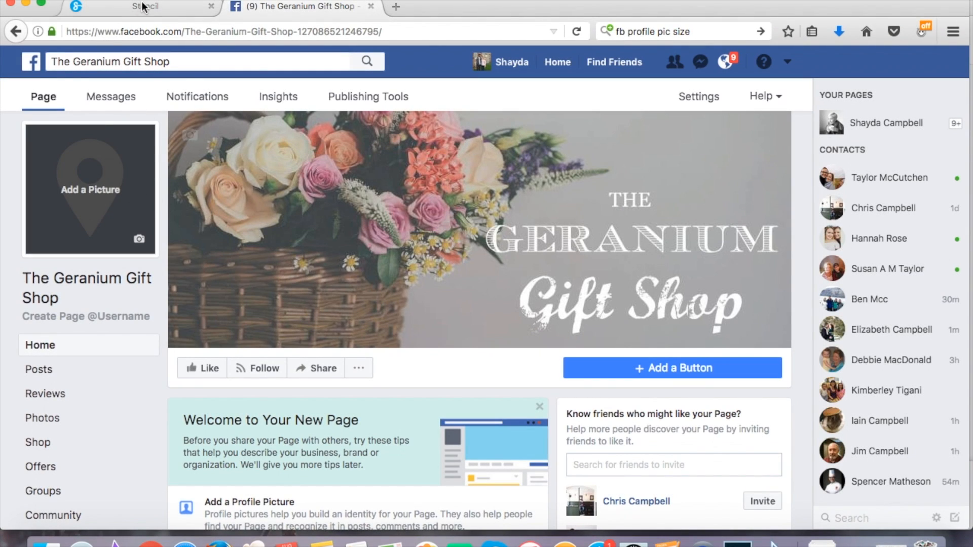
Back in Stencil, create a custom size named Profile at 170×170
left_click(144, 6)
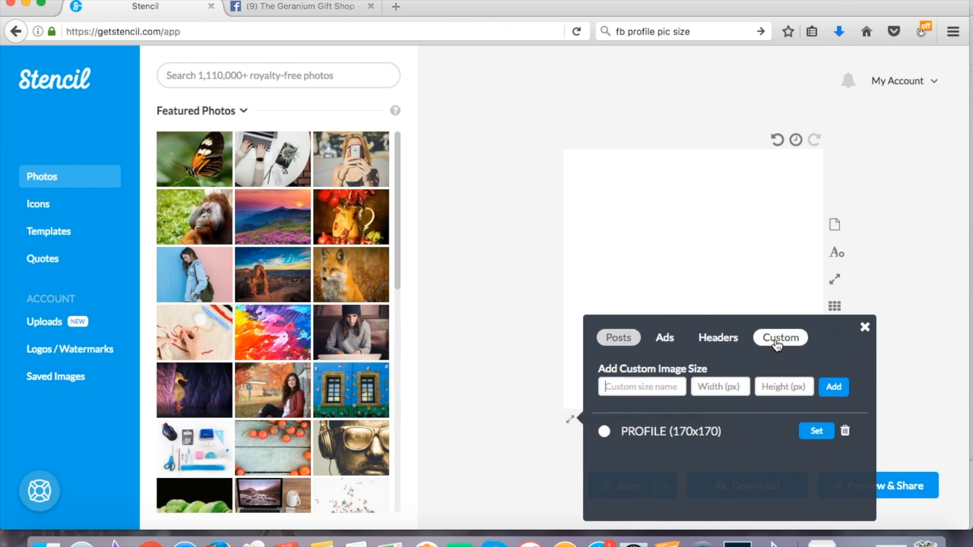
type("P")
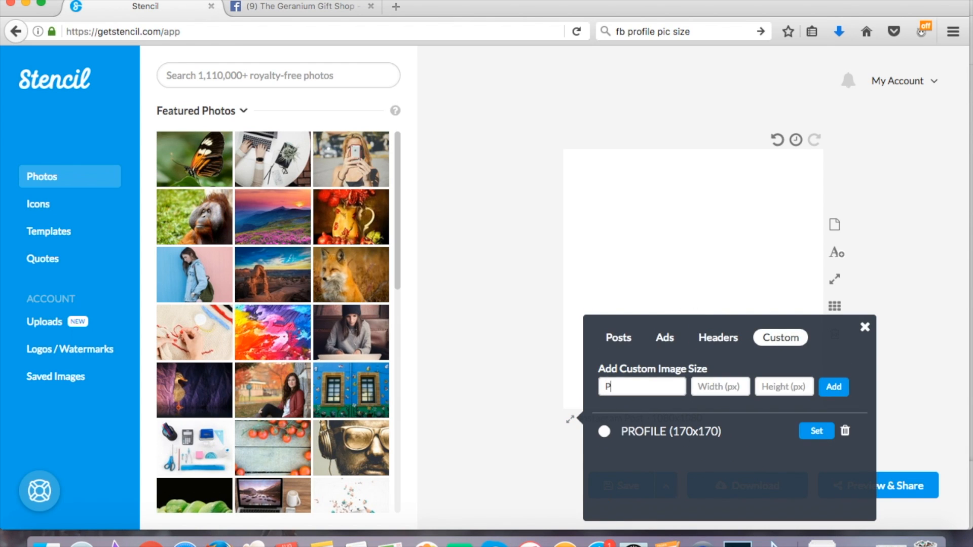
type("rofile")
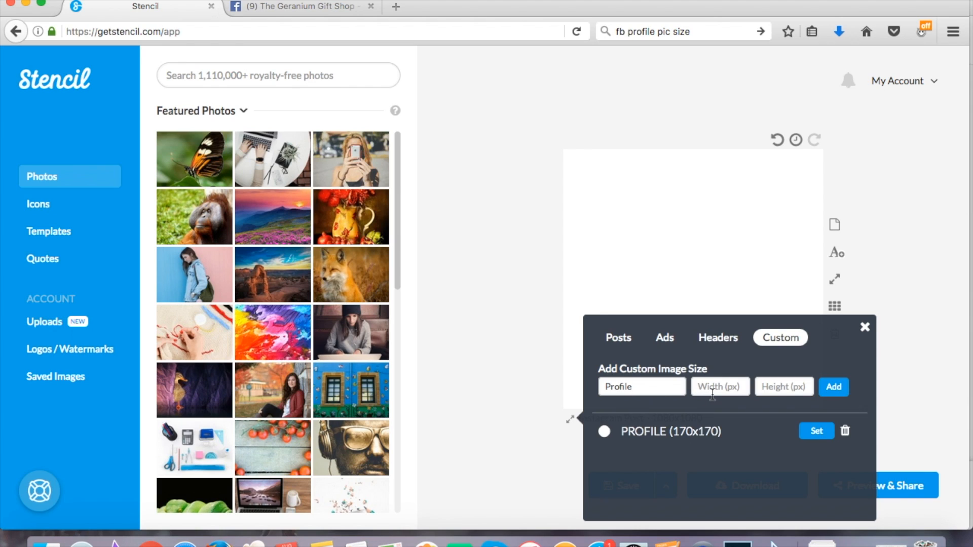
type("170")
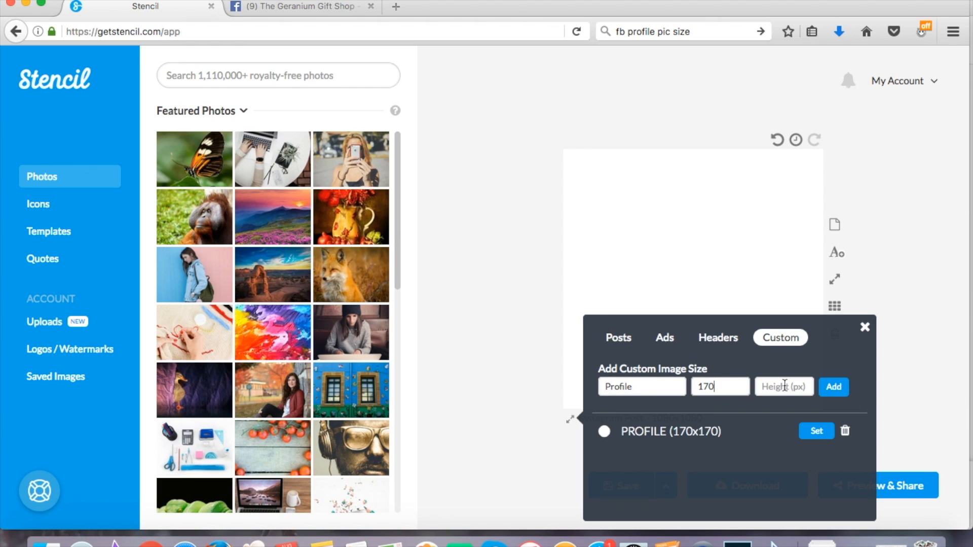
type("170")
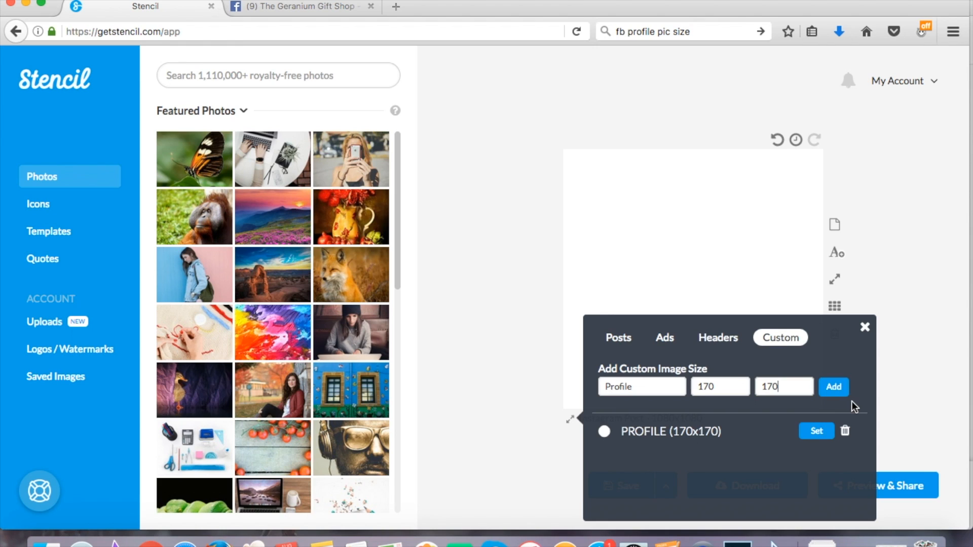
left_click(833, 387)
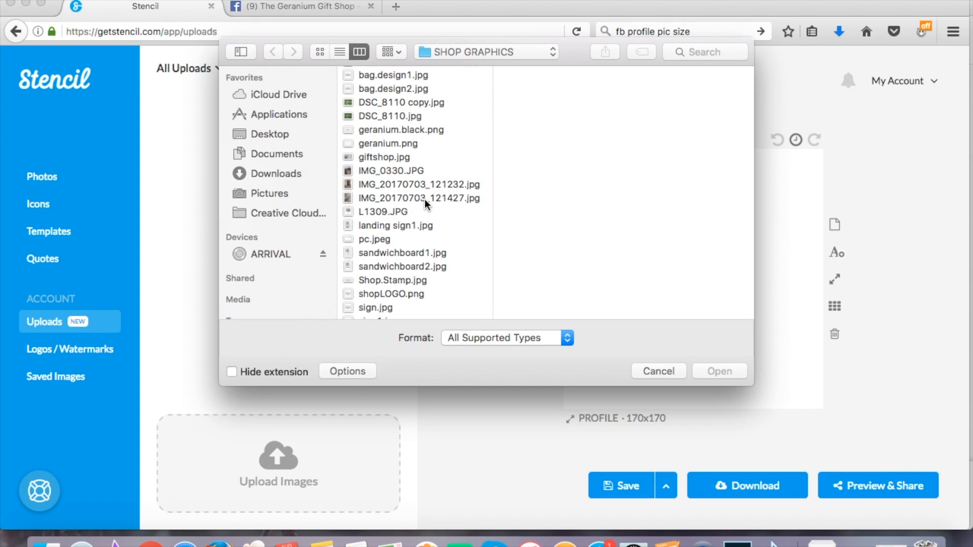
Upload shopLOGO.png and place it on the profile canvas
left_click(391, 294)
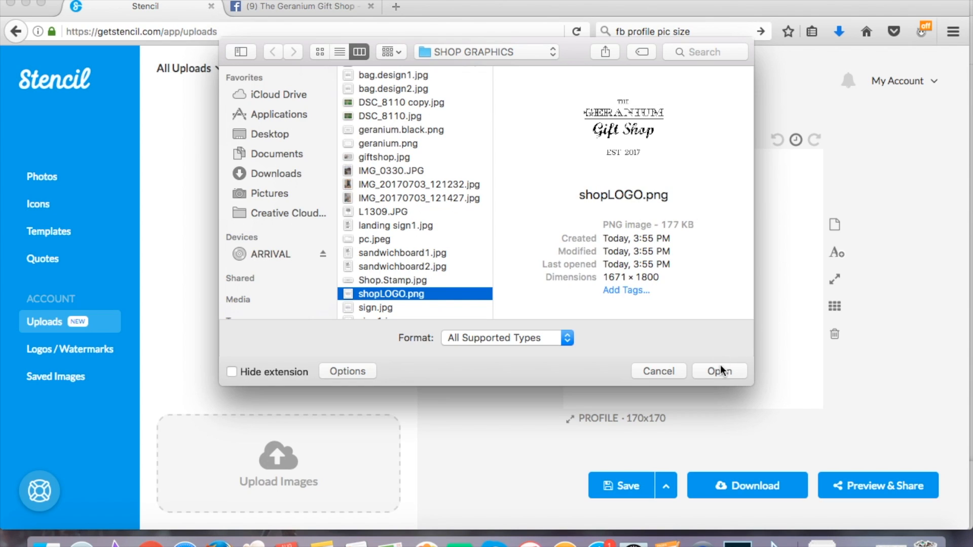
left_click(720, 371)
type("white")
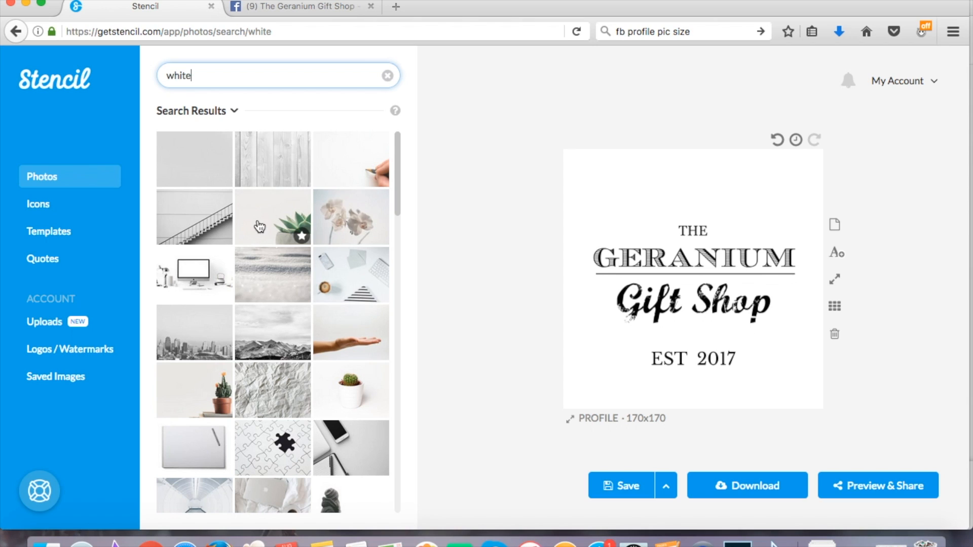
mouse_move(519, 311)
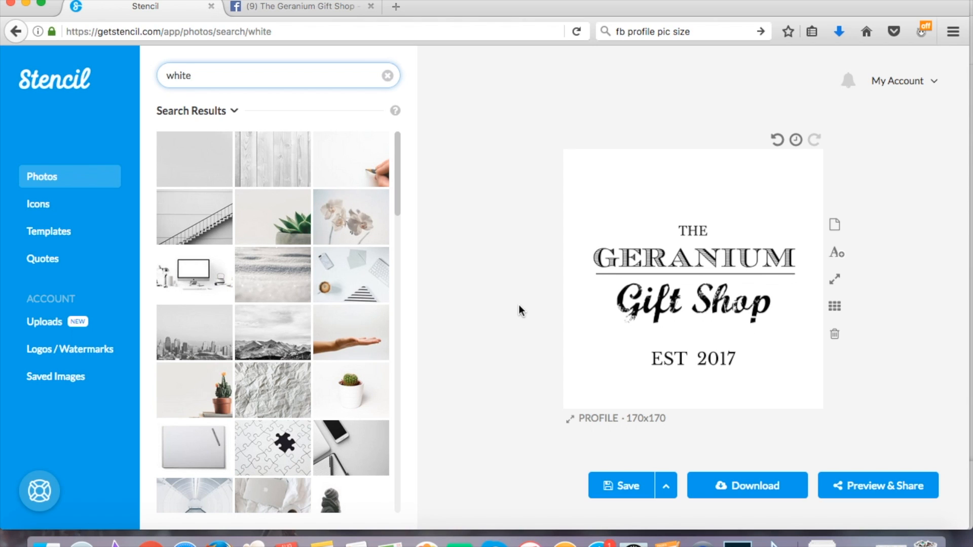
mouse_move(274, 156)
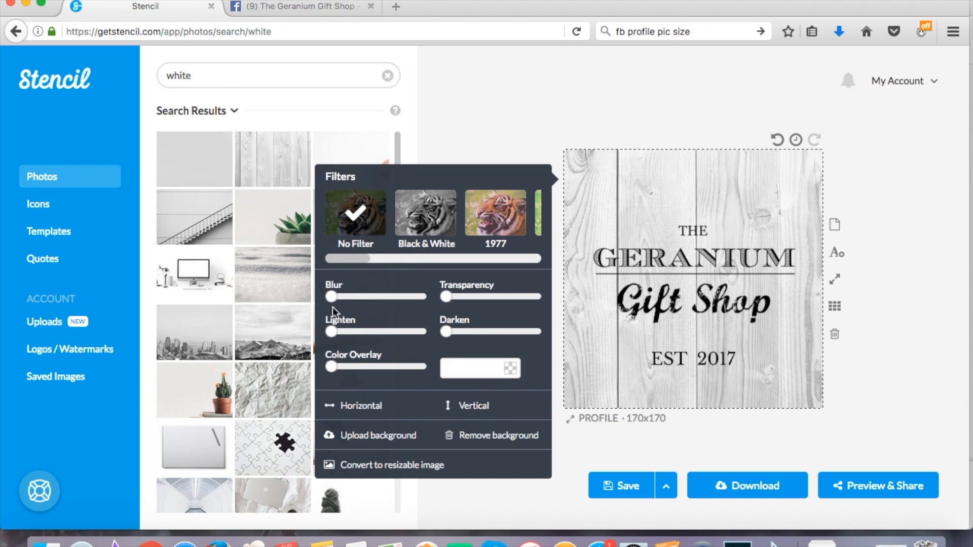
mouse_move(444, 298)
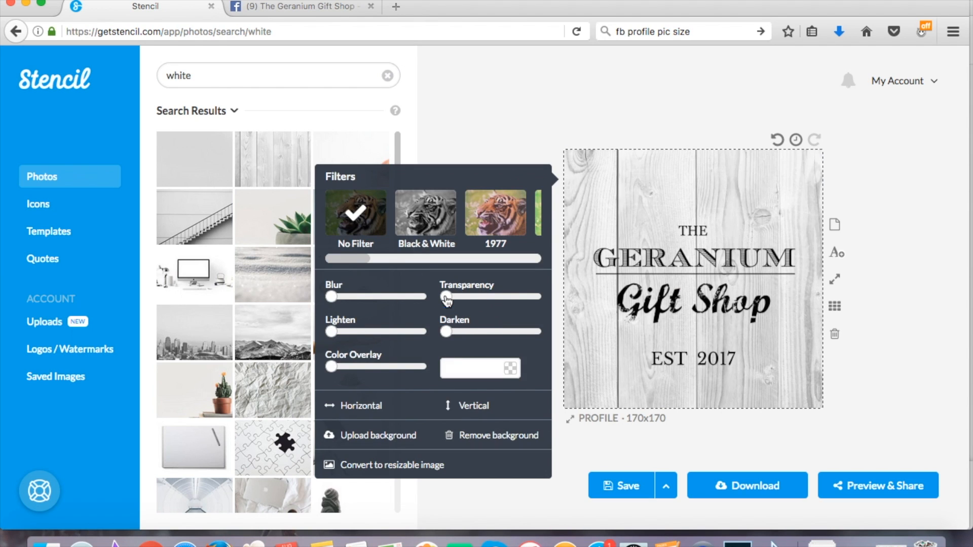
Keep the white wood-plank background and download the profile image as FBprofile.jpg
left_click(699, 387)
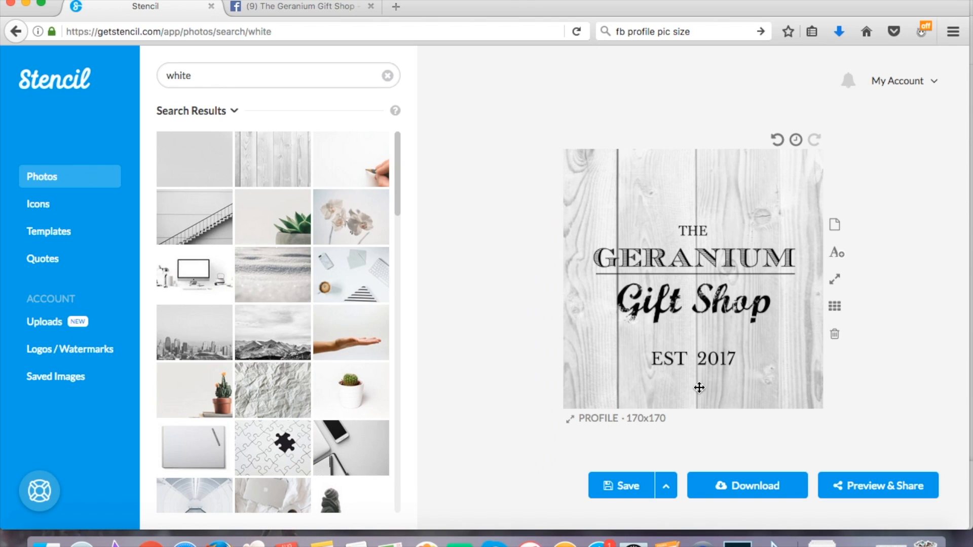
left_click(748, 486)
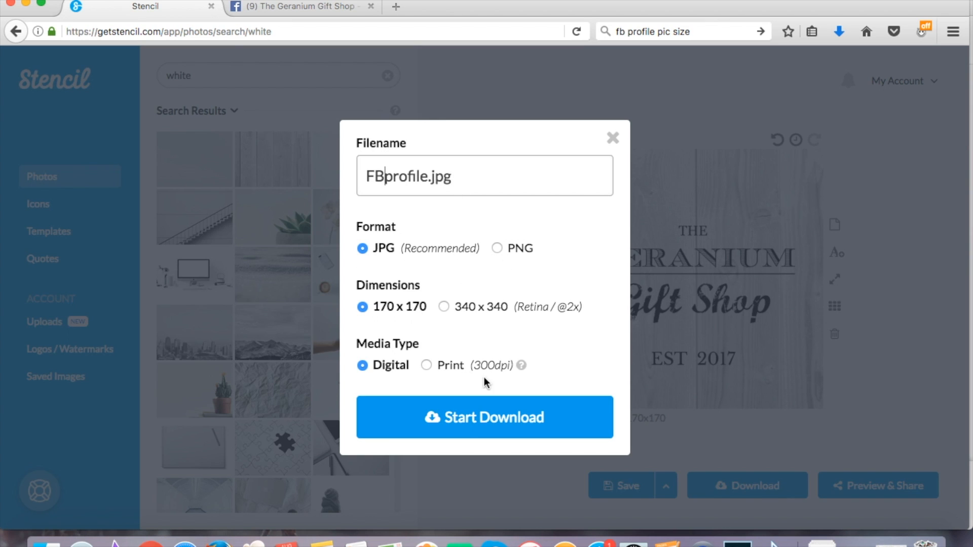
left_click(484, 418)
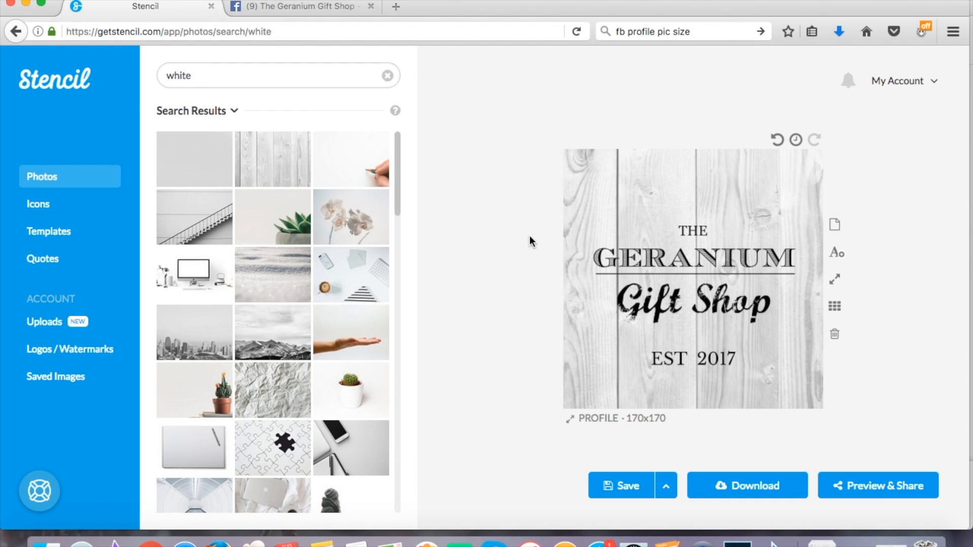
Set FBprofile.jpg as the Facebook page's profile picture, then return to Stencil
left_click(300, 7)
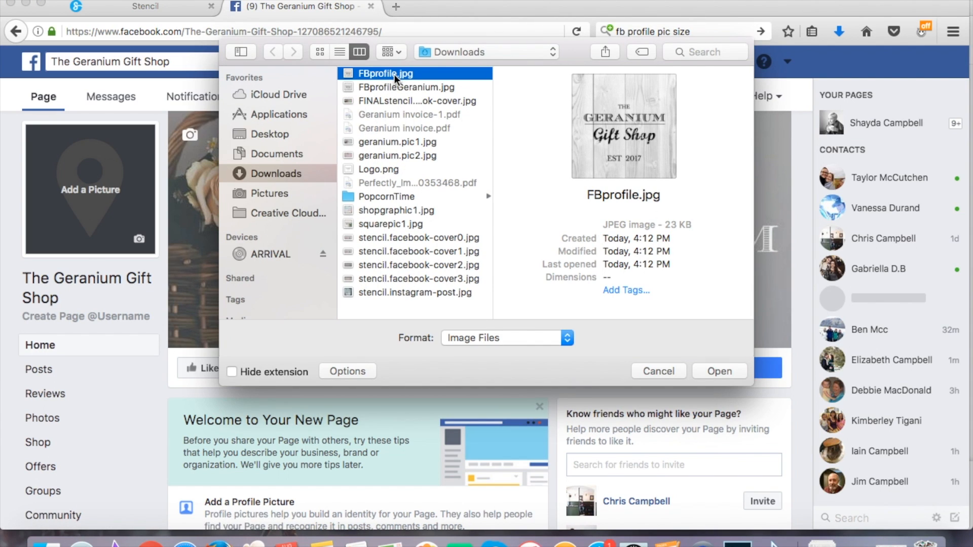
left_click(720, 371)
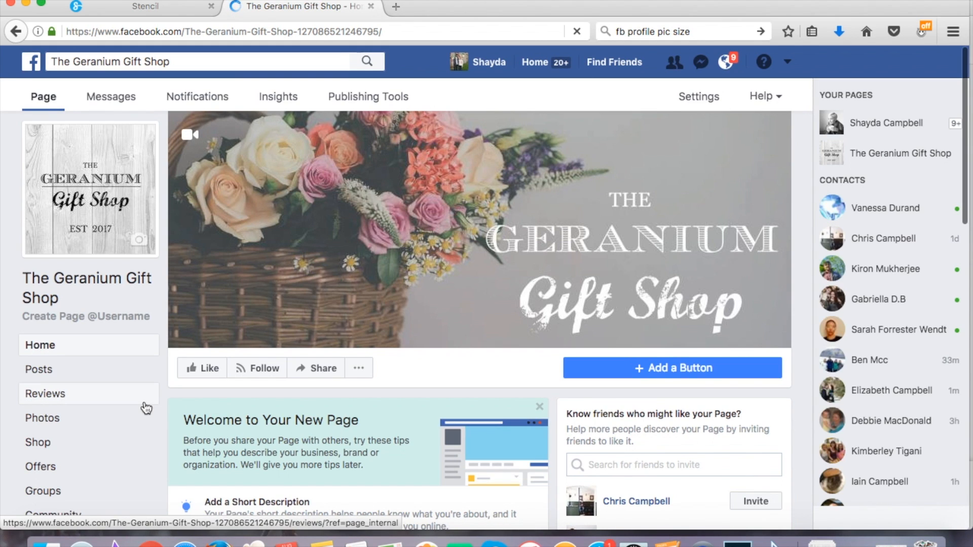
left_click(723, 60)
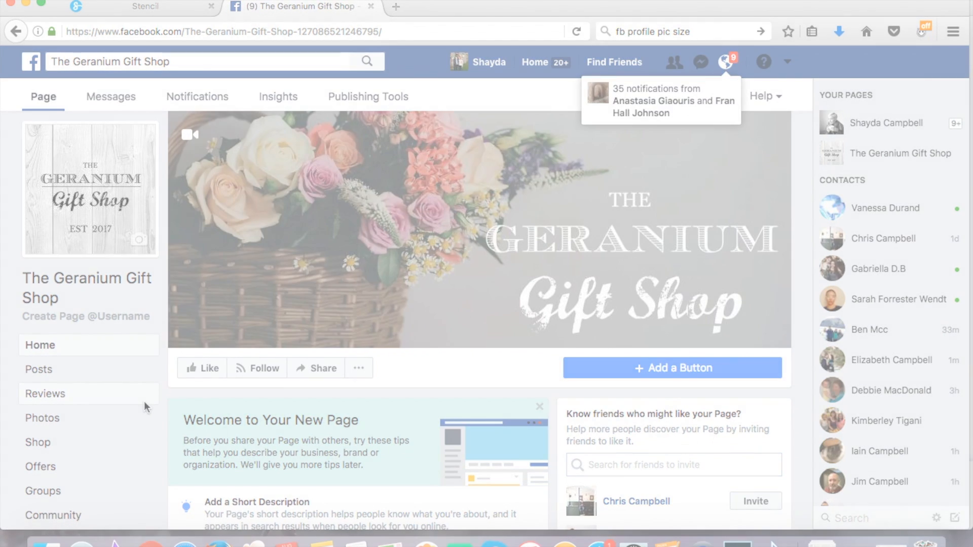
left_click(146, 6)
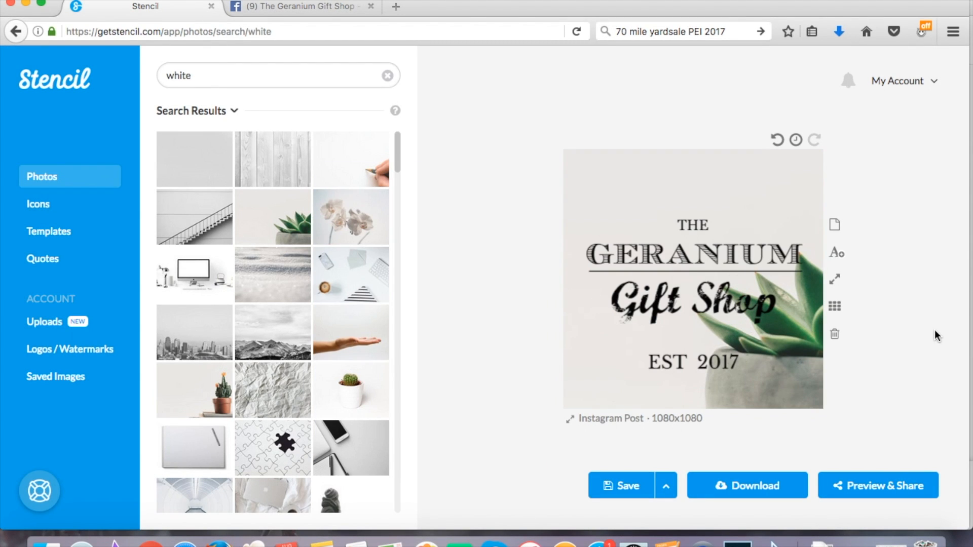
Lighten the crumpled-paper background about halfway, then remove it to leave a blank white canvas
left_click(748, 486)
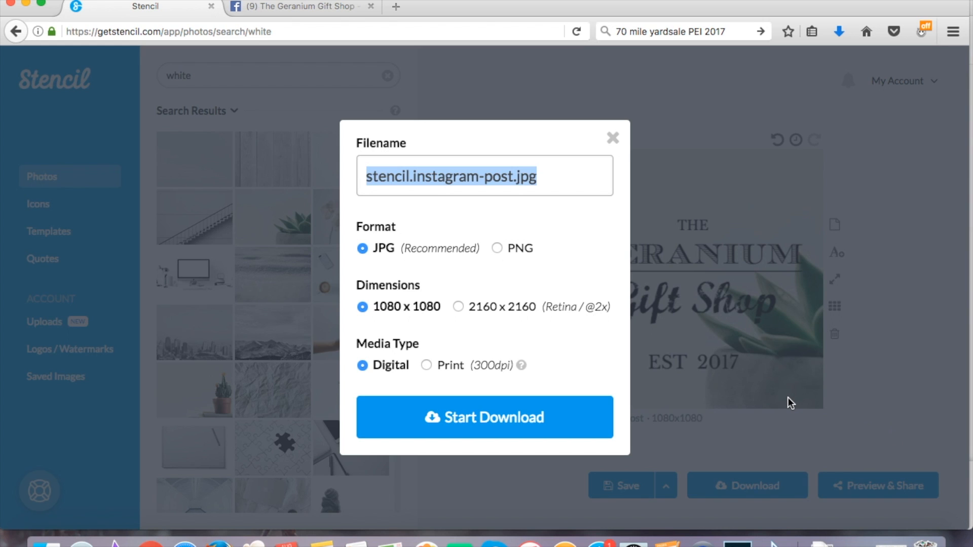
left_click(612, 138)
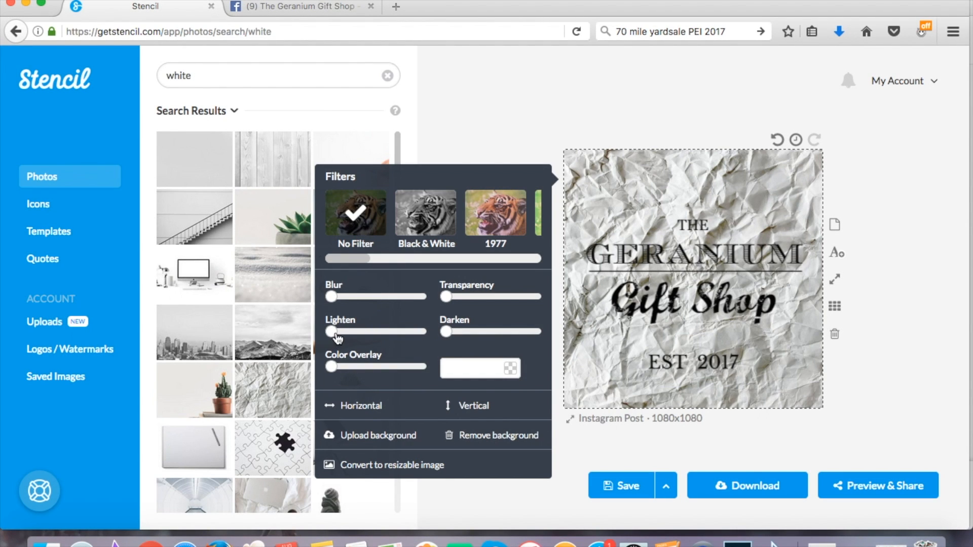
left_click_drag(334, 332, 378, 331)
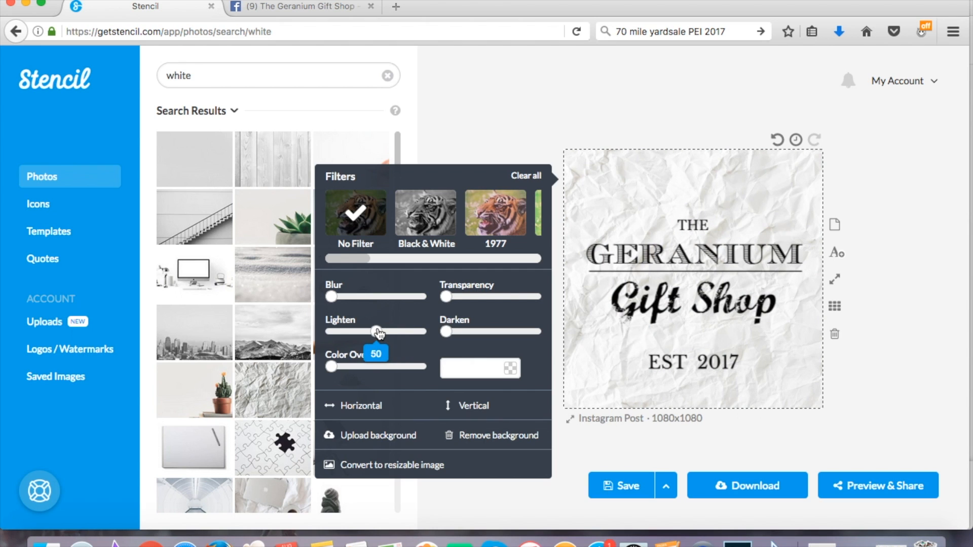
left_click_drag(375, 331, 369, 331)
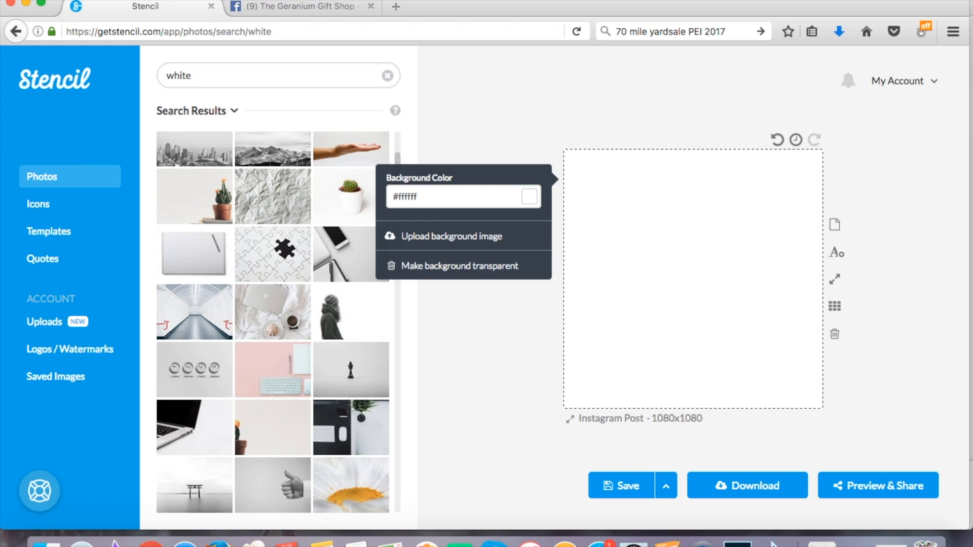
left_click(574, 97)
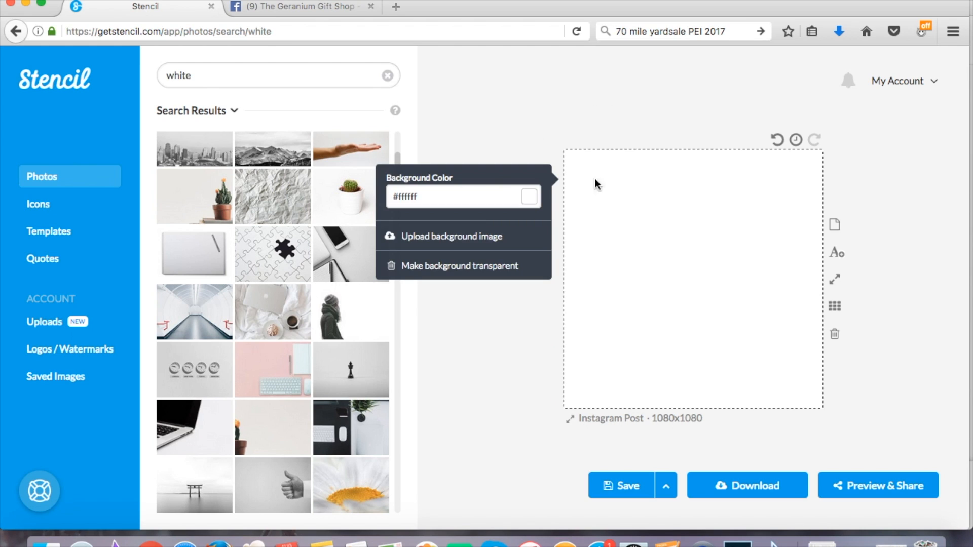
Make the canvas transparent and add an enlarged 'The Geranium Gift Shop' text box, ready to download
left_click(529, 196)
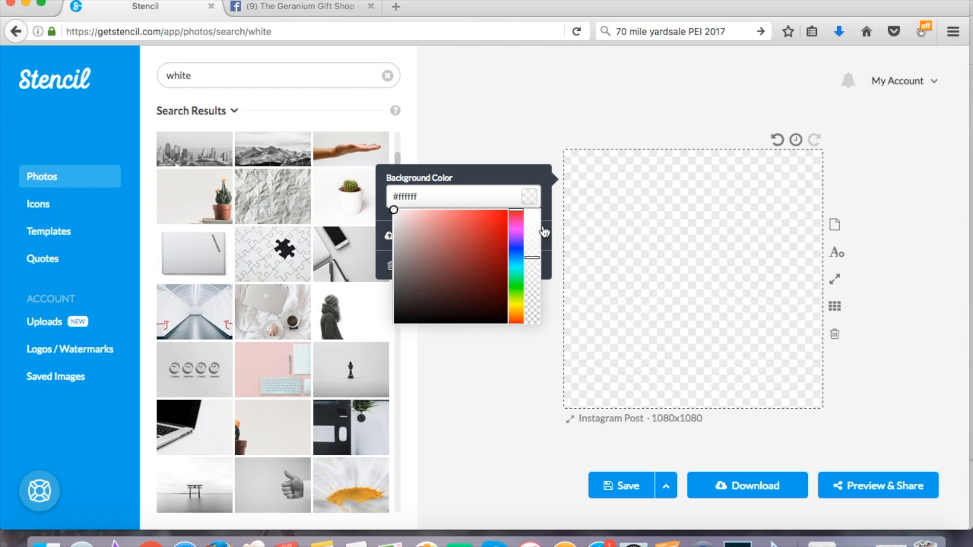
mouse_move(581, 108)
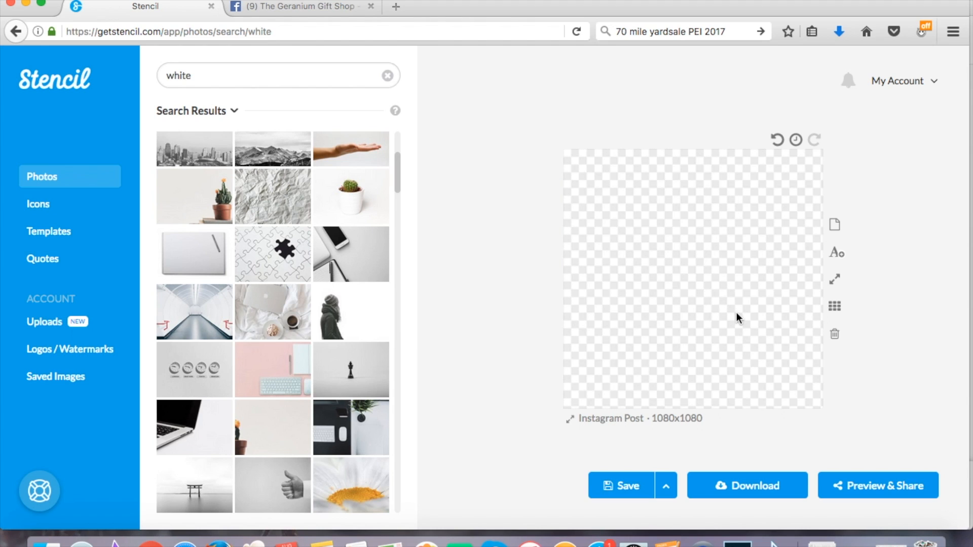
mouse_move(768, 207)
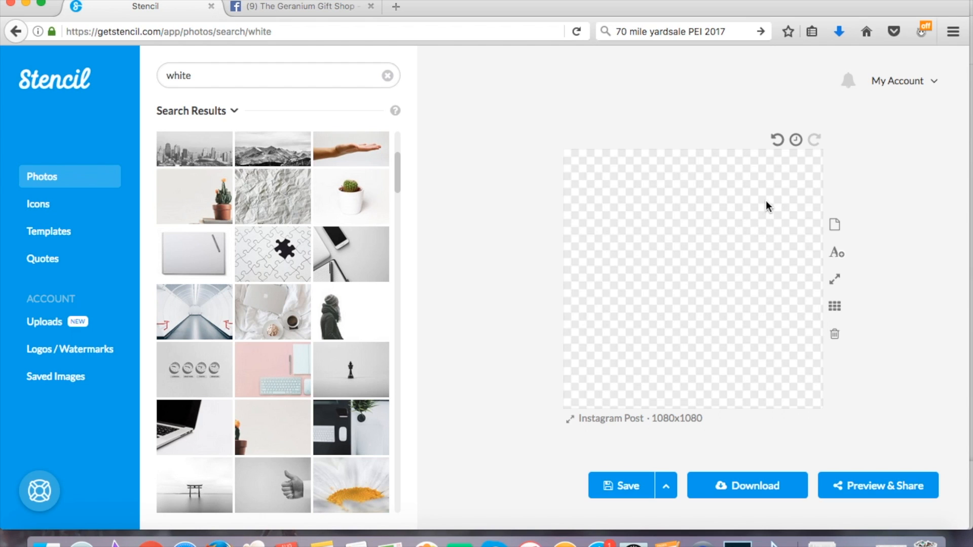
left_click(834, 253)
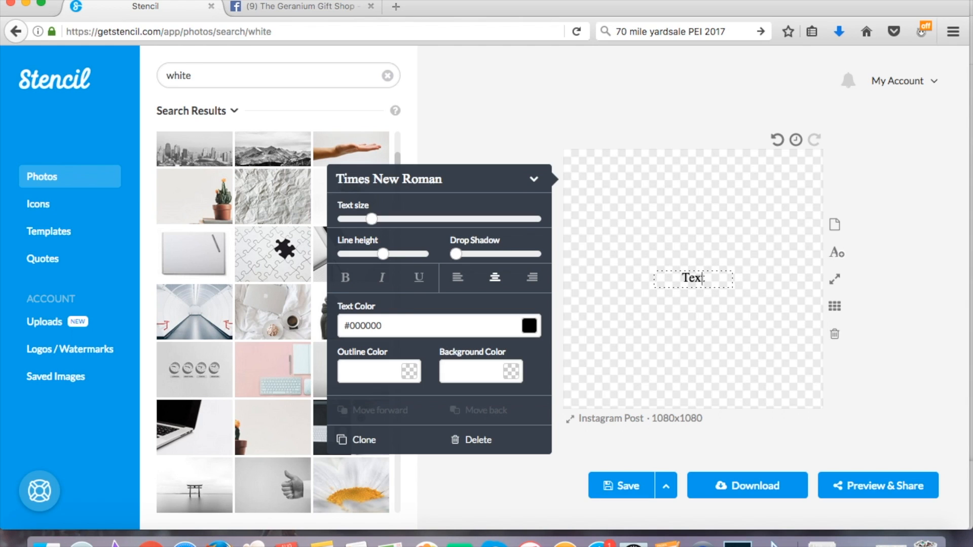
type("The Geranium Gift Shop")
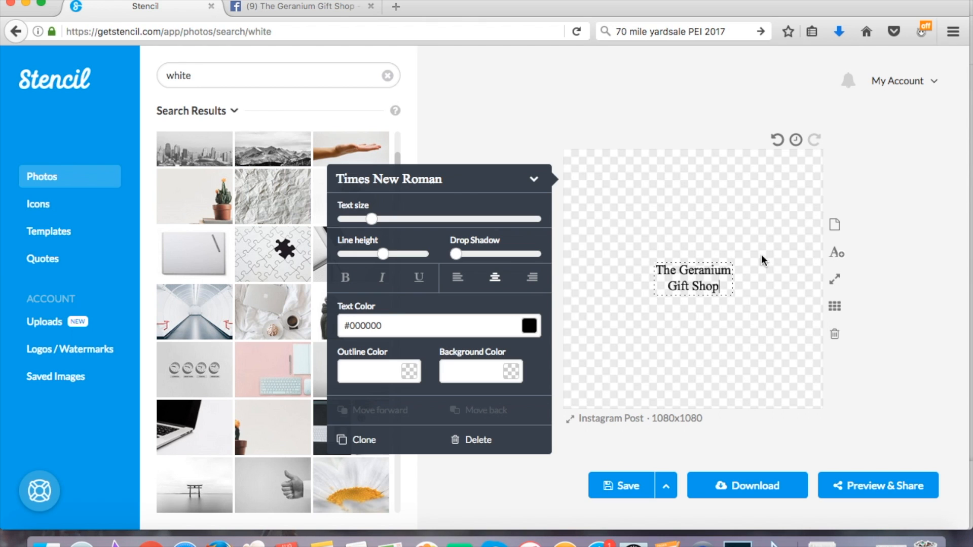
left_click_drag(371, 219, 430, 219)
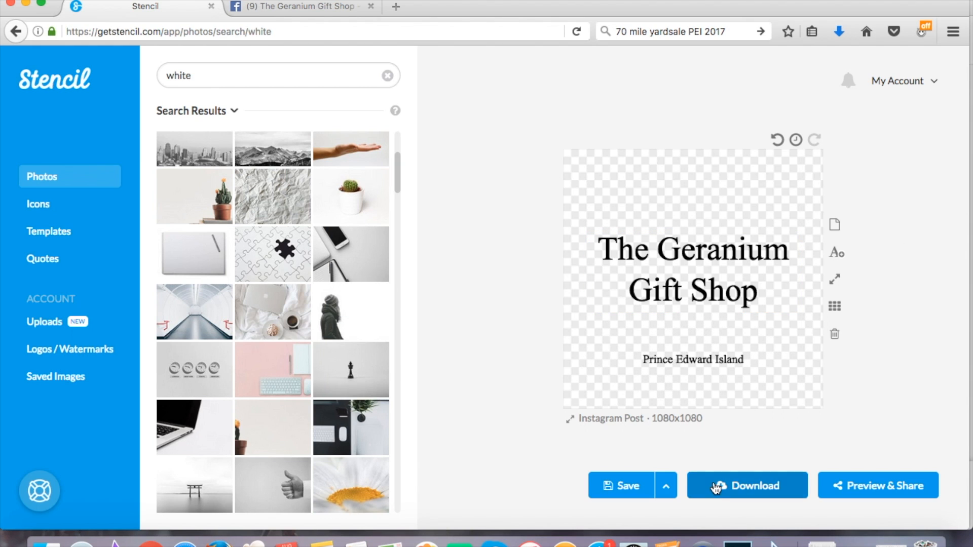
left_click(748, 486)
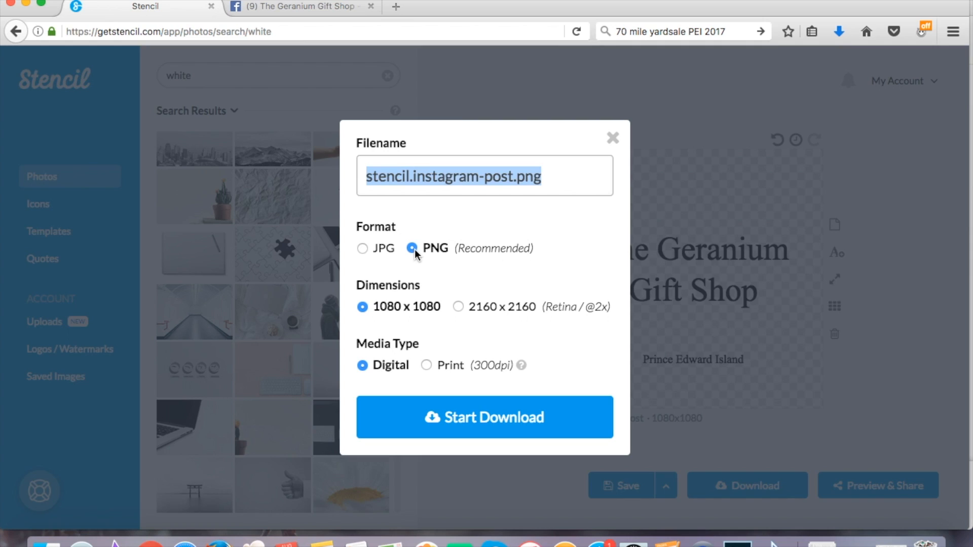
Share the Prince Edward Island graphic as a photo post on the Facebook page and publish it
left_click(303, 7)
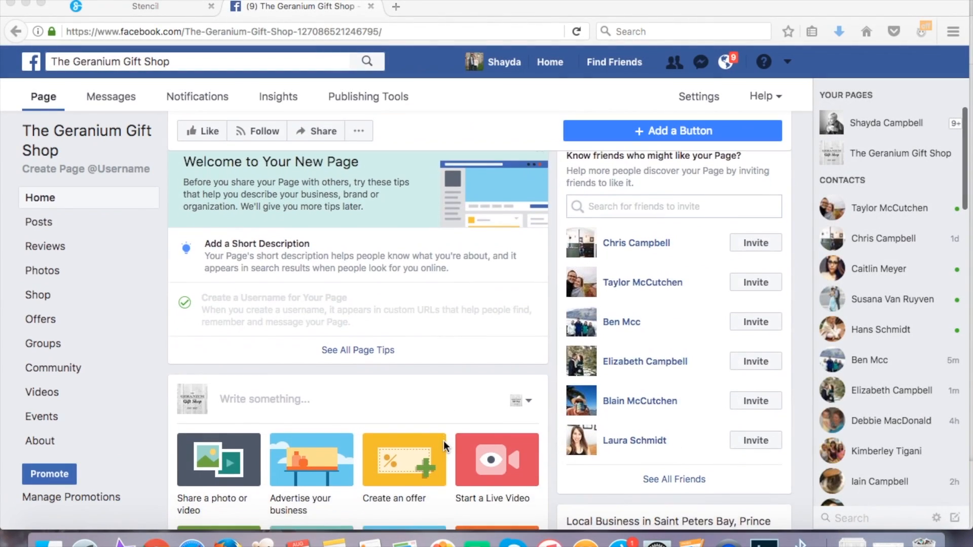
scroll("down", 3)
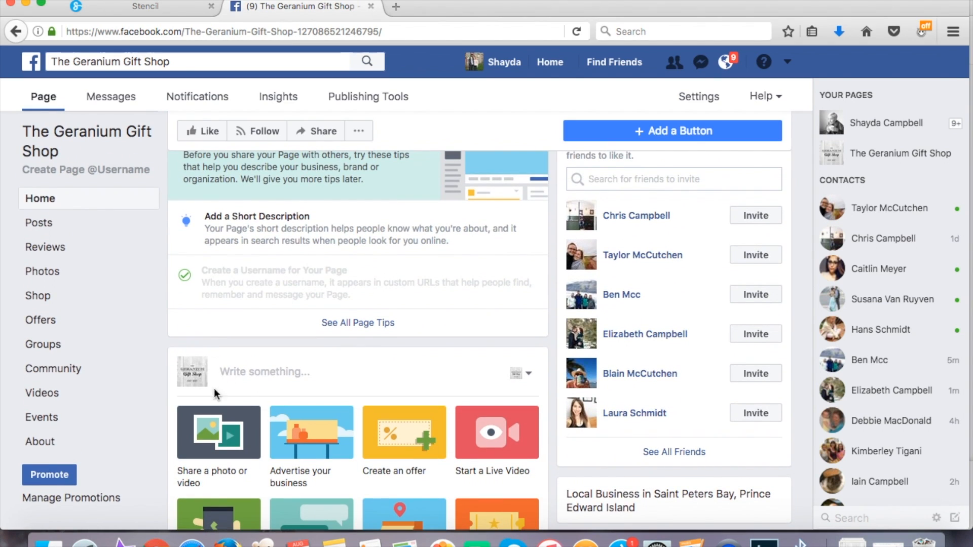
left_click(218, 433)
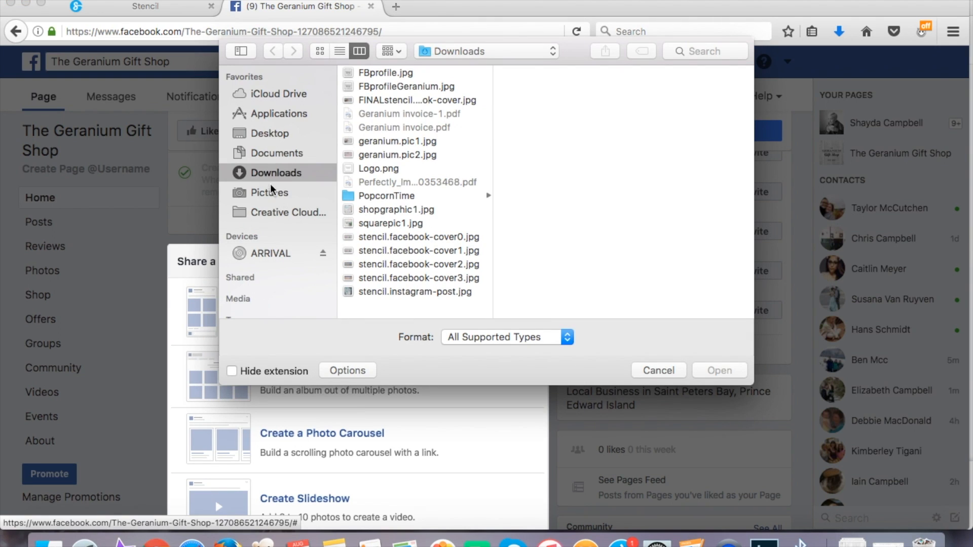
mouse_move(381, 213)
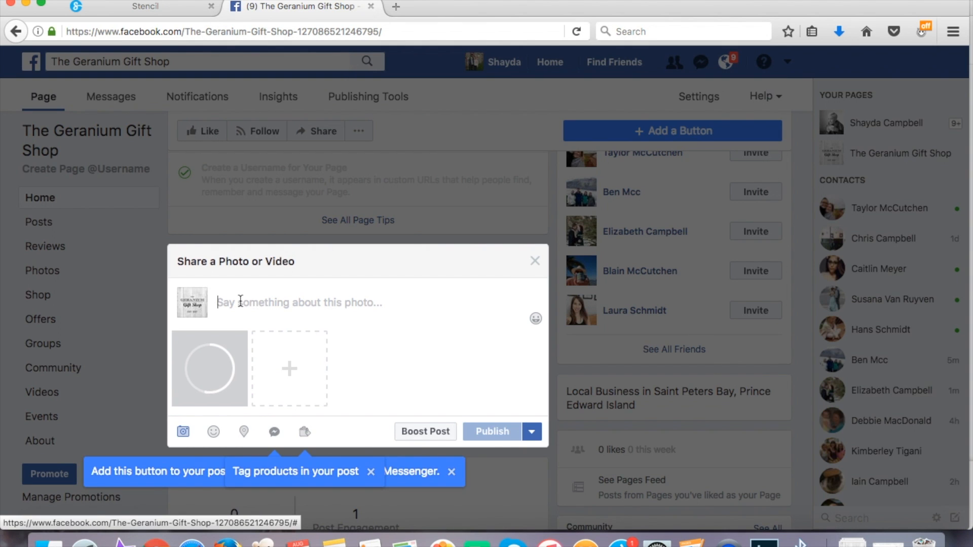
left_click(535, 261)
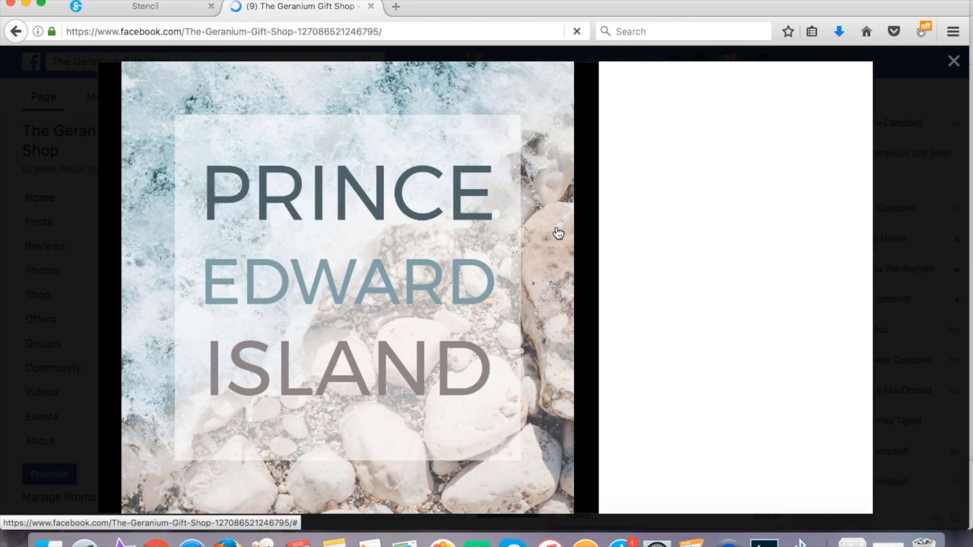
left_click(145, 6)
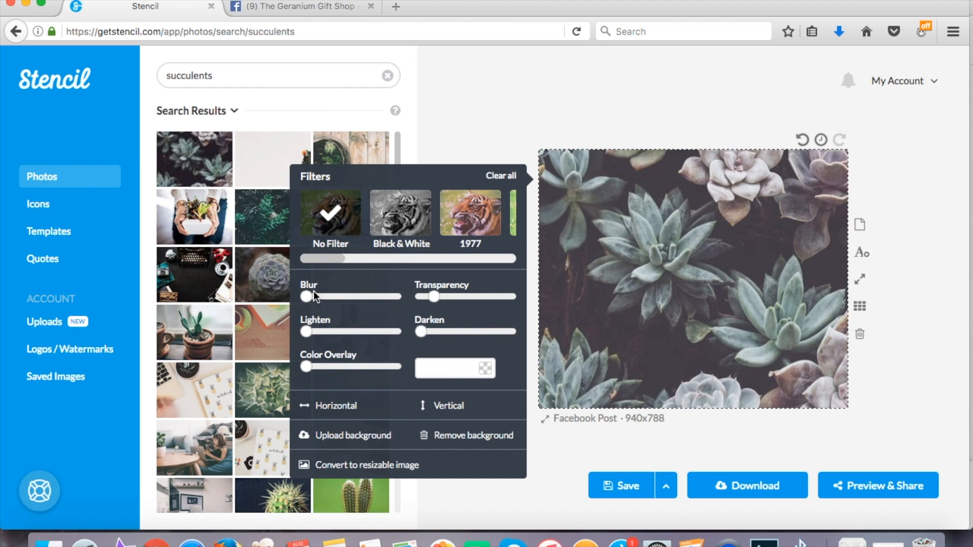
Blur the succulent background, make the panel white and semi-transparent, and put SHOP HOURS at its top
left_click_drag(419, 333, 460, 332)
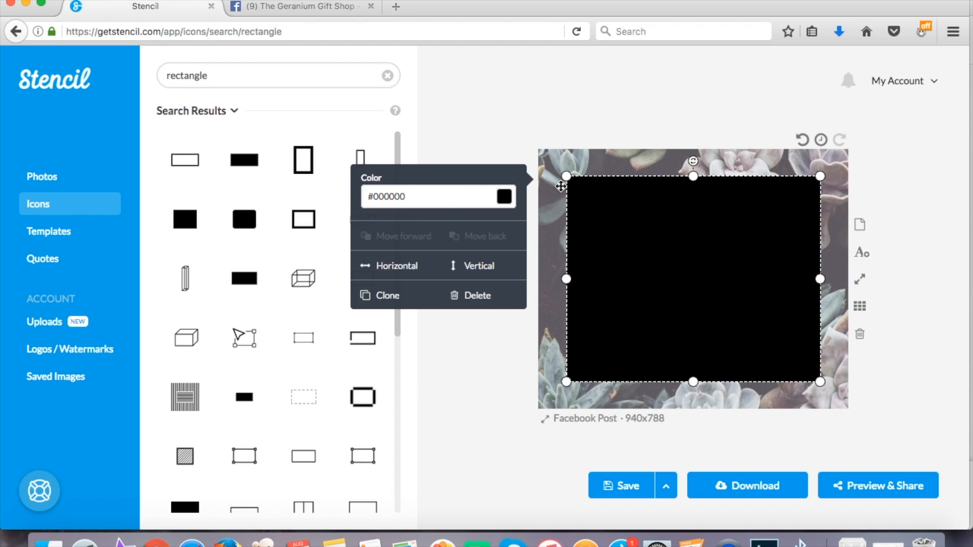
left_click(503, 197)
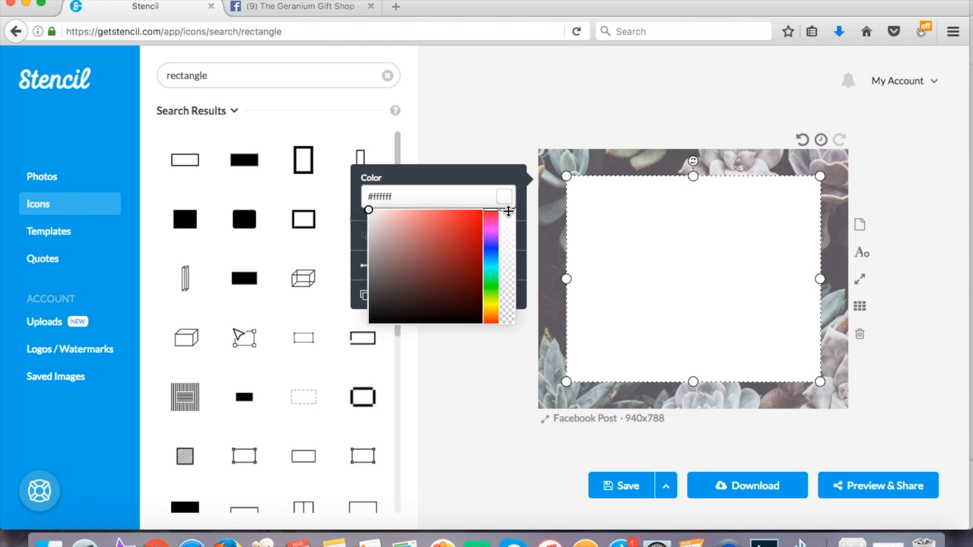
left_click_drag(508, 210, 508, 246)
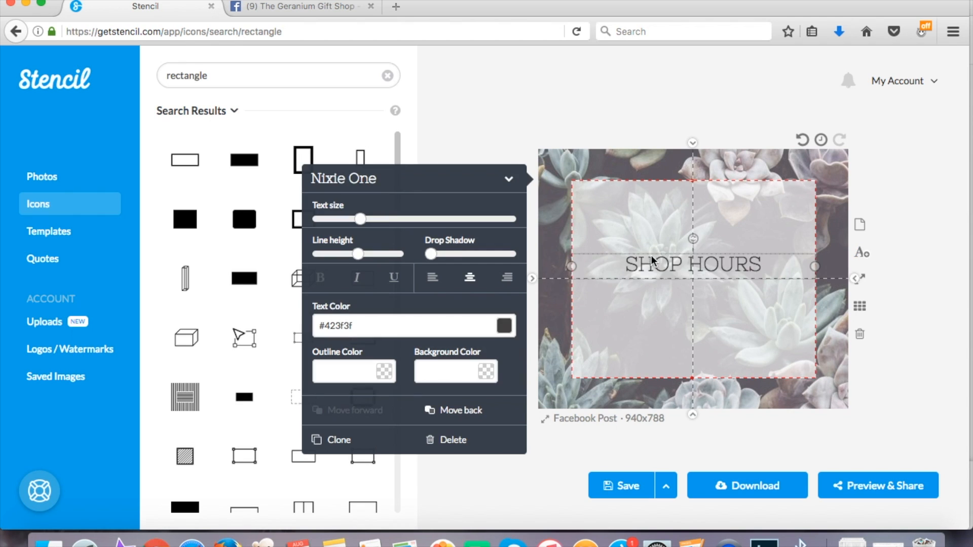
left_click_drag(692, 264, 692, 217)
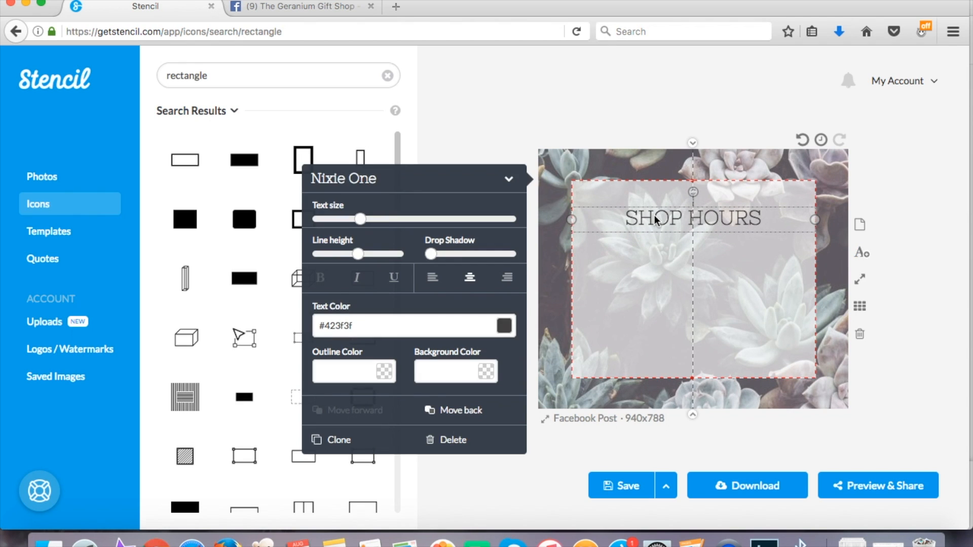
Resize the SHOP HOURS heading and move the list of days left under it
left_click(627, 131)
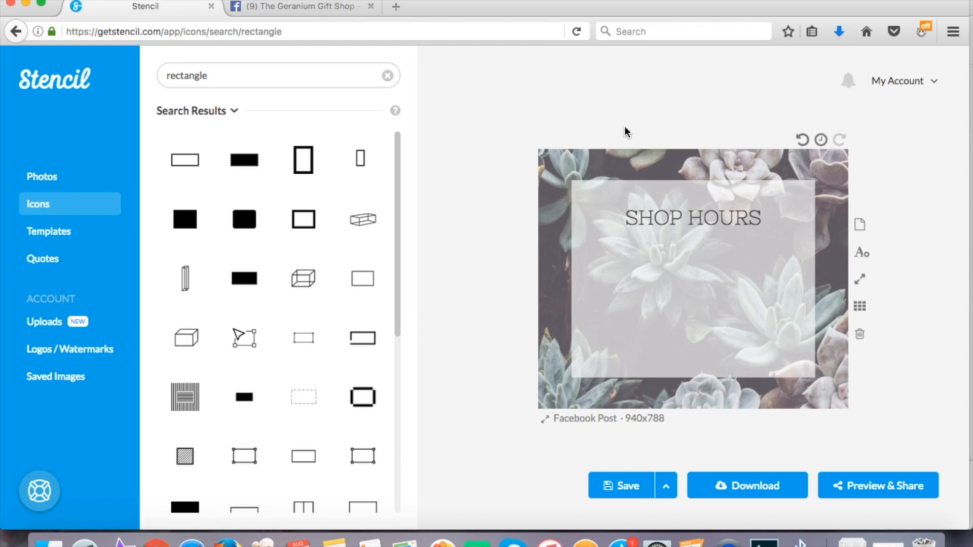
left_click(693, 218)
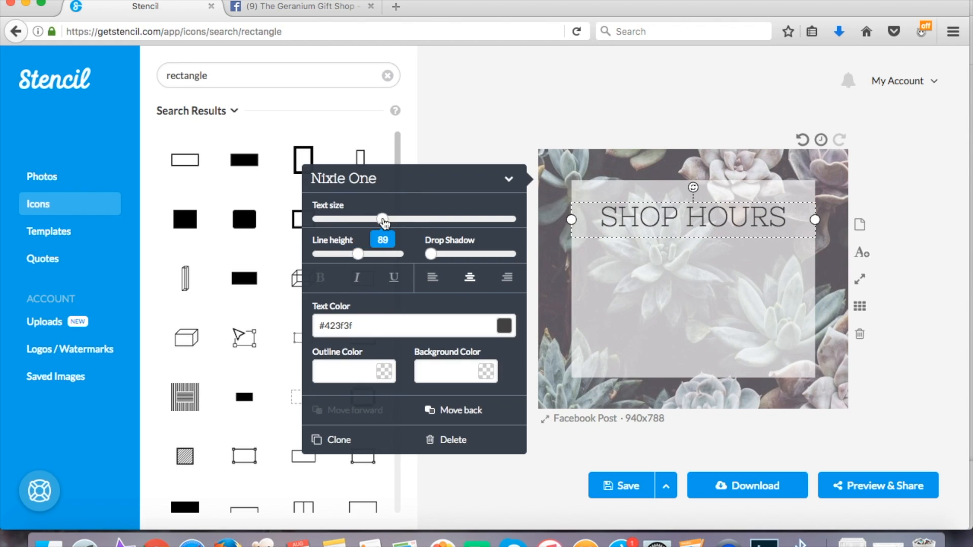
left_click(509, 112)
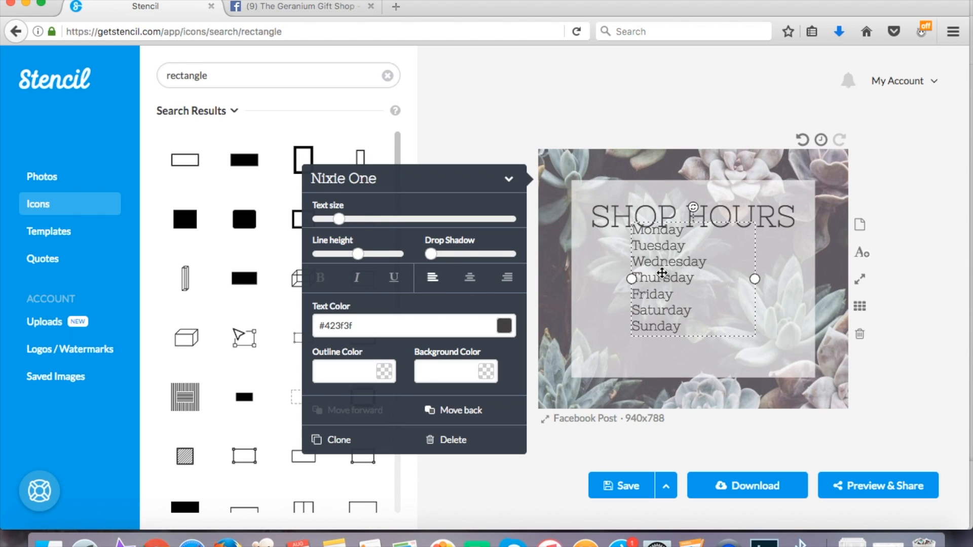
left_click_drag(692, 278, 675, 304)
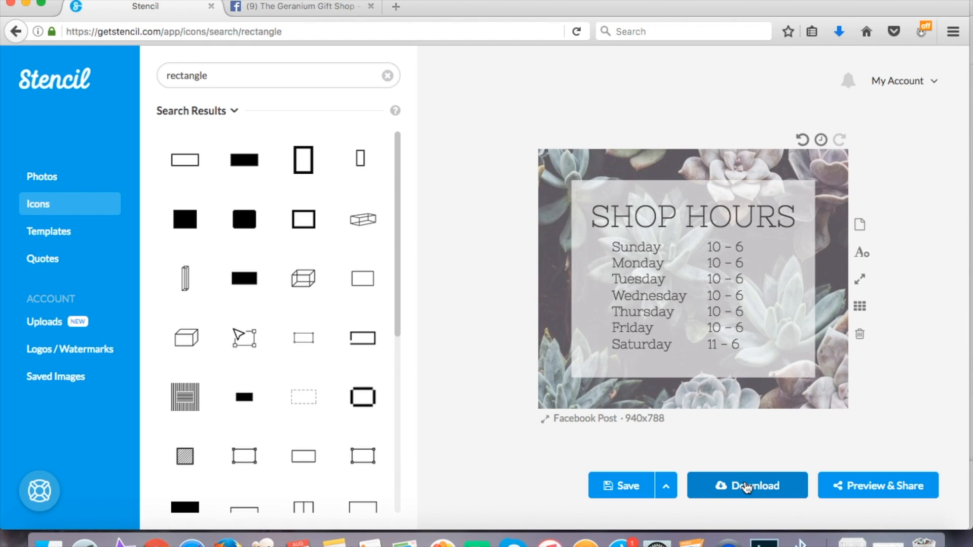
Download the shop-hours graphic and publish it on the page captioned Come by and see us any day of the week!
left_click(747, 485)
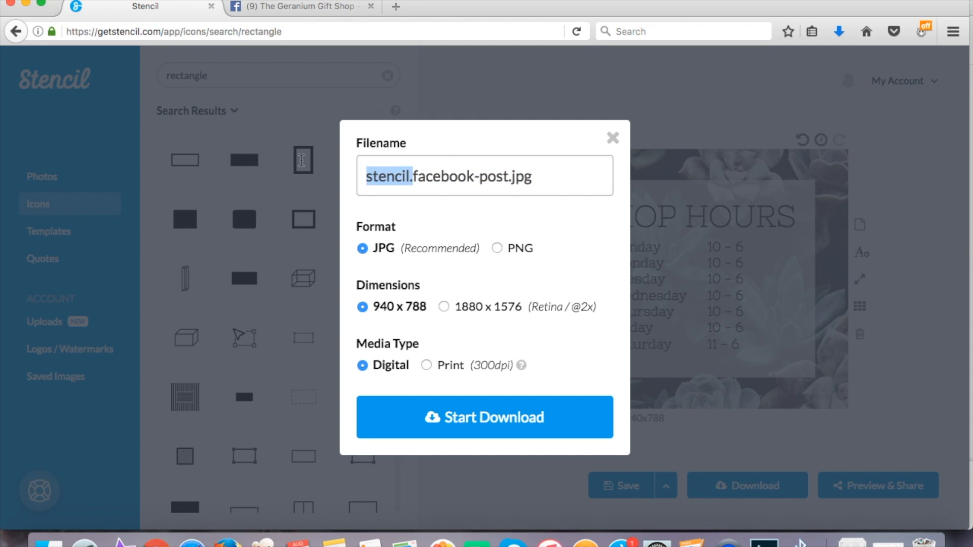
type("HOURS")
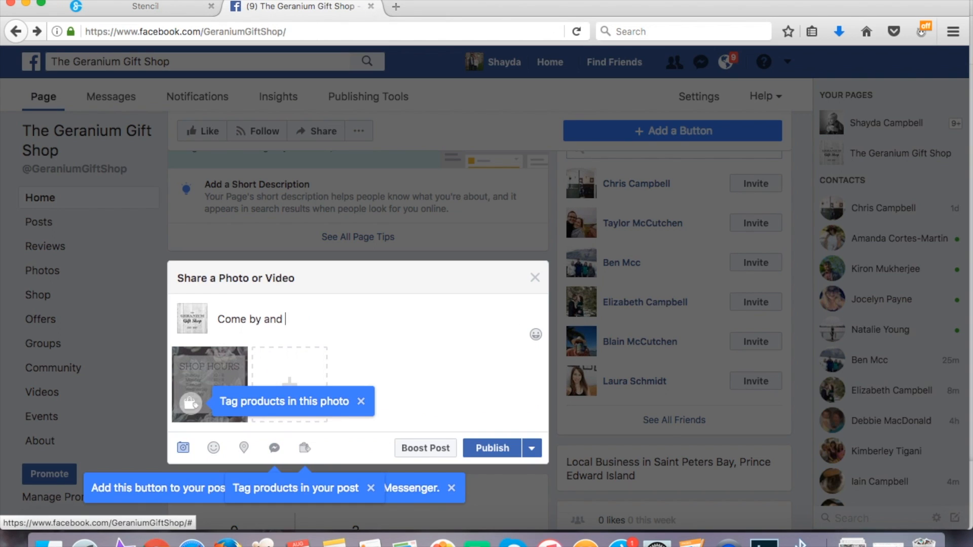
type("see us any day of the we")
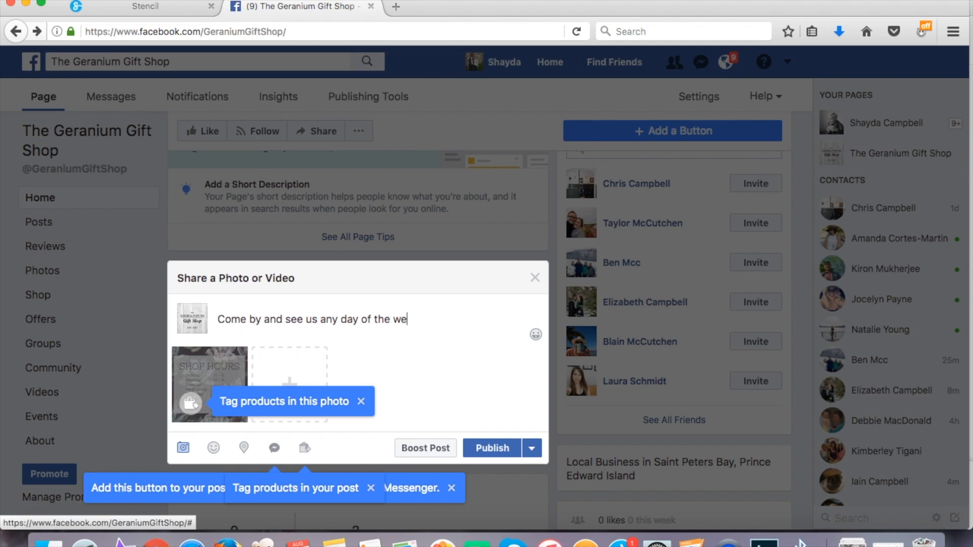
left_click(492, 448)
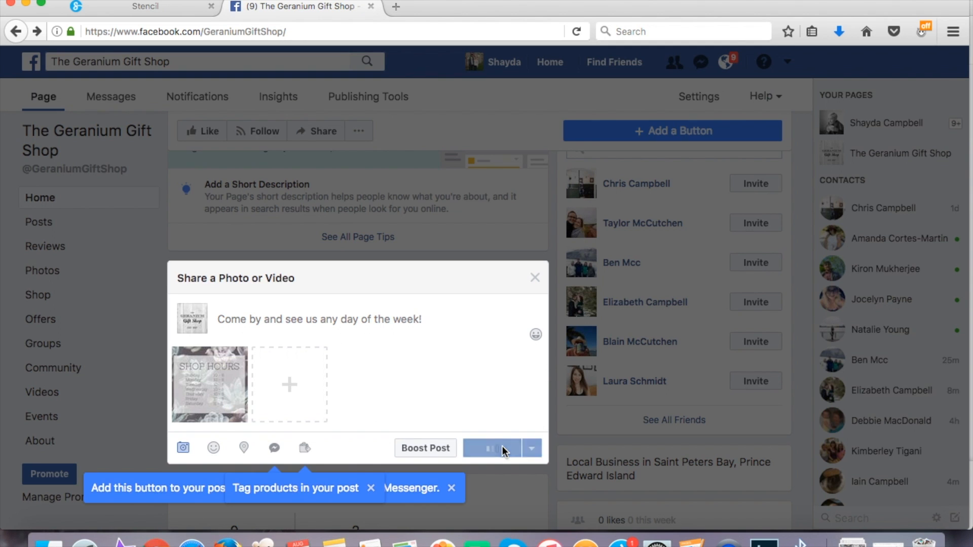
Check the new post on the page and return to the Stencil editor
left_click(535, 276)
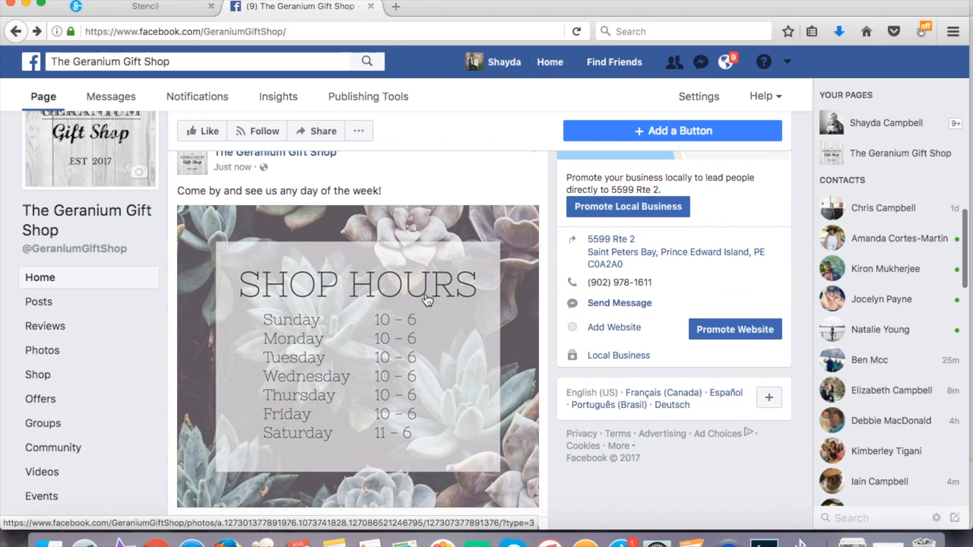
scroll("down", 3)
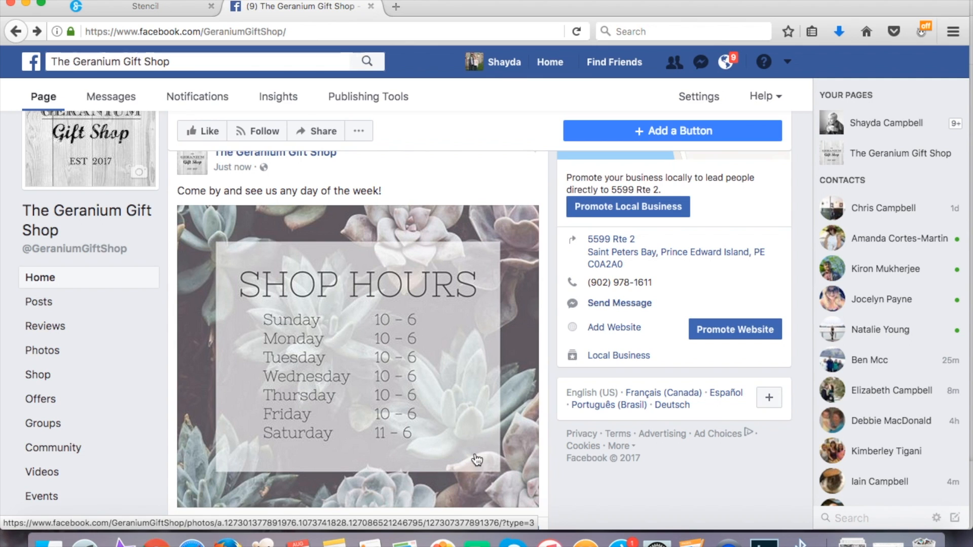
left_click(147, 7)
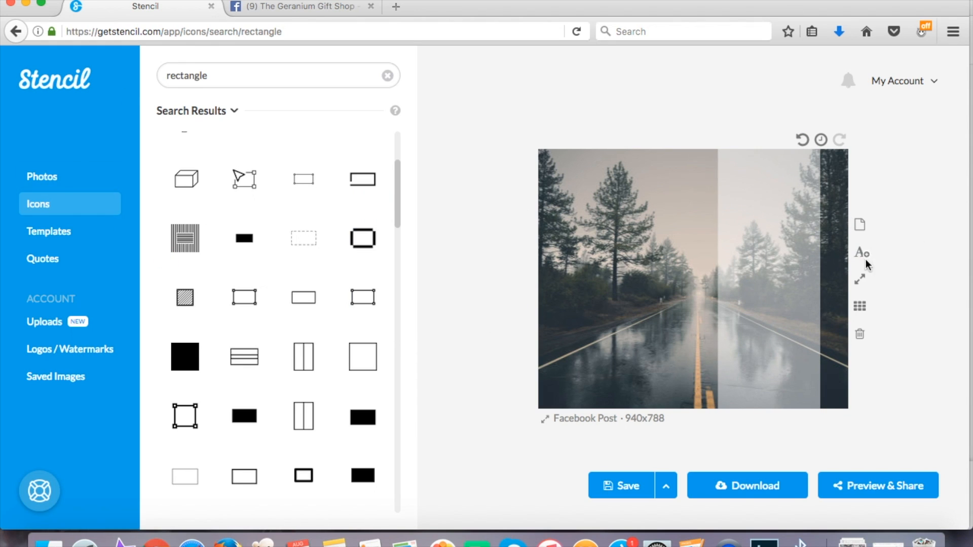
Add the Season End Sale! text over the photo, recolour it and browse the font list for a new face
left_click(861, 252)
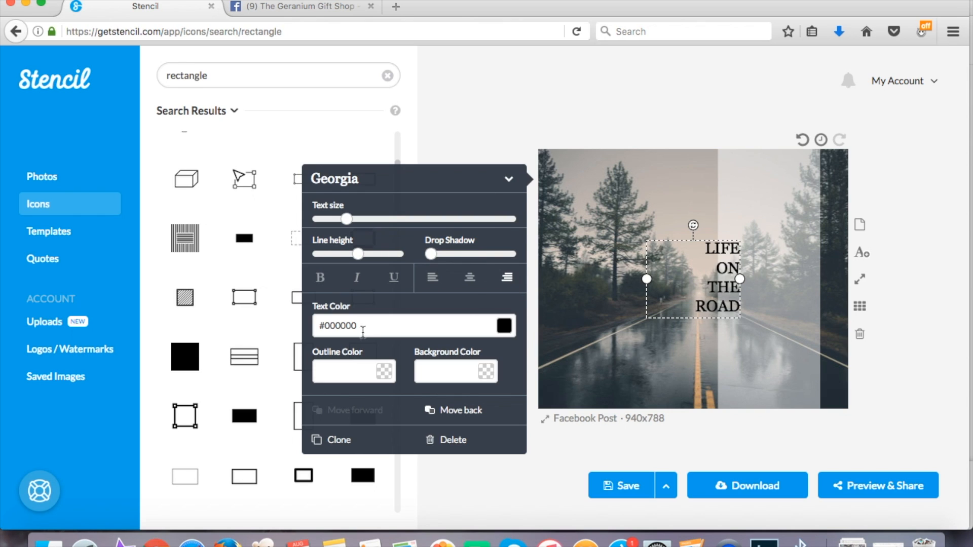
left_click(505, 325)
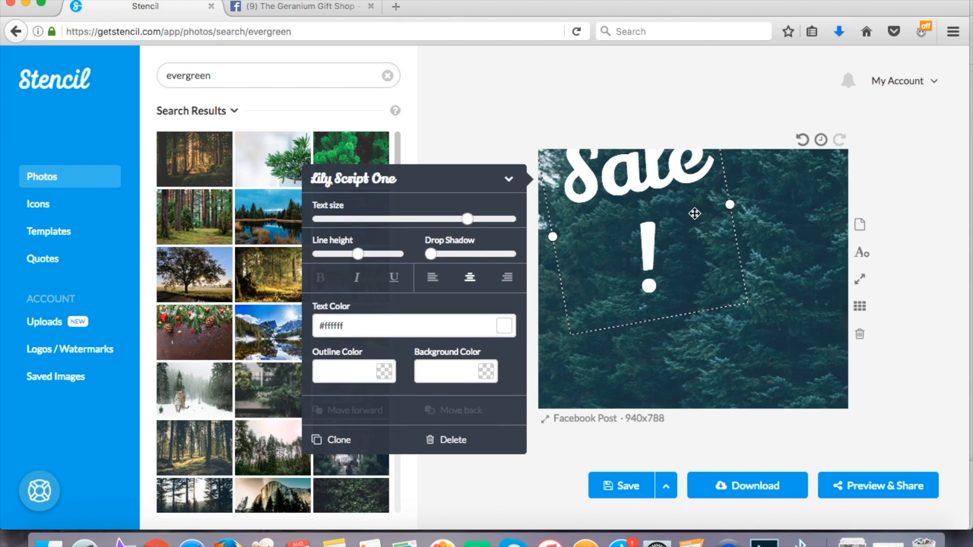
left_click(353, 179)
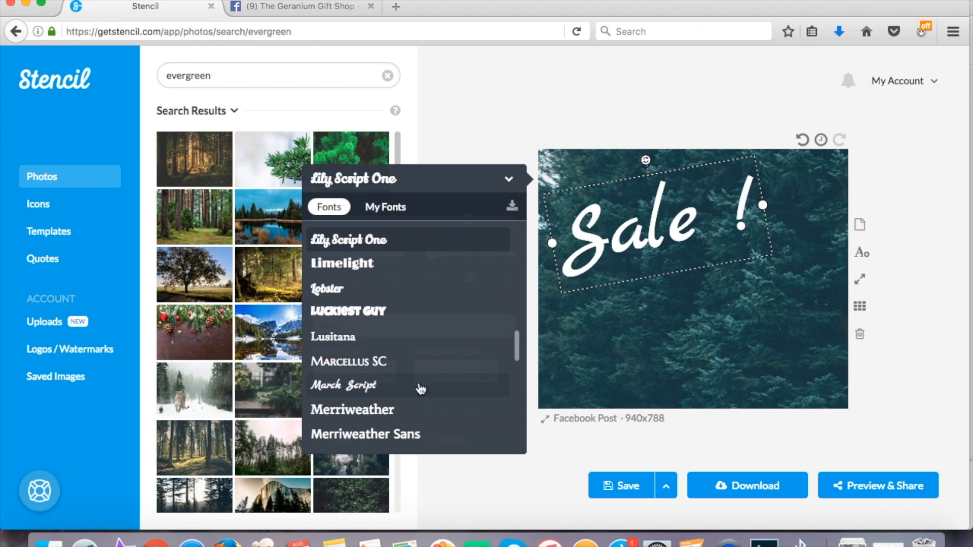
scroll("down", 3)
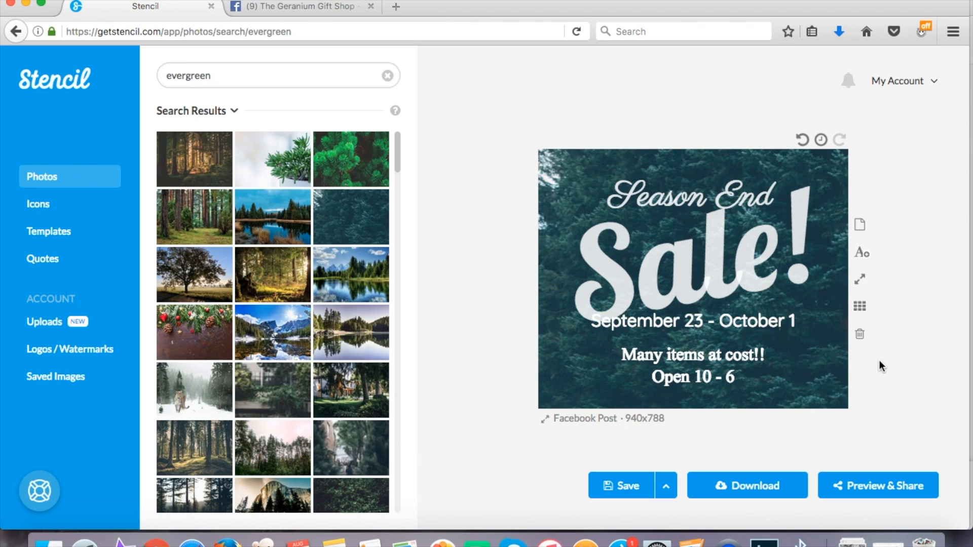
mouse_move(669, 201)
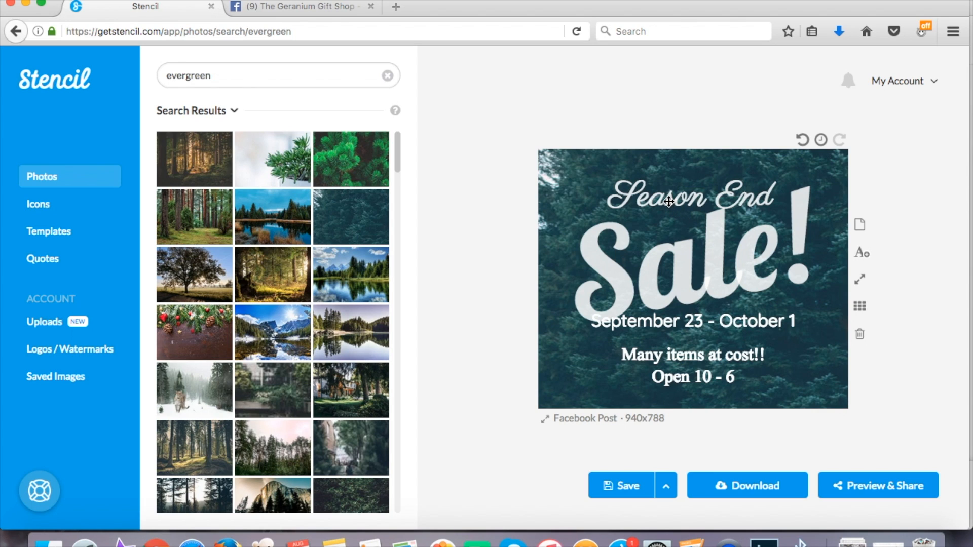
Select the border rectangle around the sale graphic and centre it over the design
left_click(669, 201)
type("rectangle")
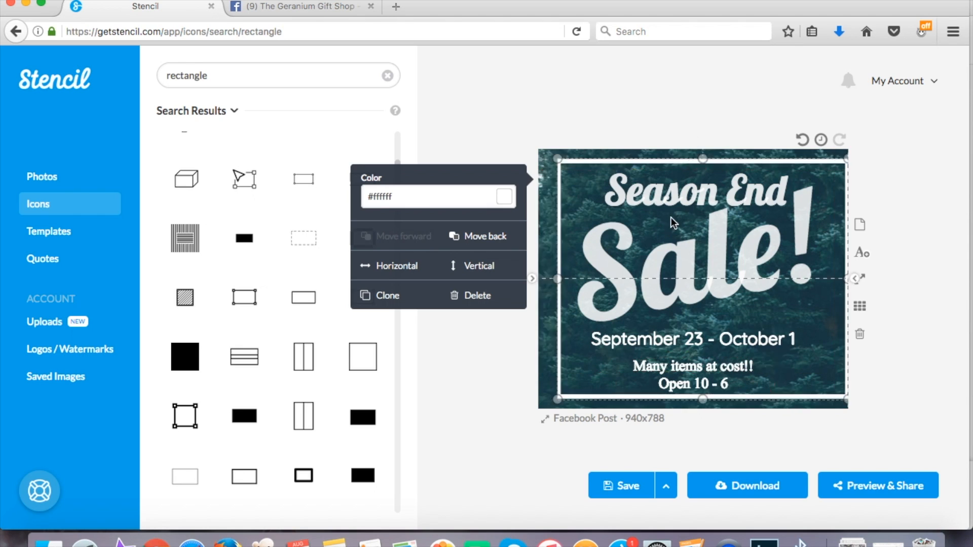
left_click(670, 227)
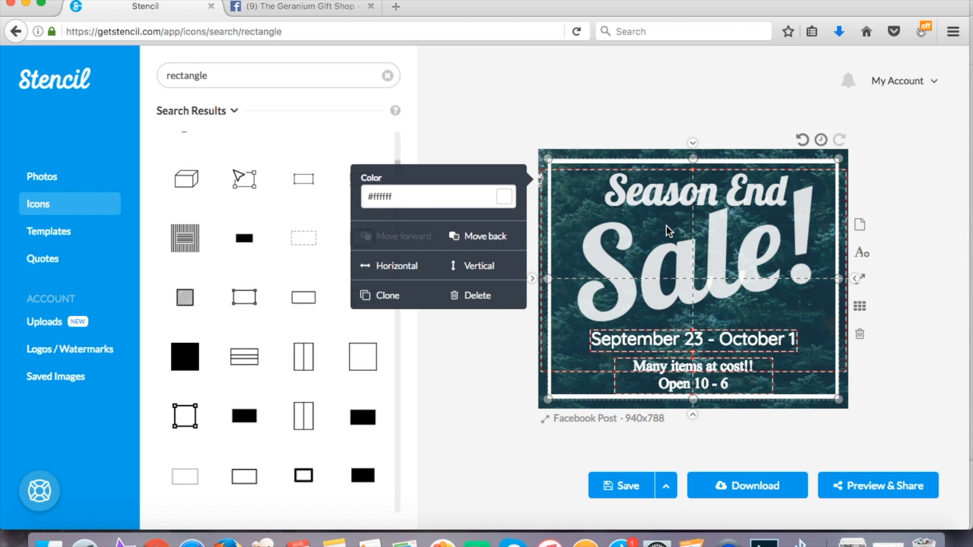
left_click(504, 197)
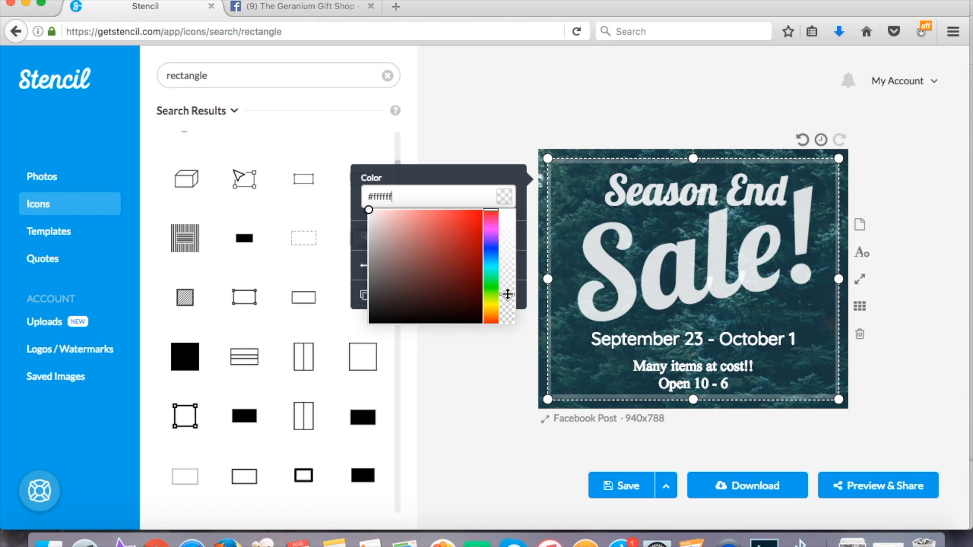
Set the border rectangle to white #ffffff and keep the Season End text white
left_click(555, 124)
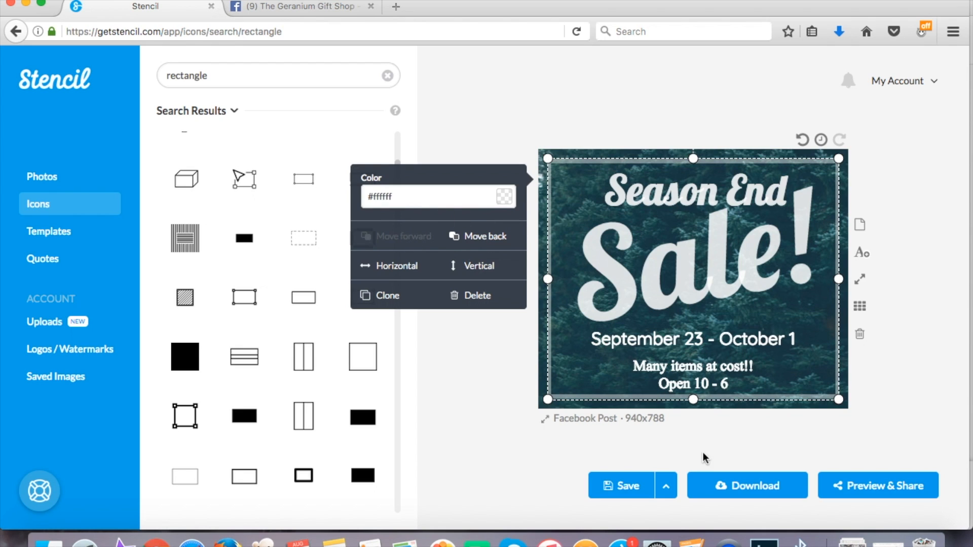
mouse_move(894, 369)
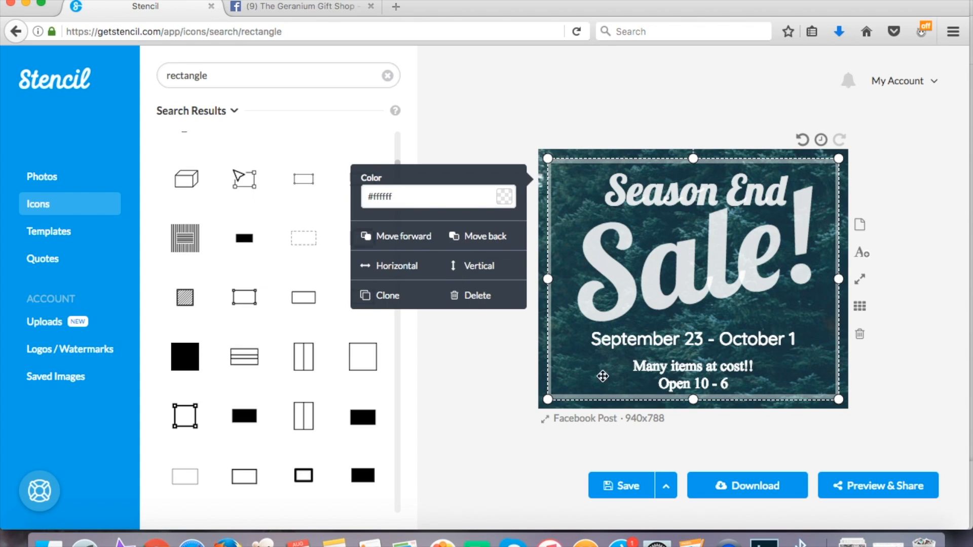
left_click(498, 126)
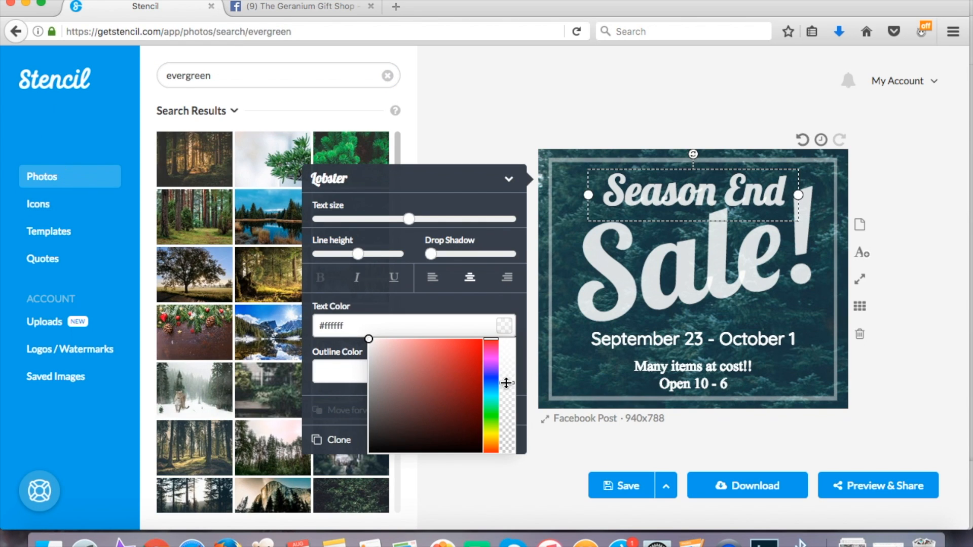
left_click(518, 142)
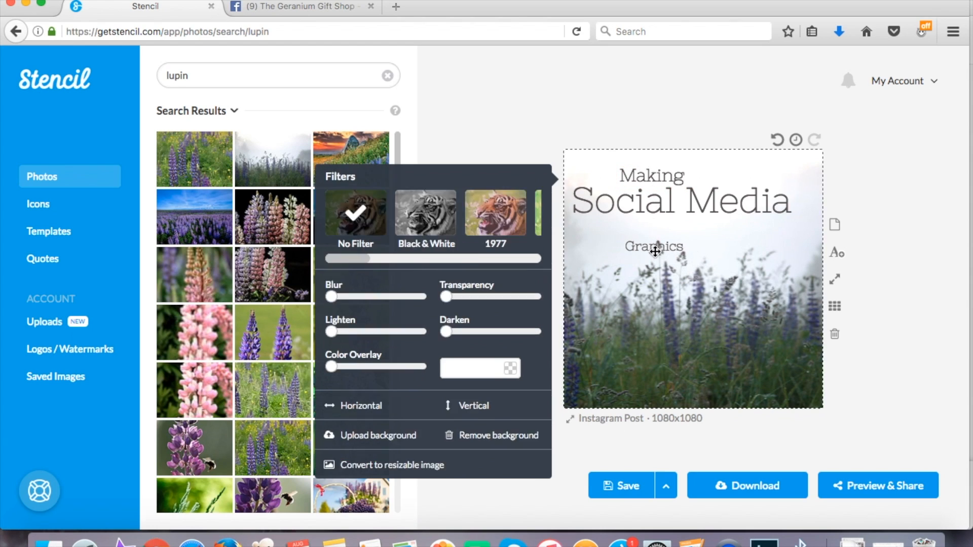
Move Graphics left under Social Media and set the word Stencil in the Pacifico font
left_click(654, 246)
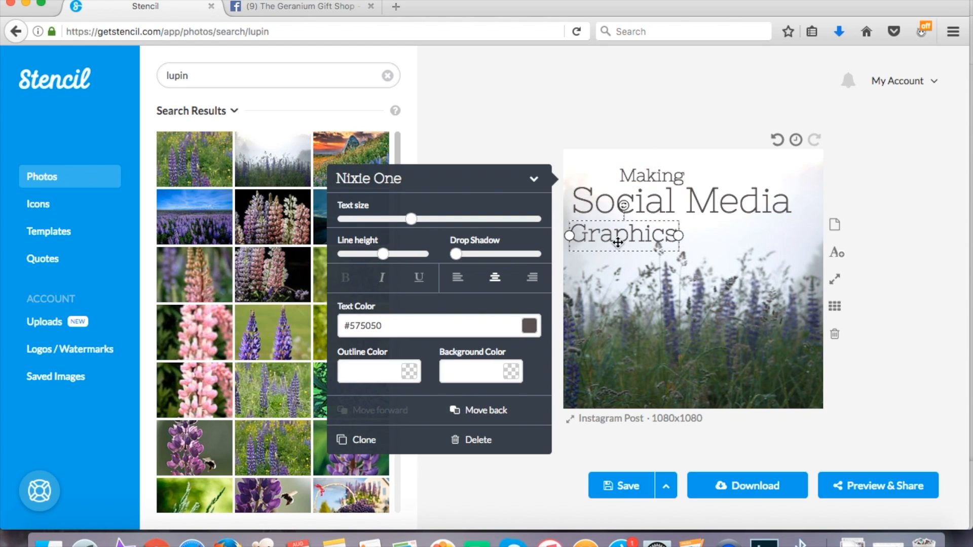
left_click_drag(409, 219, 366, 219)
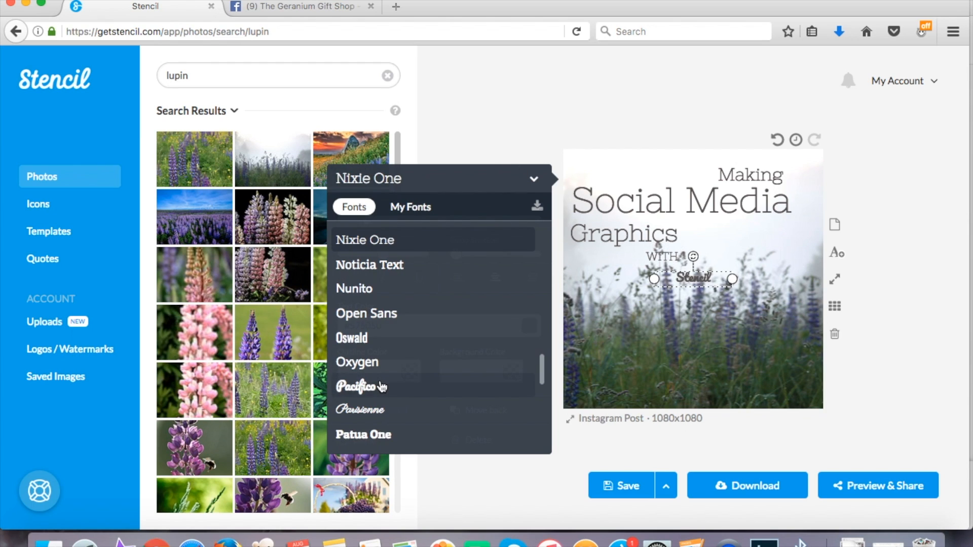
left_click(357, 388)
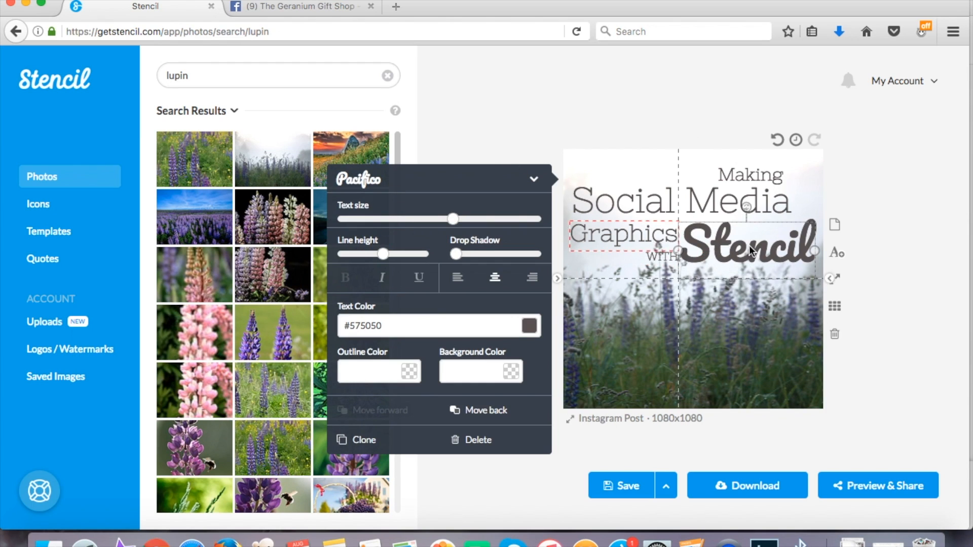
Adjust the small word with, then deselect to show the lupin background options
left_click(531, 325)
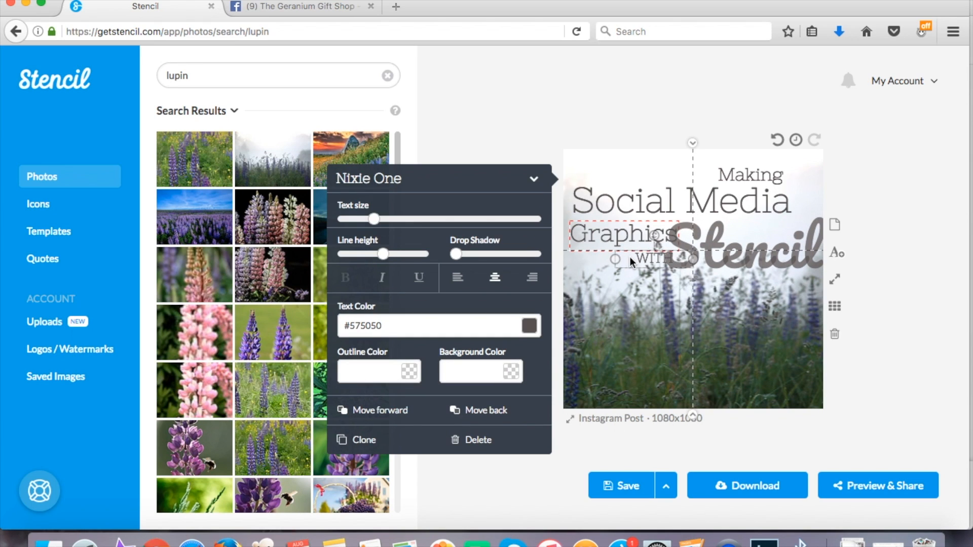
left_click(661, 302)
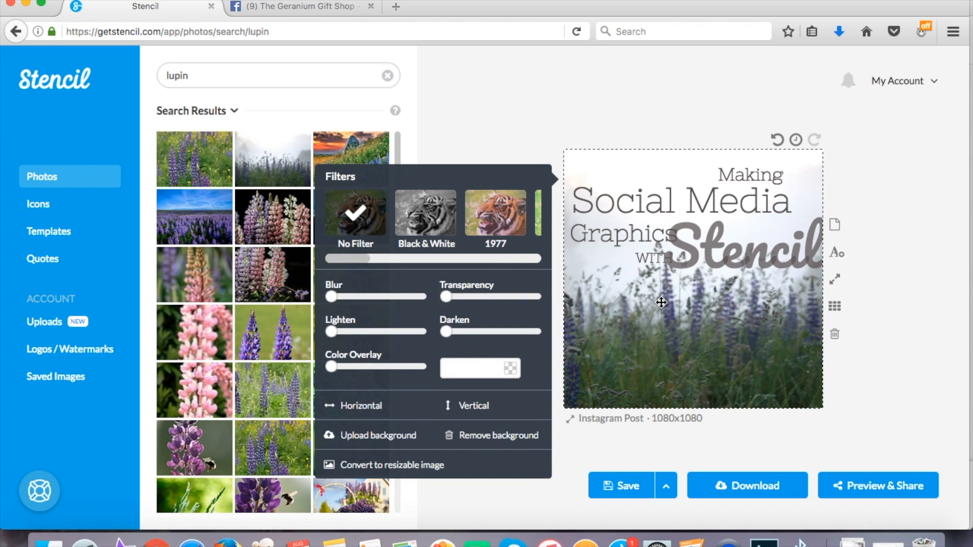